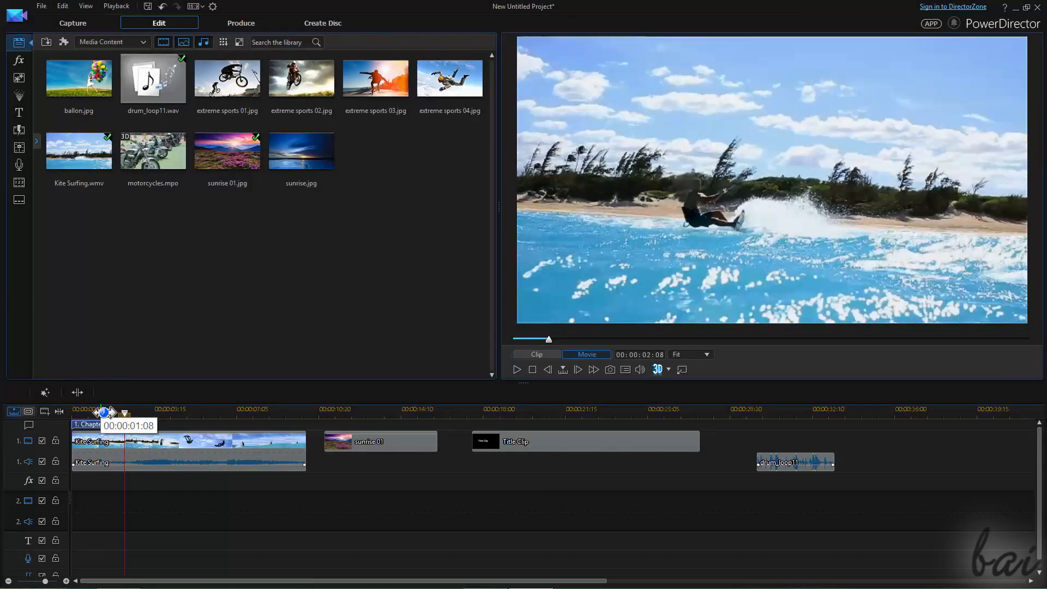
pyautogui.moveTo(517, 369)
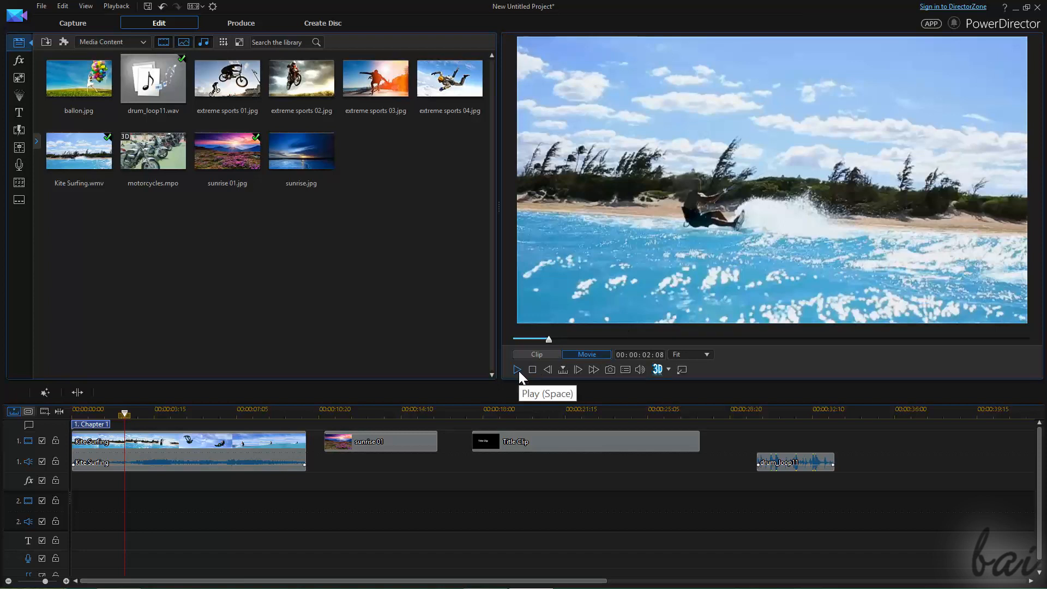
# Step: Play the movie in the preview until playback reaches the Title Clip near 20 seconds
pyautogui.click(517, 369)
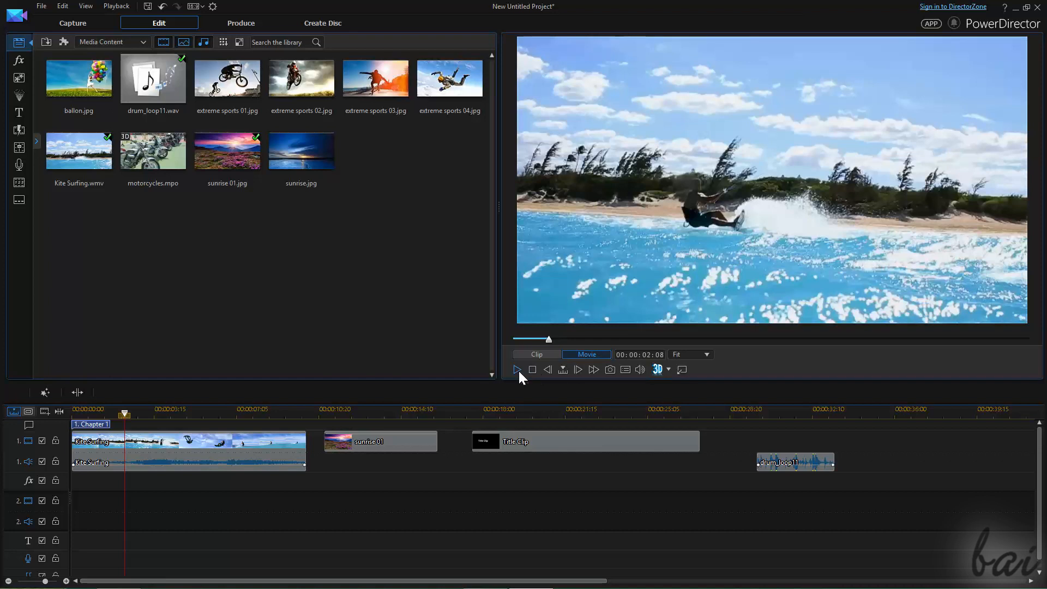
pyautogui.click(516, 369)
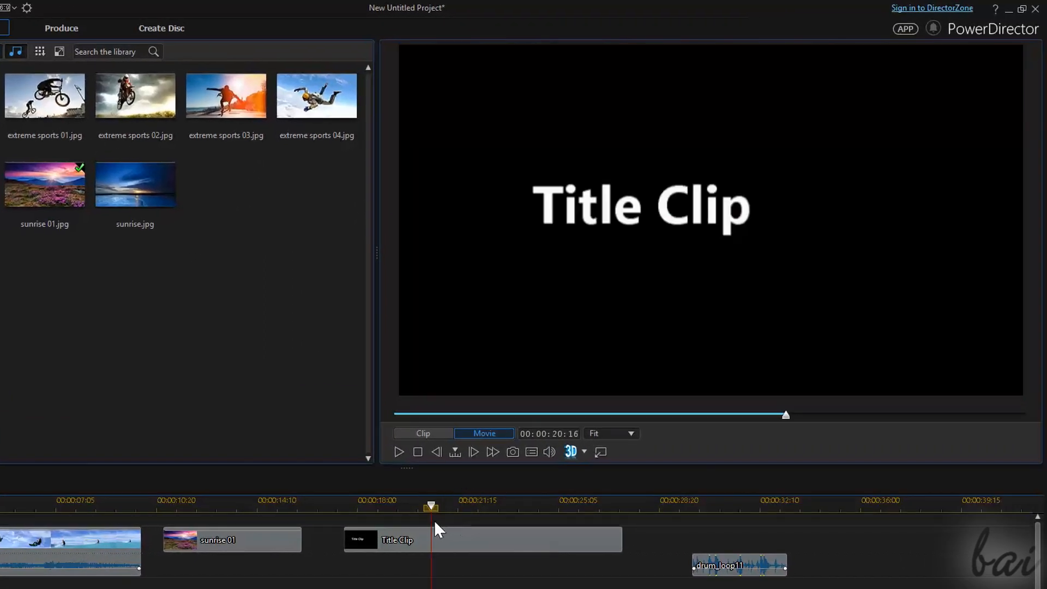
# Step: Open the Title Clip in Title Designer, browse its text settings and enable font shadow
pyautogui.click(481, 539)
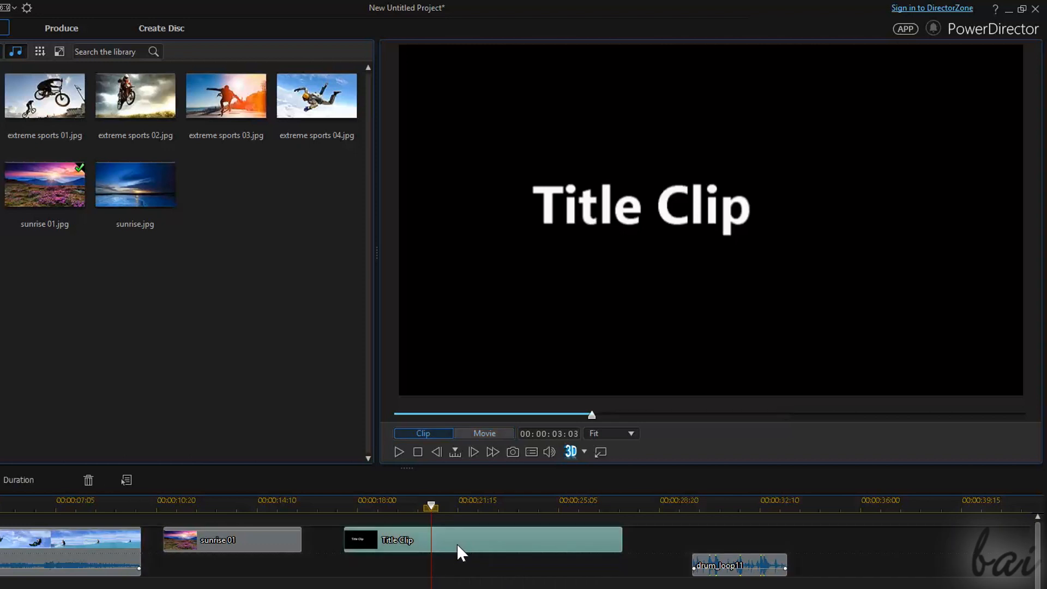
pyautogui.doubleClick(481, 539)
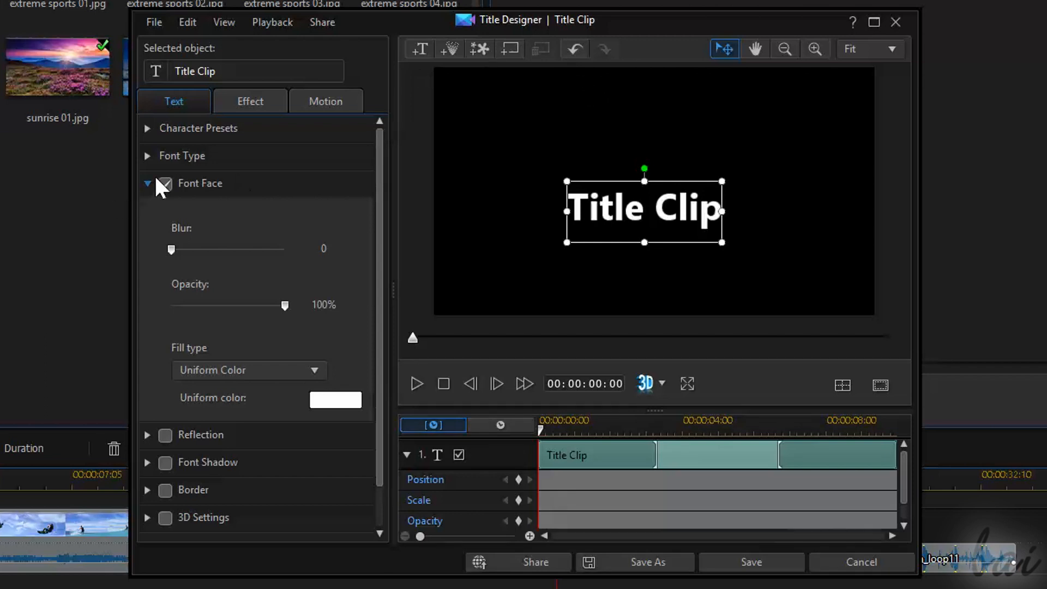
pyautogui.click(249, 101)
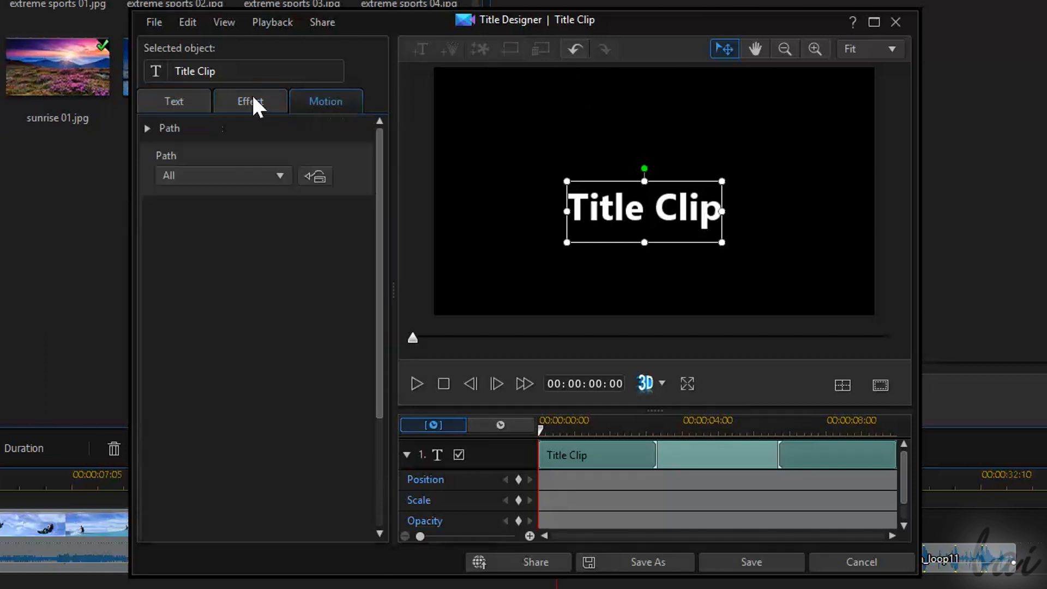
pyautogui.click(173, 101)
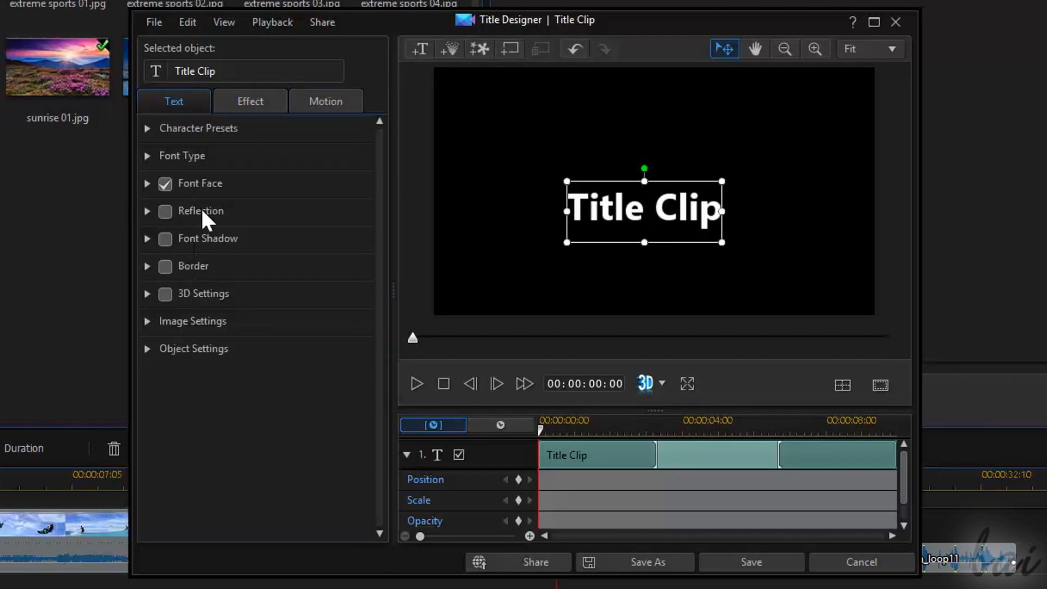
pyautogui.click(165, 238)
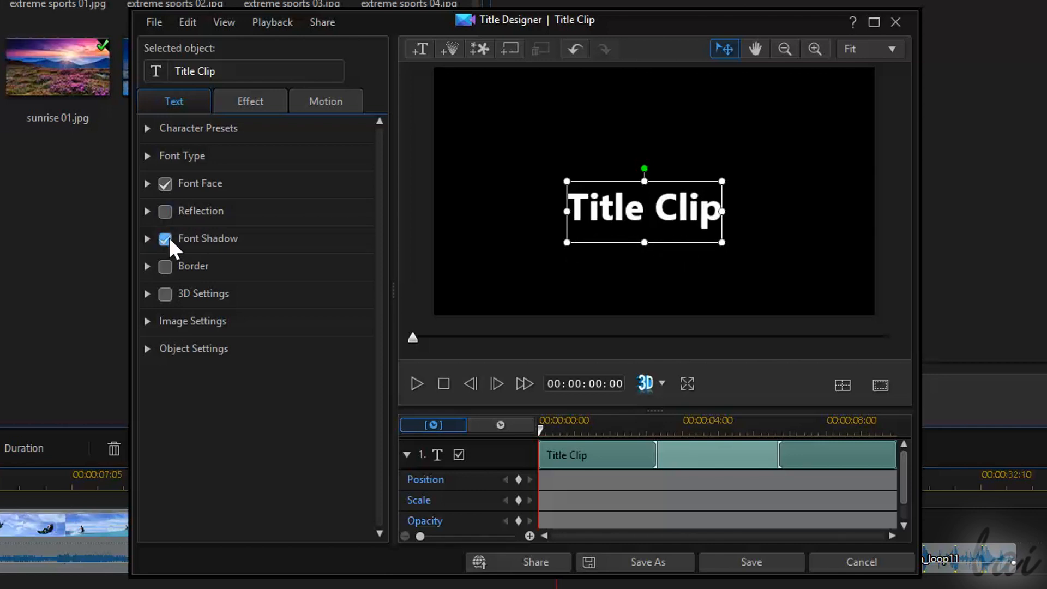
pyautogui.click(165, 238)
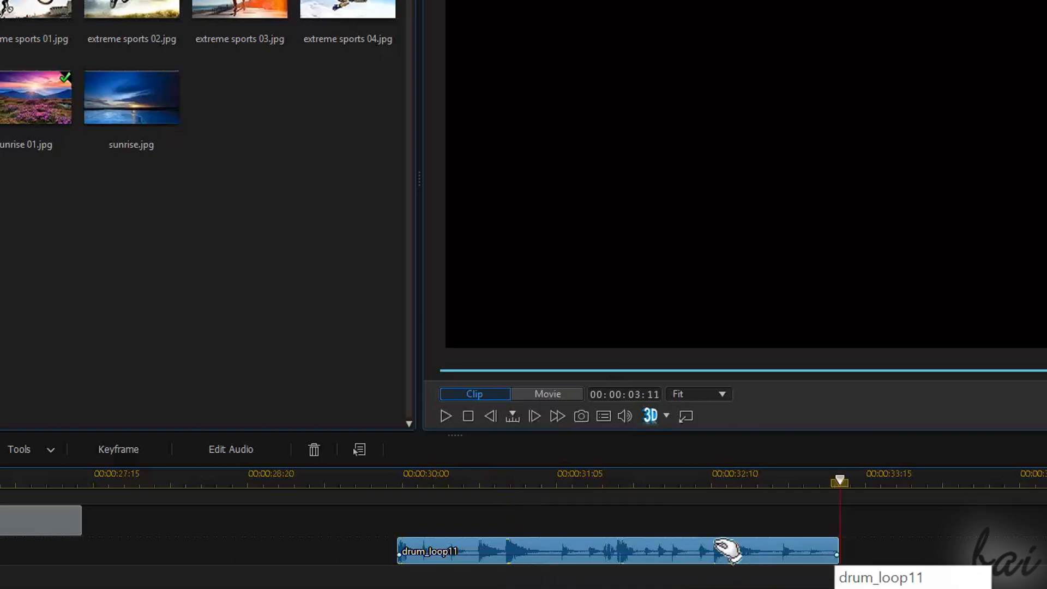
pyautogui.moveTo(661, 551)
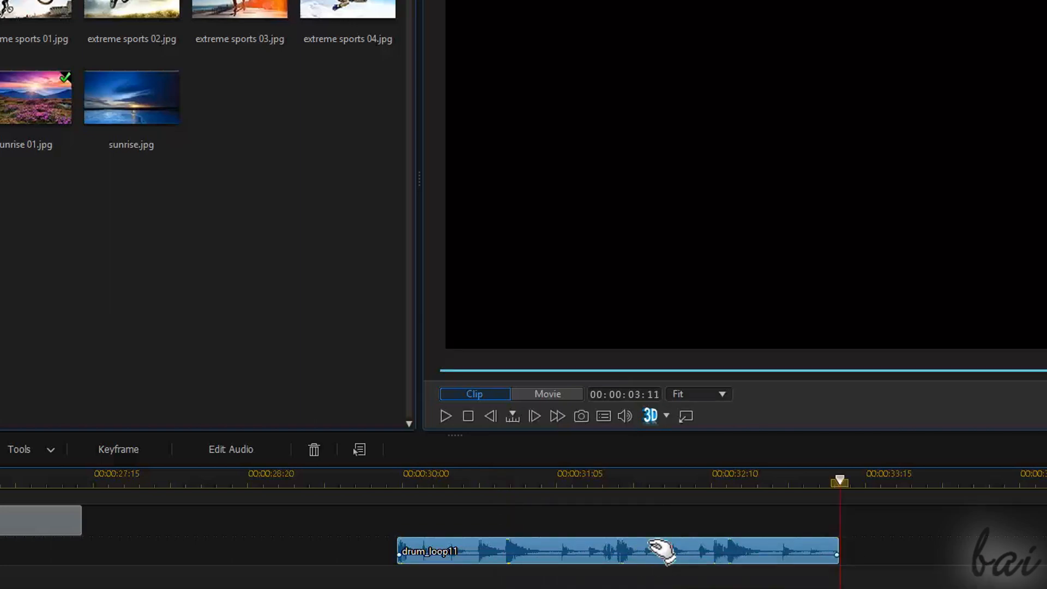
# Step: Open drum_loop11 in the Trim Audio window, showing its 3:11 duration
pyautogui.doubleClick(665, 551)
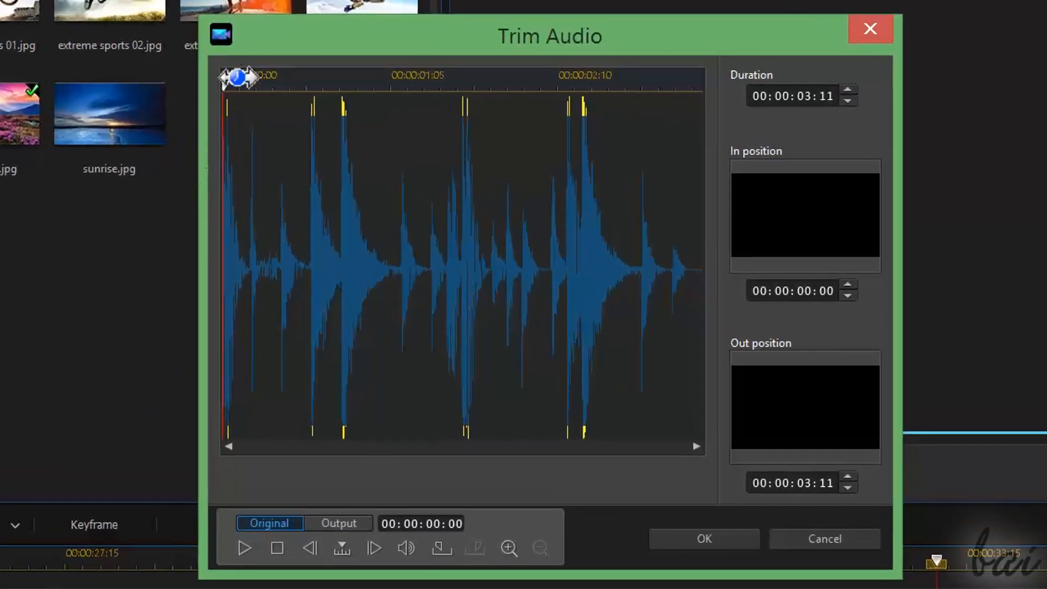
# Step: Reopen the drum loop in Trim Audio and mark its in point at 00:00:00:13
pyautogui.moveTo(239, 77); pyautogui.dragTo(332, 78)
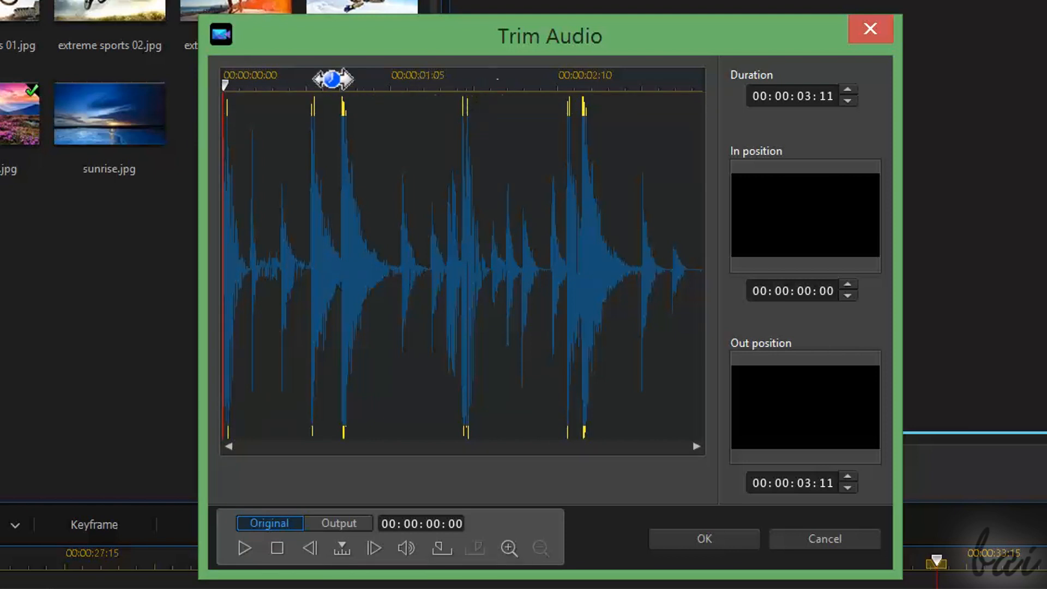
pyautogui.click(508, 548)
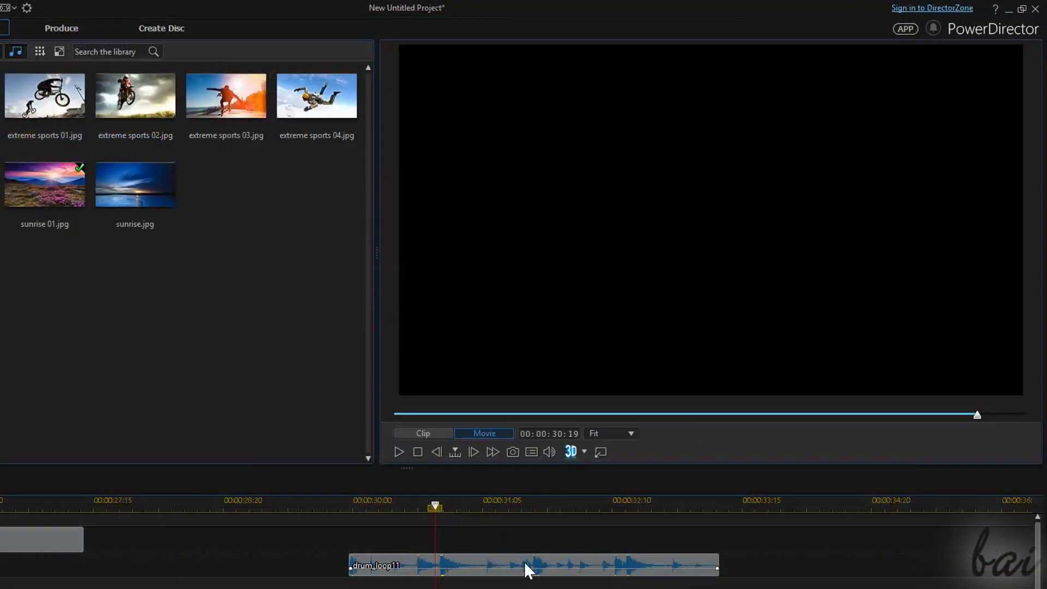
pyautogui.click(531, 565)
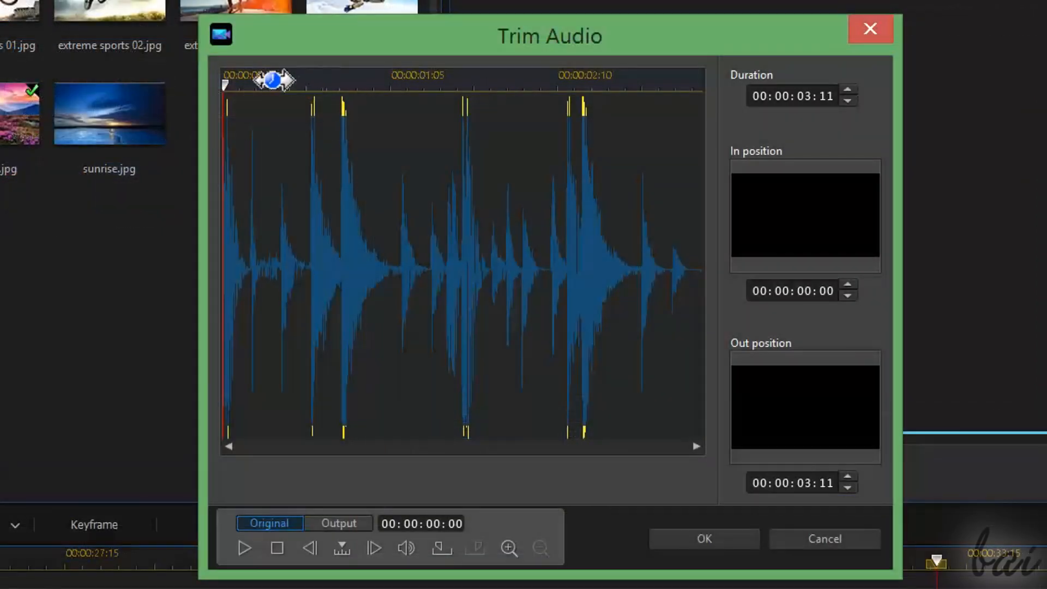
pyautogui.click(508, 547)
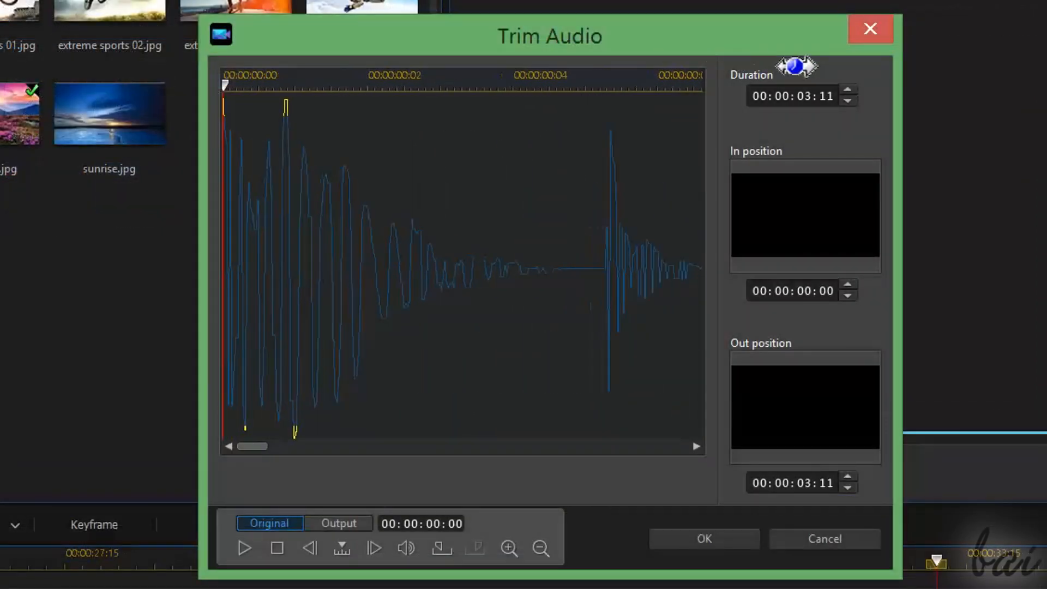
pyautogui.click(541, 548)
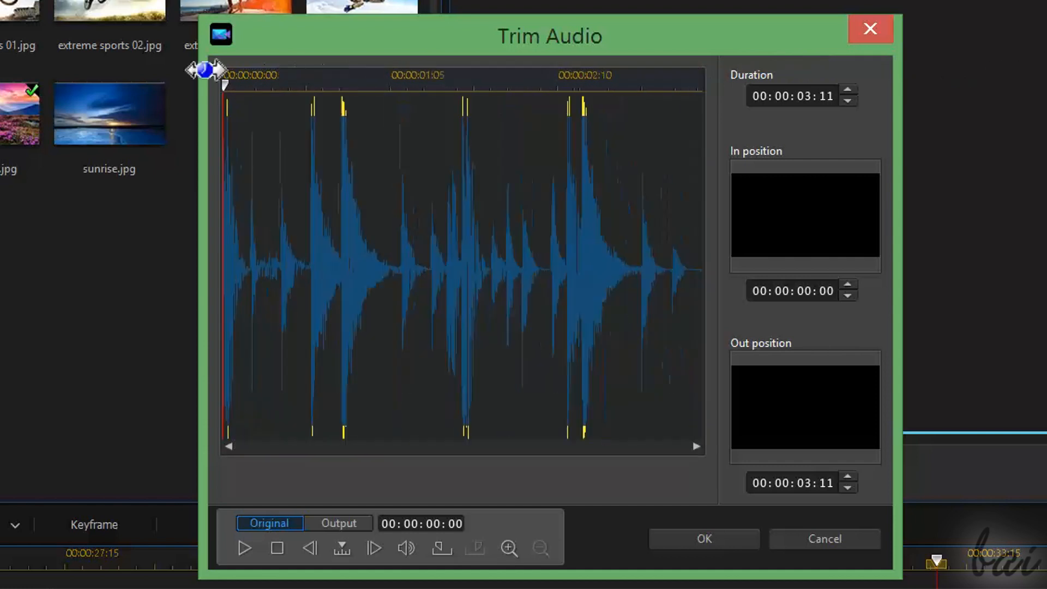
pyautogui.moveTo(204, 69); pyautogui.dragTo(321, 85)
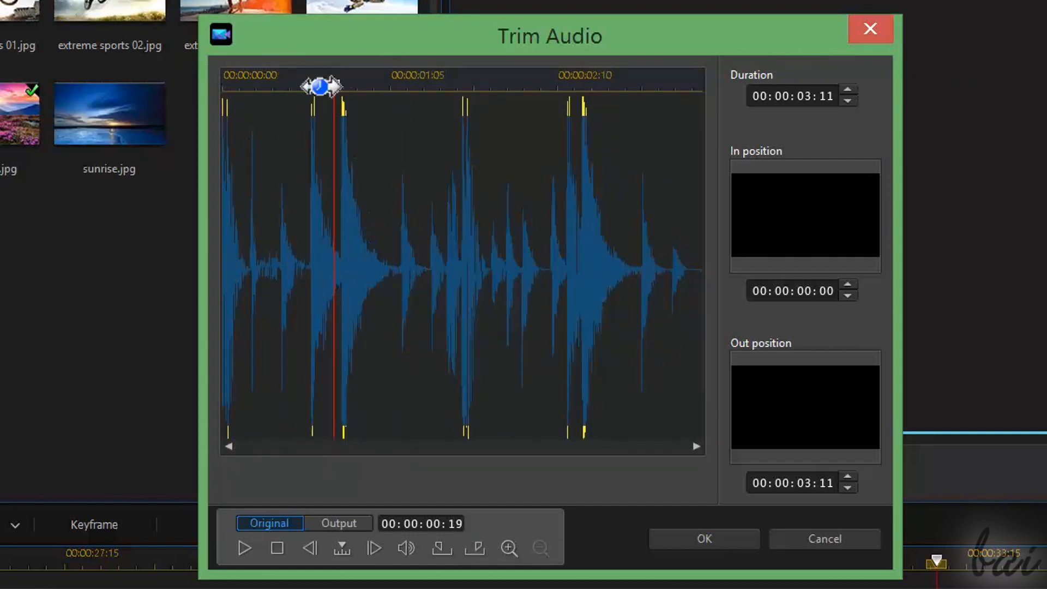
pyautogui.moveTo(319, 85); pyautogui.dragTo(298, 86)
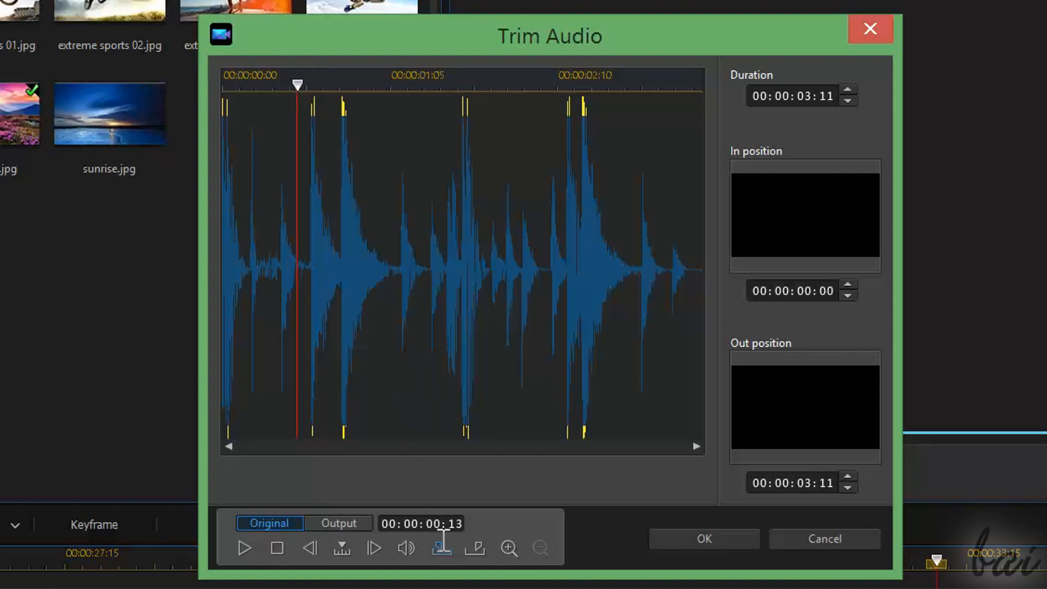
pyautogui.click(440, 547)
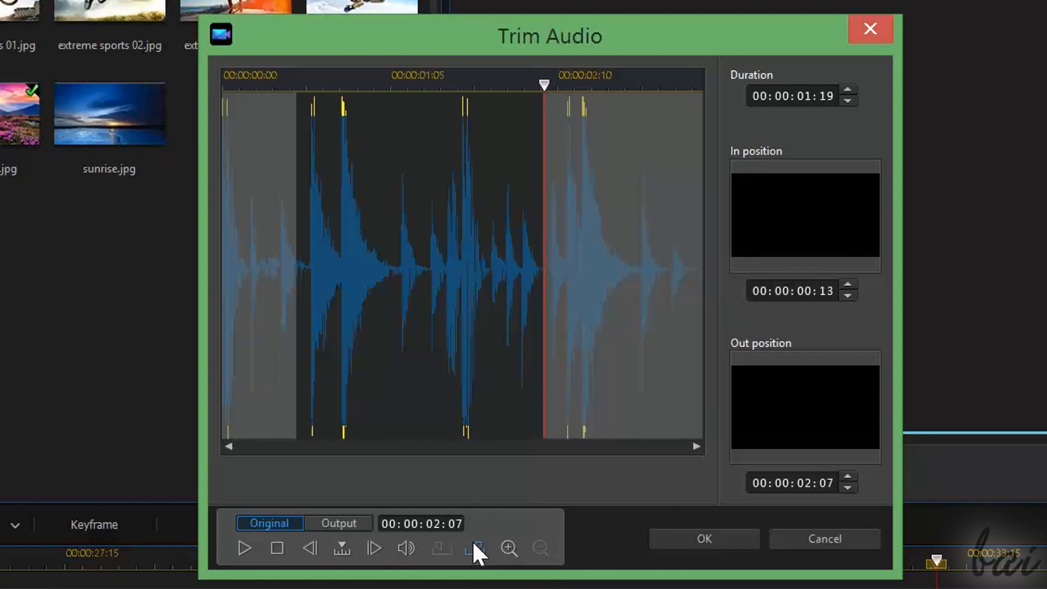
pyautogui.moveTo(274, 538)
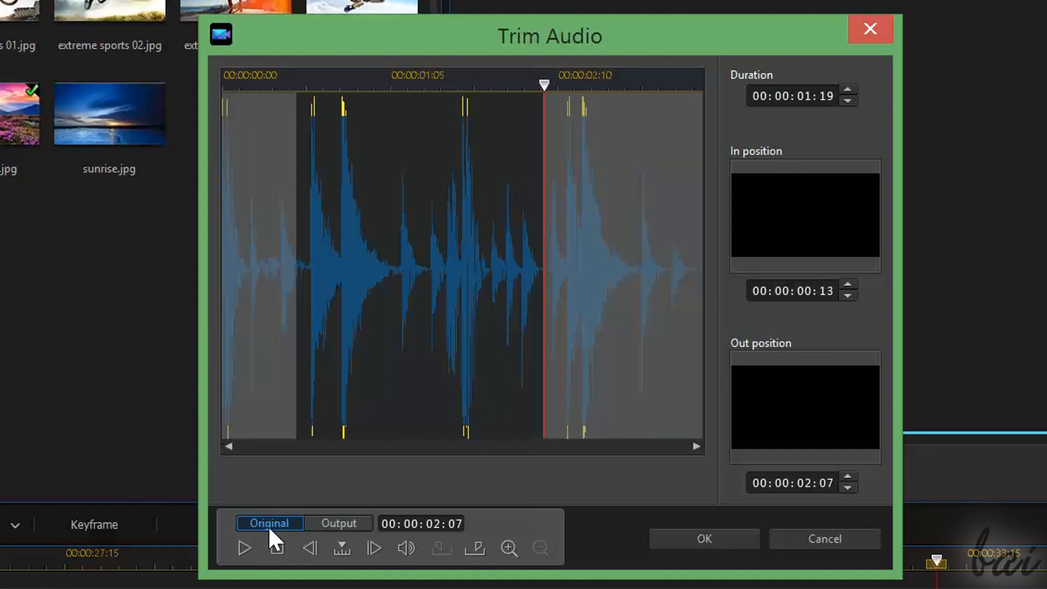
# Step: Compare the original and trimmed output previews, then apply the 1:19 drum loop trim
pyautogui.click(244, 548)
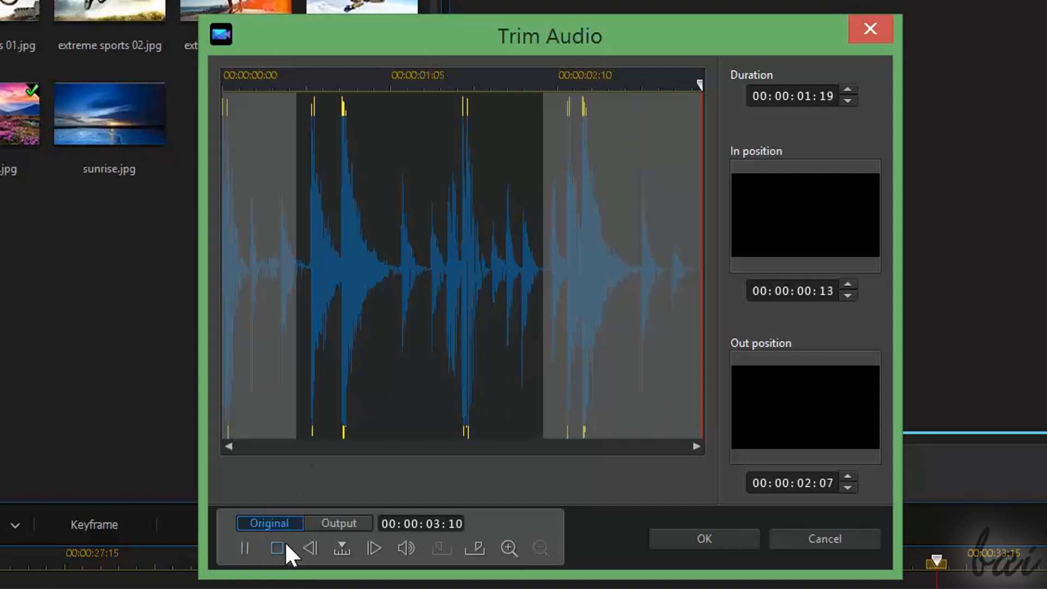
pyautogui.click(339, 523)
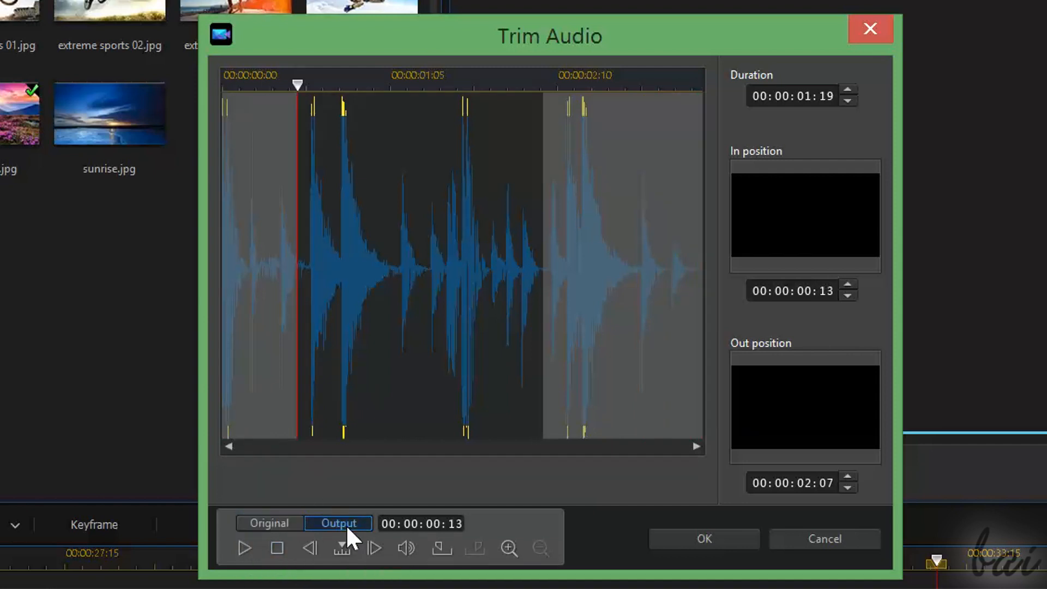
pyautogui.click(244, 547)
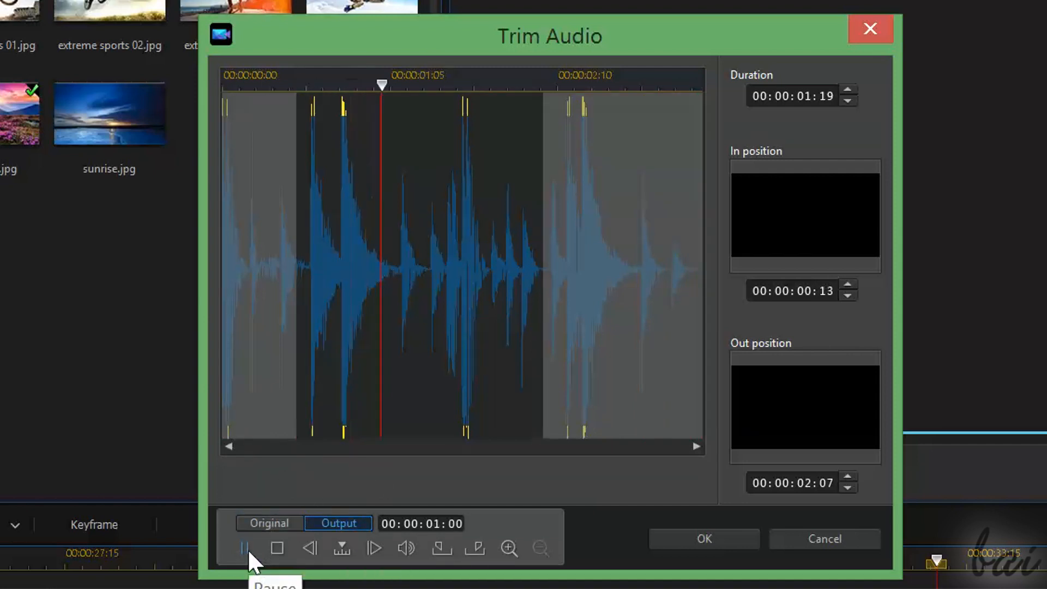
pyautogui.click(244, 547)
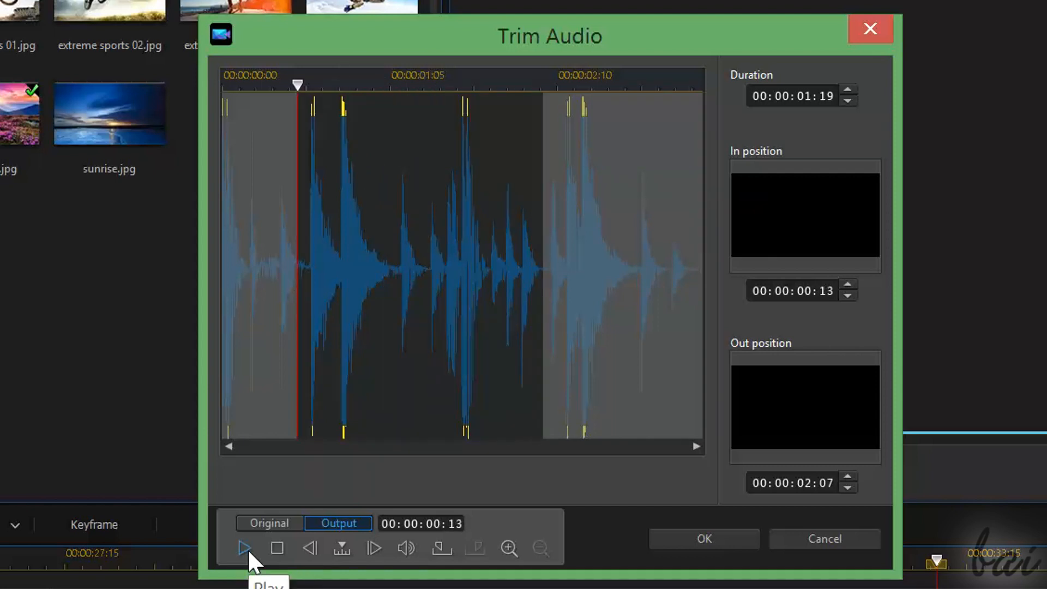
pyautogui.click(245, 547)
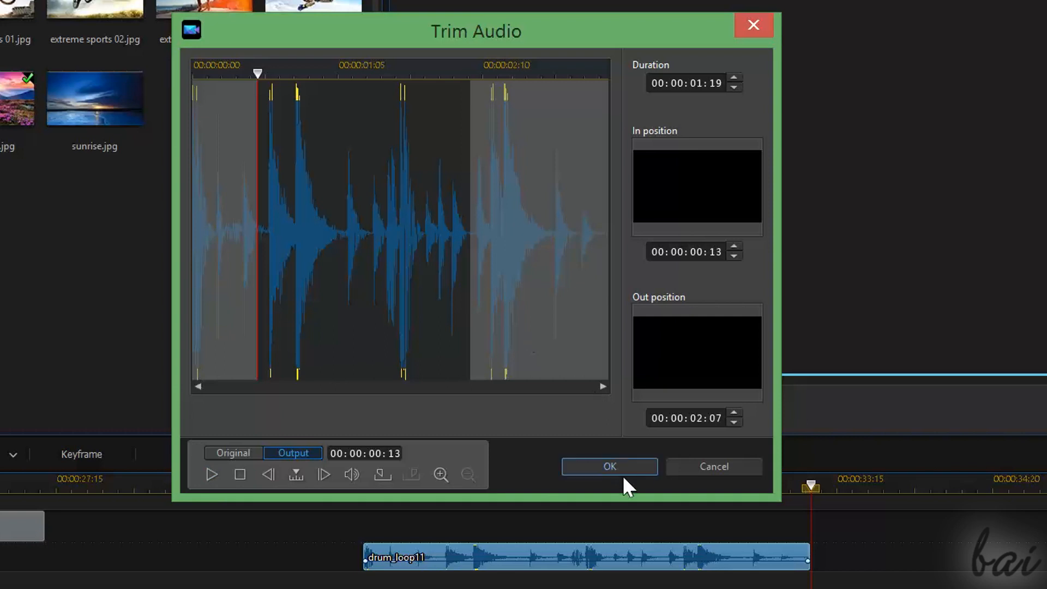
pyautogui.click(609, 466)
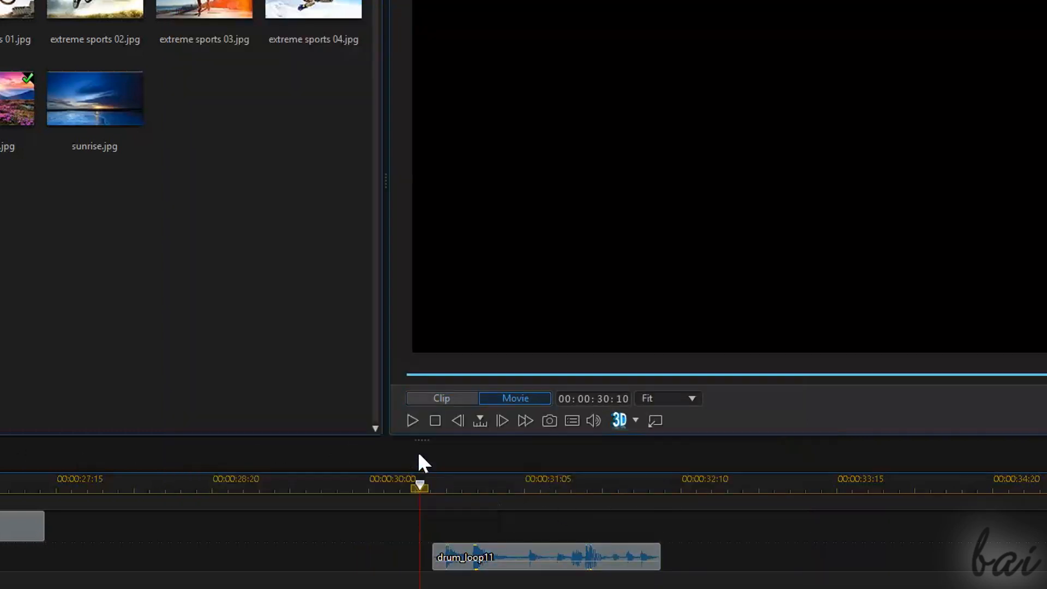
# Step: Select the trimmed drum_loop11 and list the AudioDirector and WaveEditor editing options
pyautogui.click(413, 420)
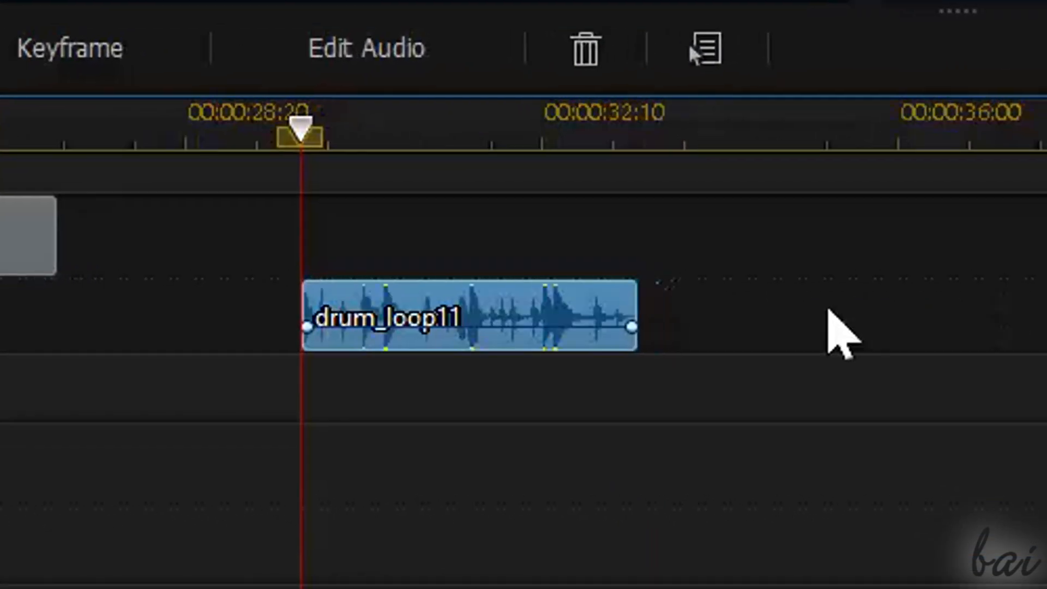
pyautogui.moveTo(595, 327)
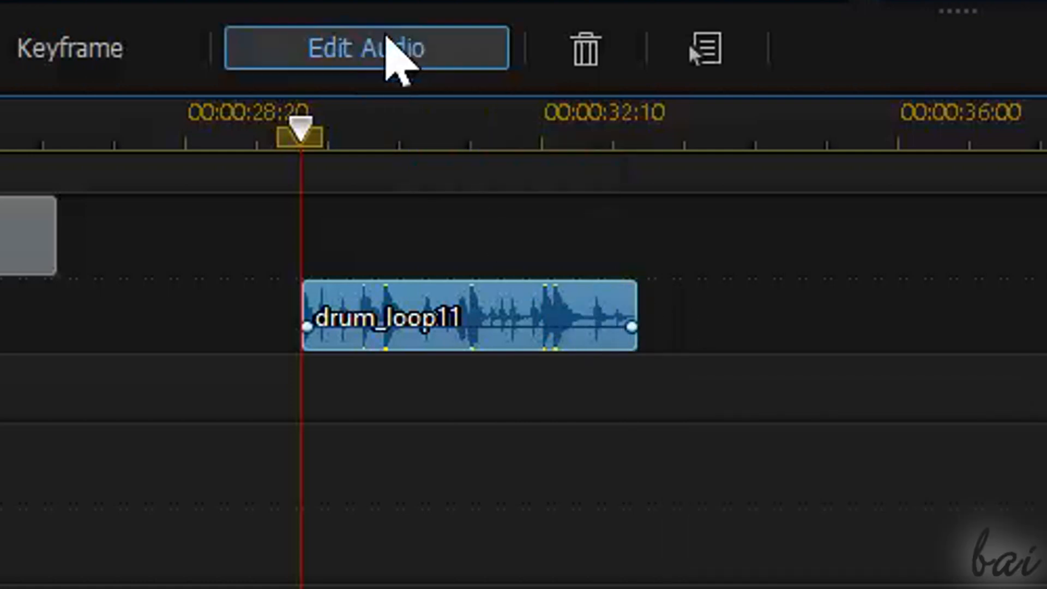
pyautogui.moveTo(371, 48)
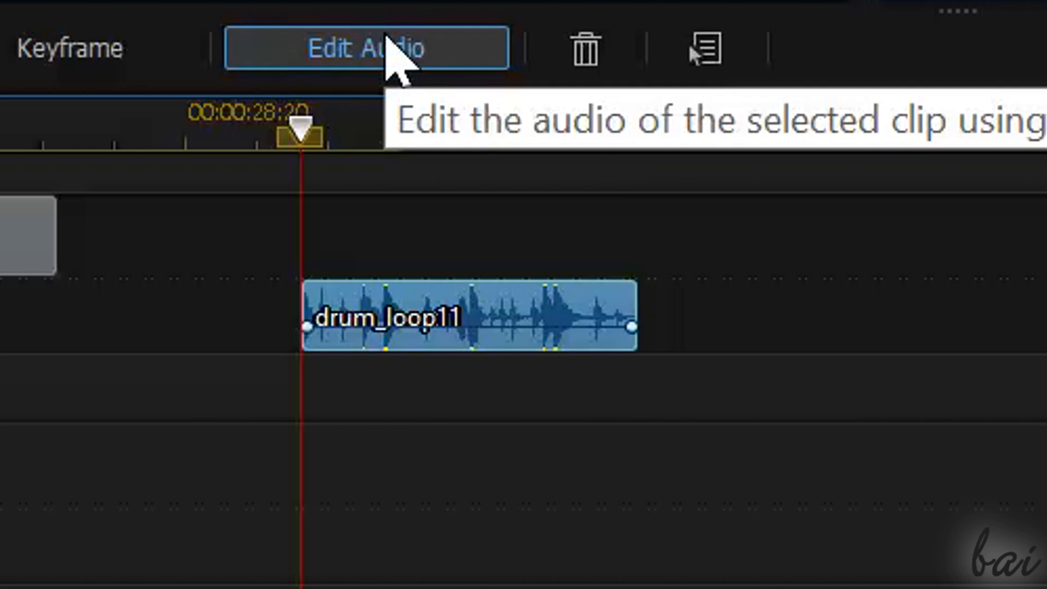
pyautogui.click(366, 48)
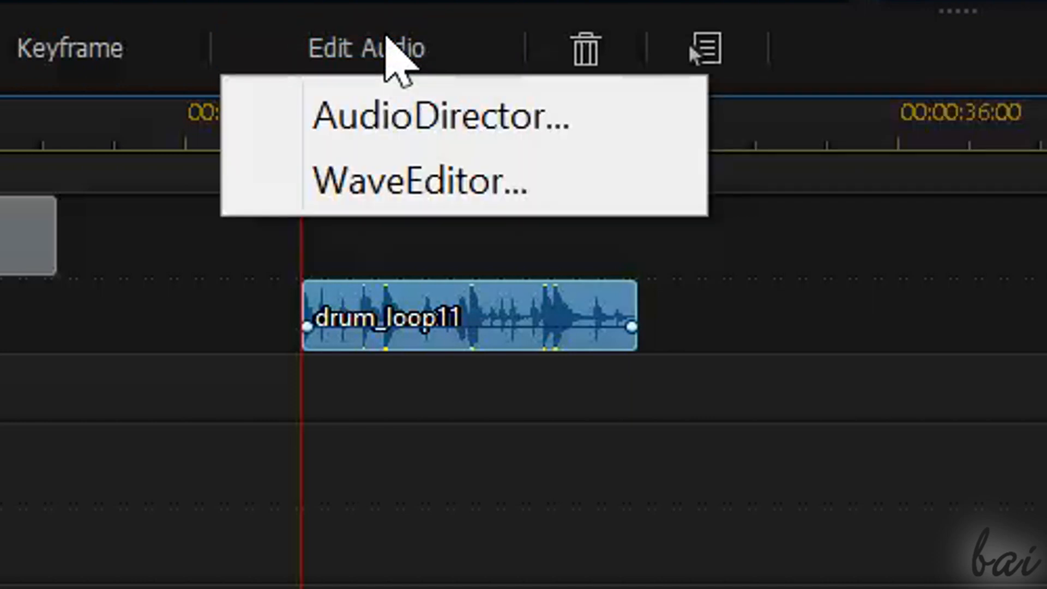
pyautogui.moveTo(440, 181)
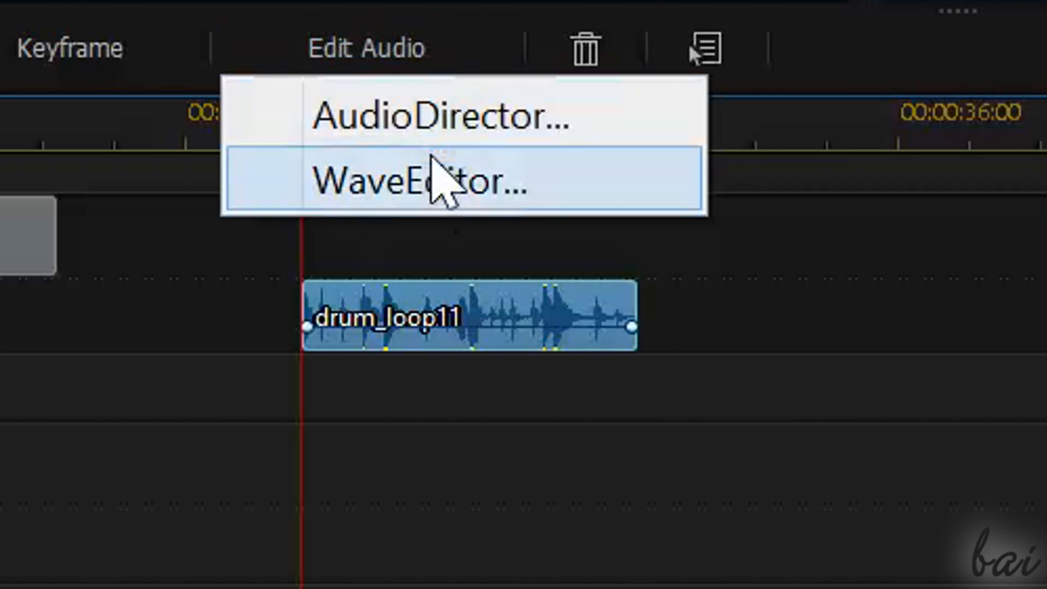
pyautogui.moveTo(454, 117)
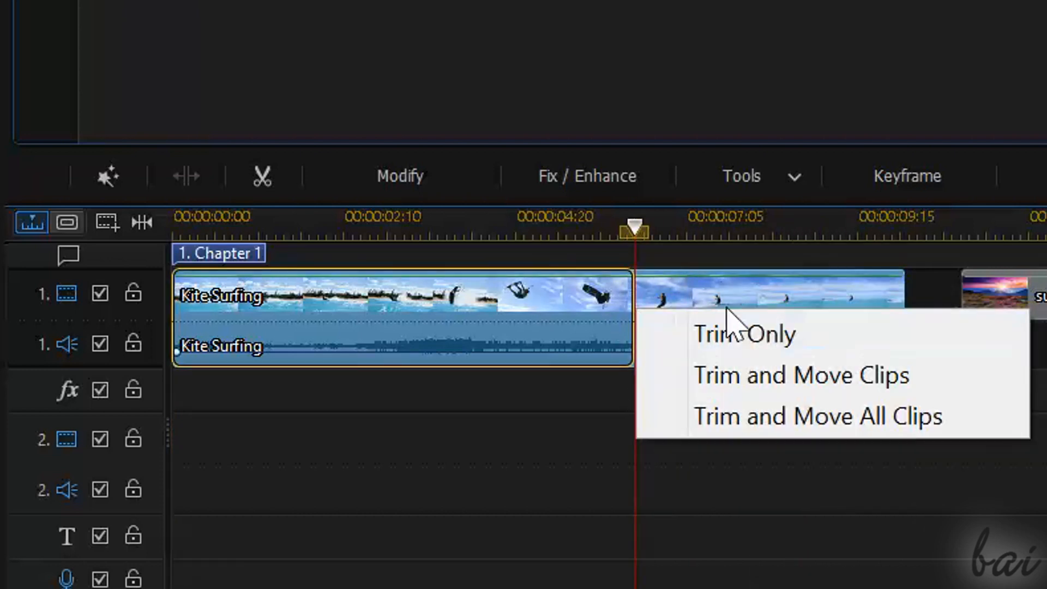
pyautogui.click(744, 333)
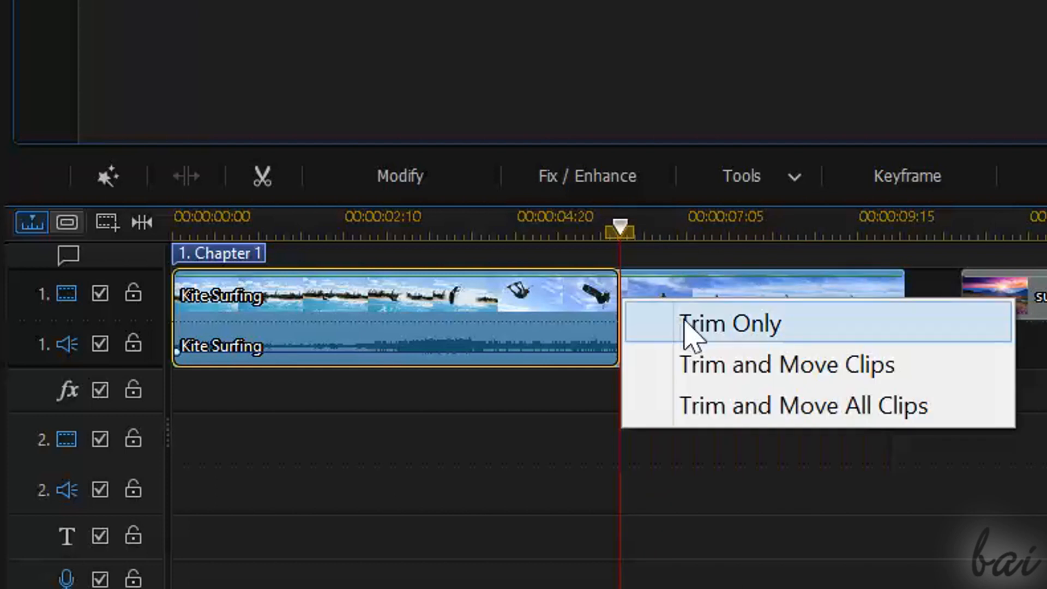
pyautogui.click(730, 323)
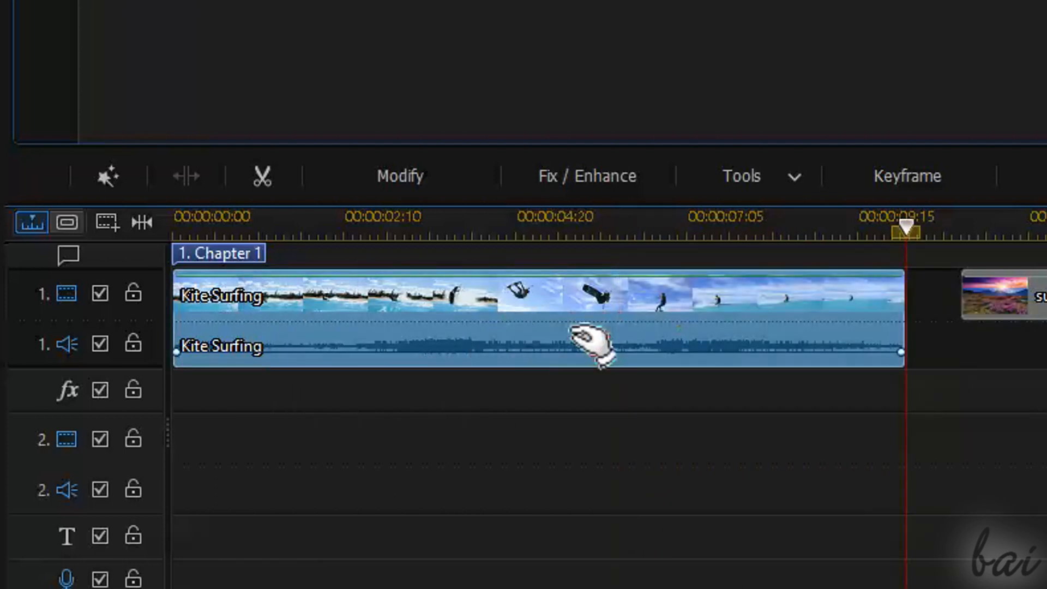
pyautogui.click(261, 175)
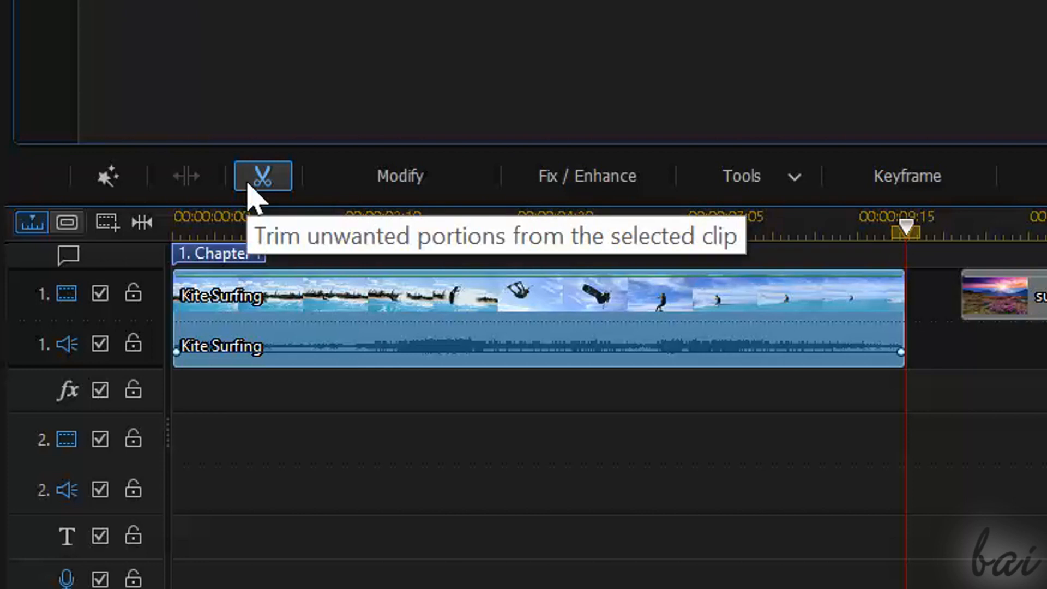
pyautogui.moveTo(261, 194)
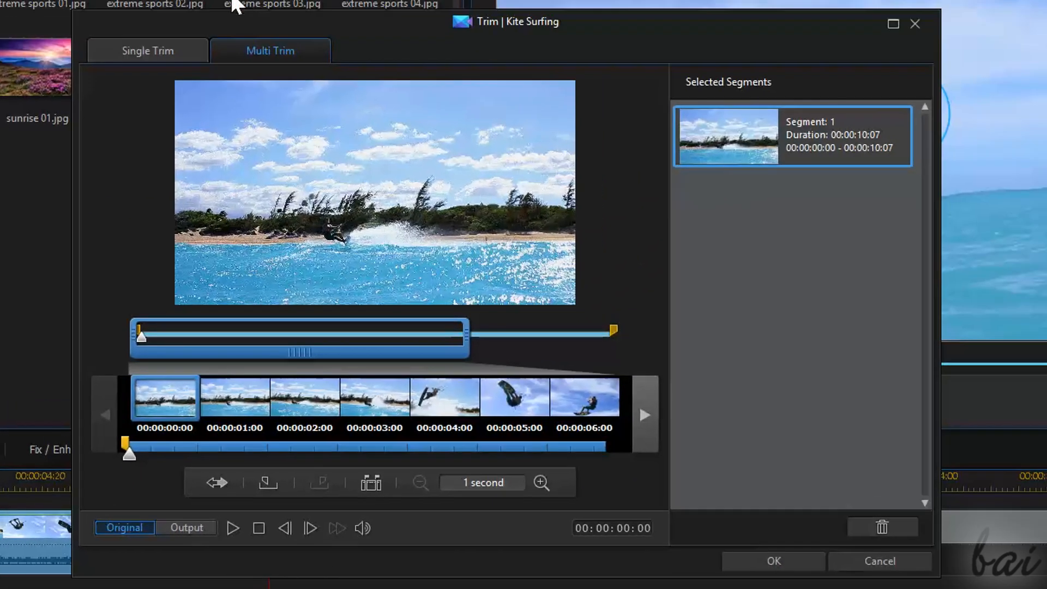
# Step: Use Single Trim and preview only Kite Surfing's 00:00:03:09–00:00:06:01 portion
pyautogui.click(147, 51)
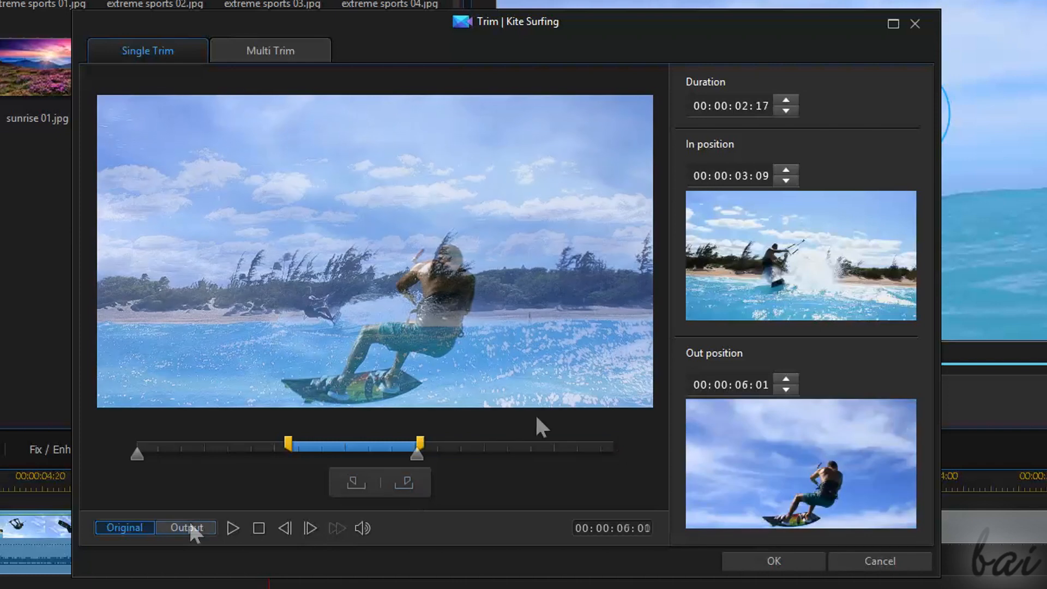
pyautogui.click(232, 528)
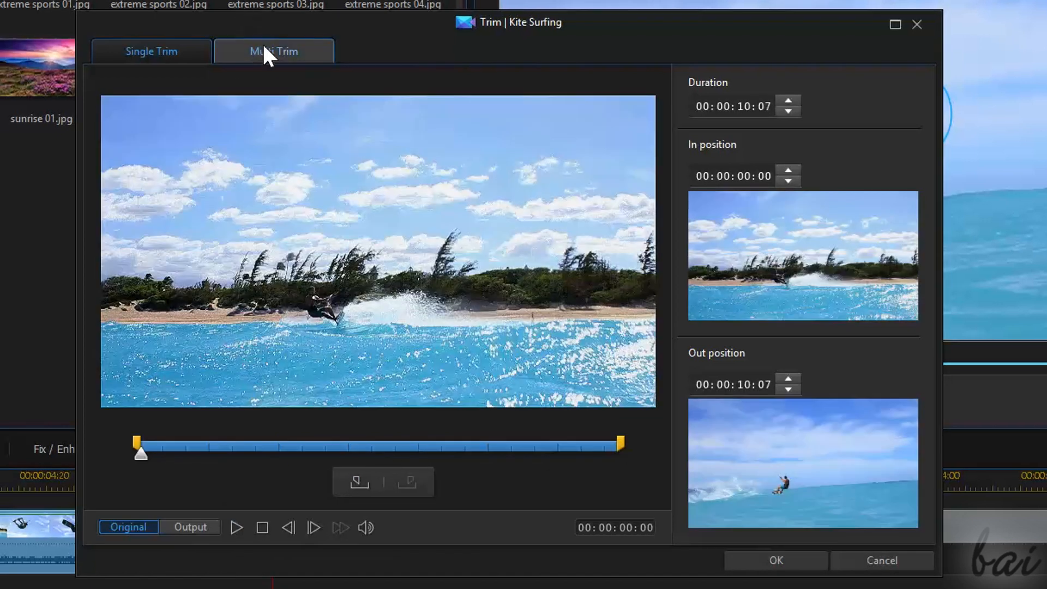
# Step: In Multi Trim, keep Kite Surfing portions 2:04–3:00 and 5:06–6:04, preview, and confirm
pyautogui.click(272, 50)
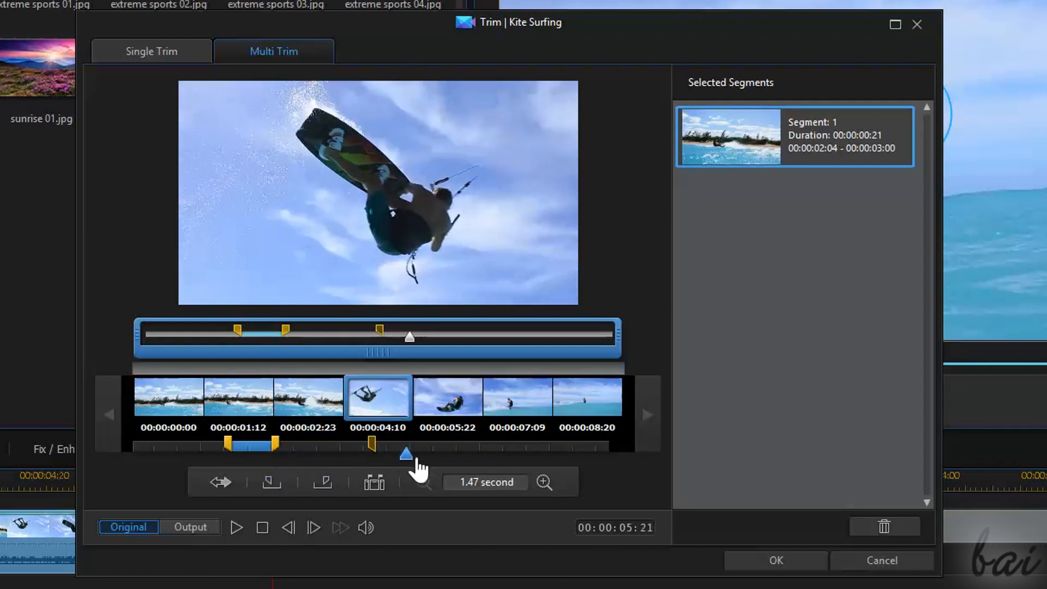
pyautogui.click(321, 482)
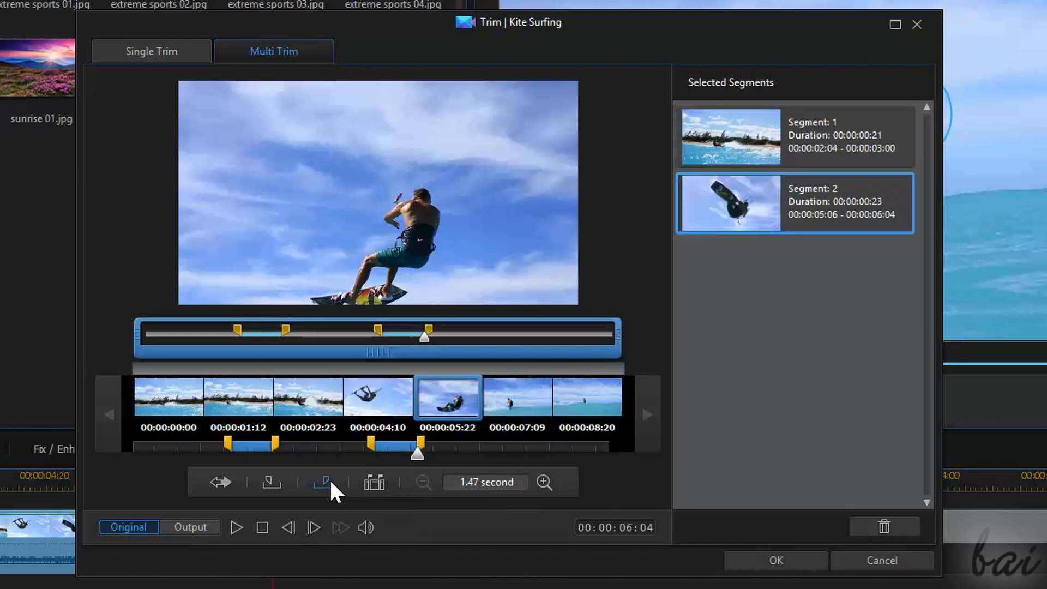
pyautogui.click(794, 136)
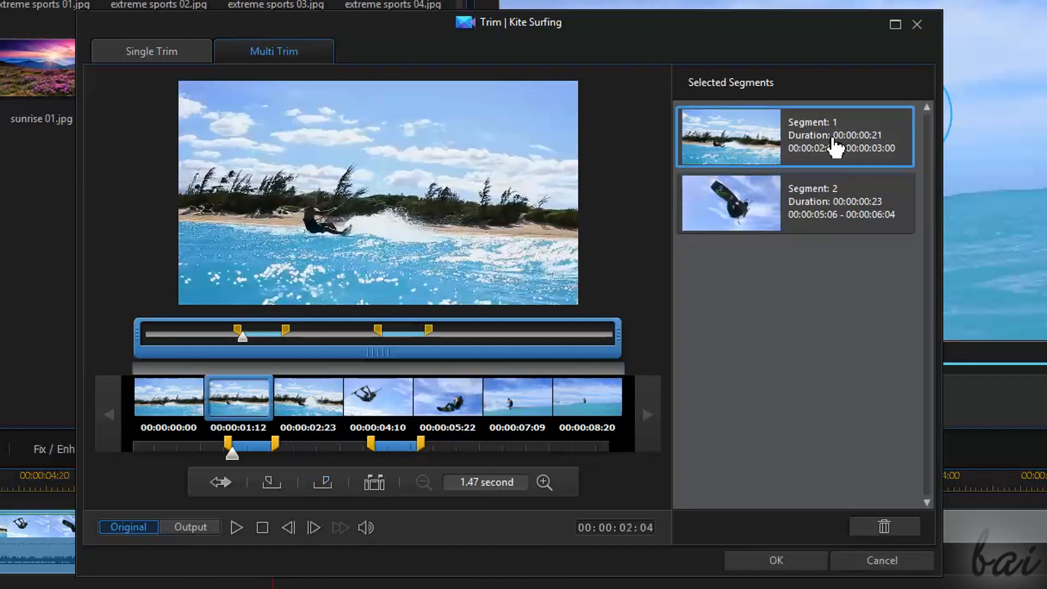
pyautogui.click(794, 203)
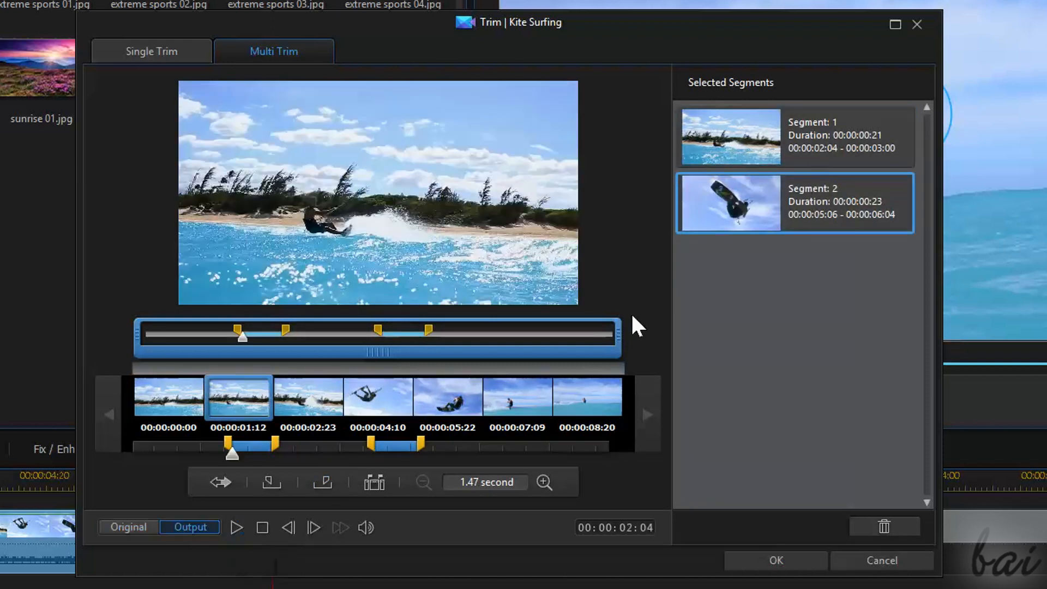
pyautogui.click(775, 560)
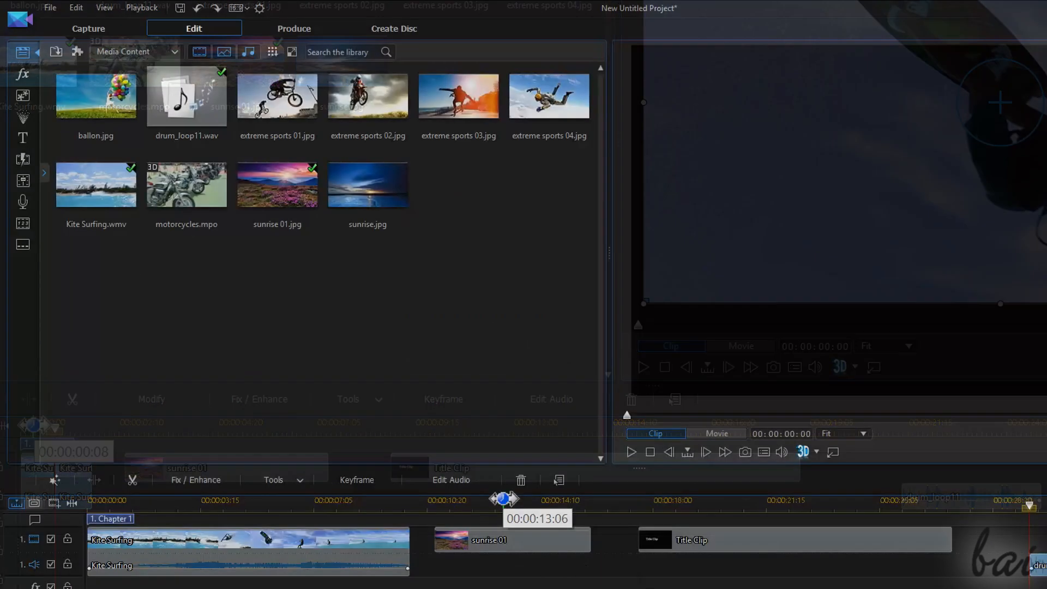
# Step: Trim only the end of sunrise 01 so it spans 00:00:11:01–00:00:16:01
pyautogui.click(515, 539)
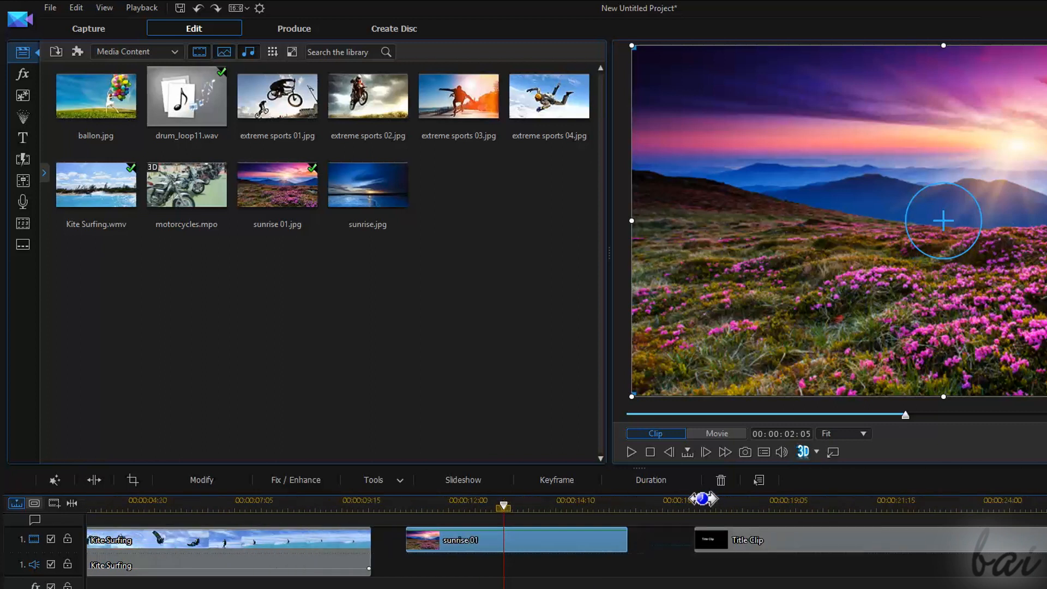
pyautogui.moveTo(628, 545)
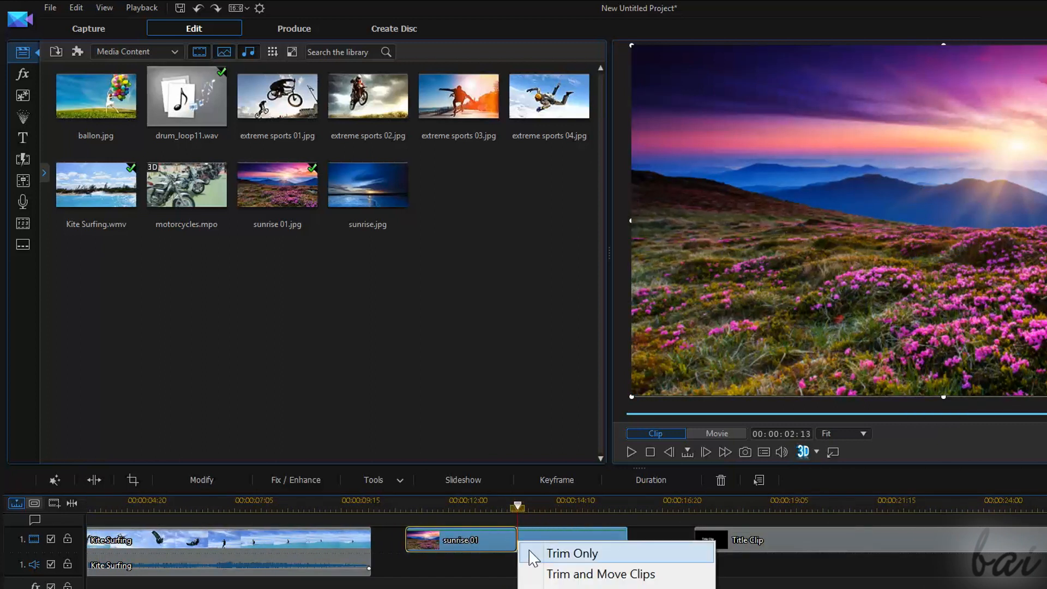
pyautogui.click(571, 553)
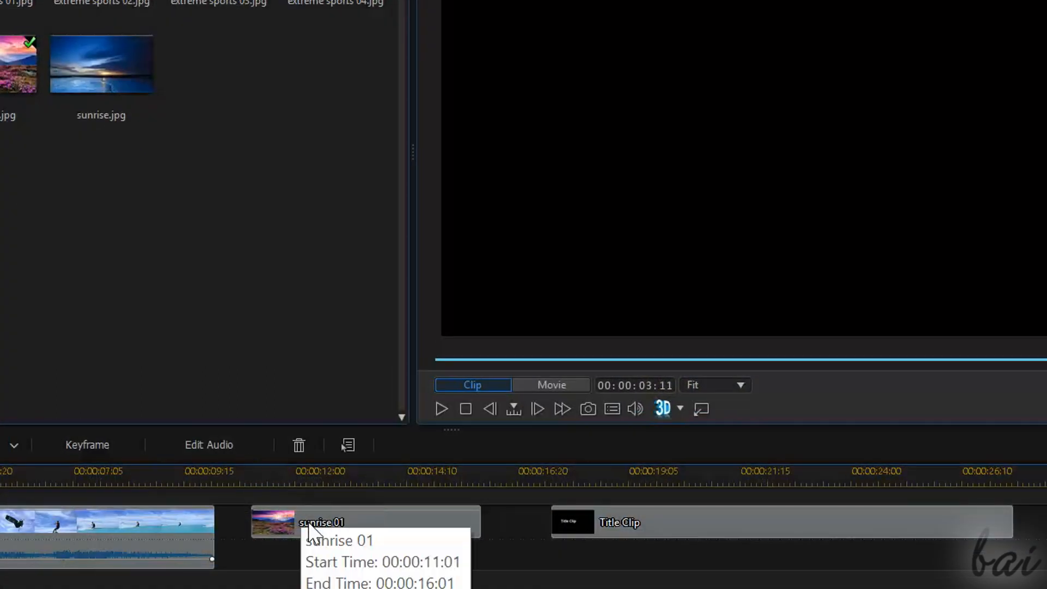
pyautogui.click(363, 521)
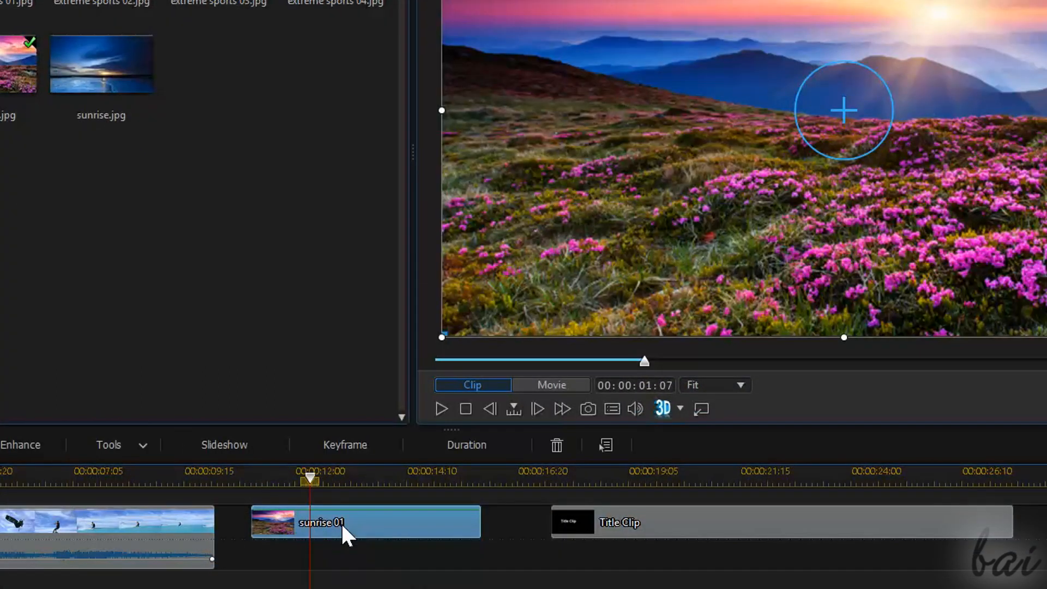
pyautogui.doubleClick(322, 522)
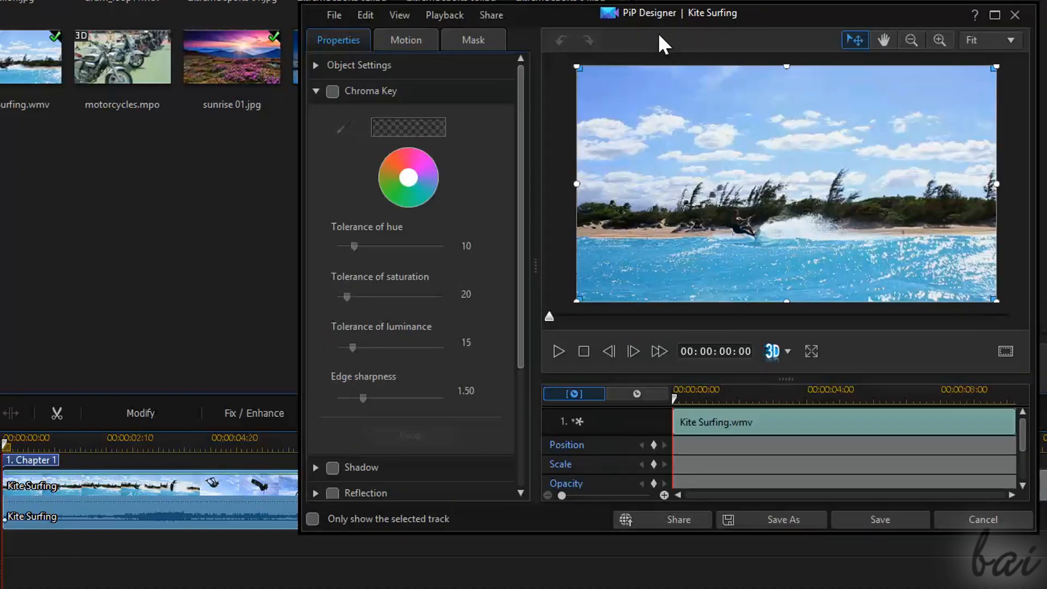
pyautogui.moveTo(718, 434)
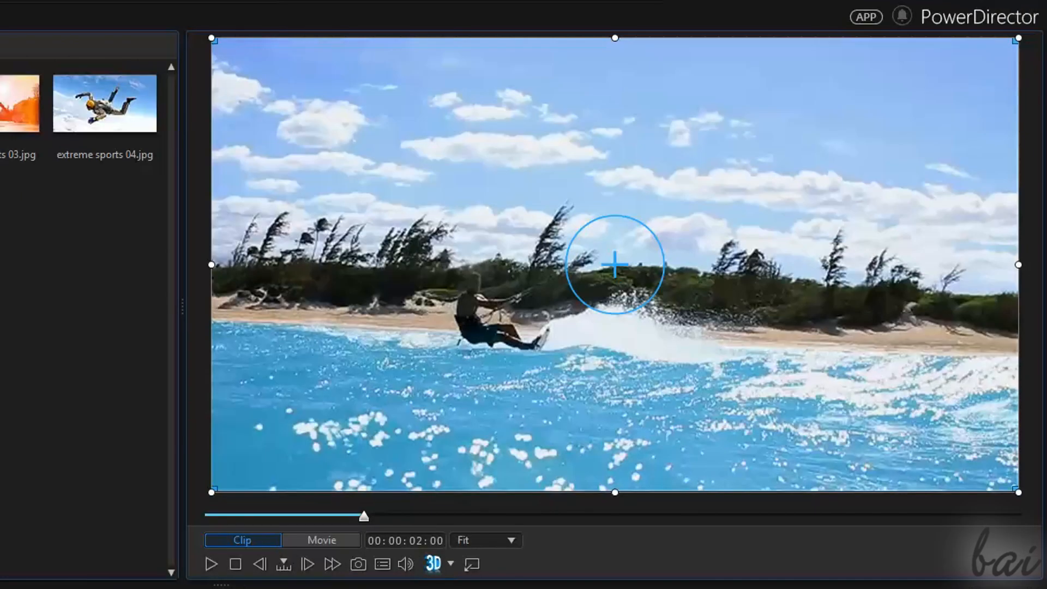
# Step: Play back the whole movie to review extreme sports 01 between Kite Surfing and the Title Clip
pyautogui.click(210, 565)
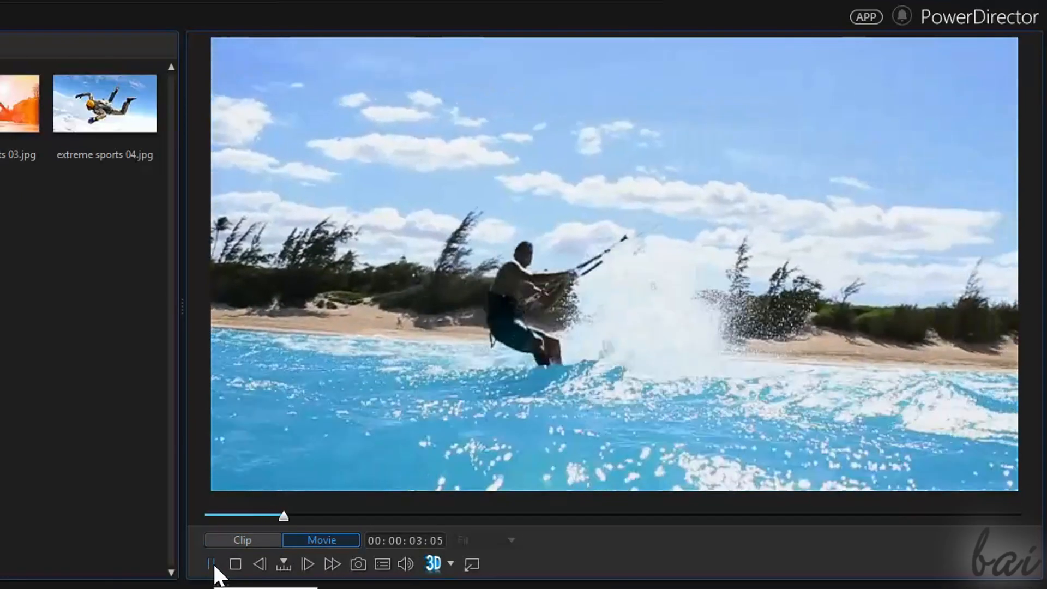
pyautogui.click(308, 564)
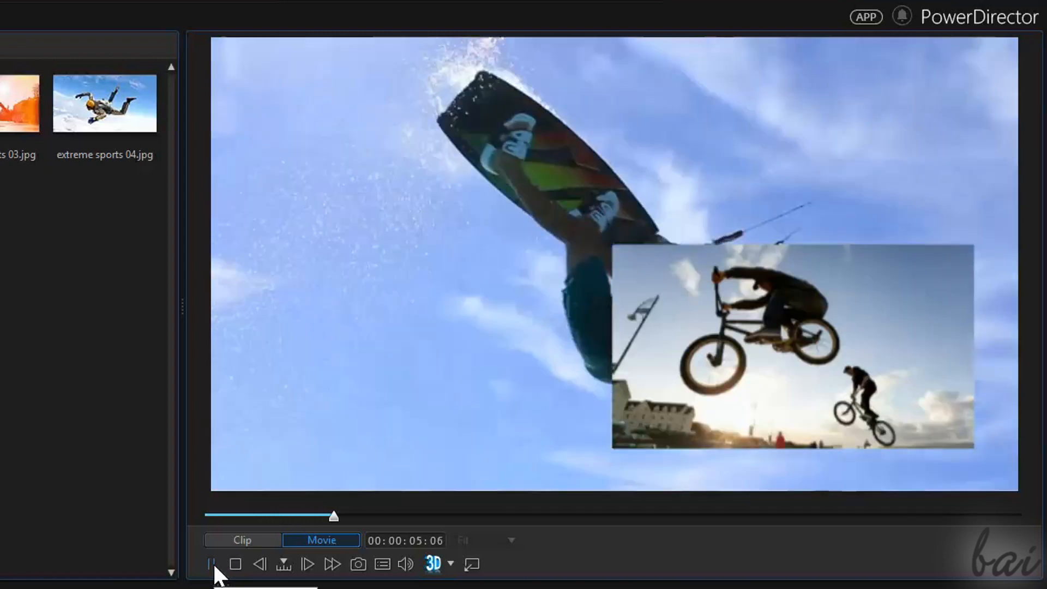
pyautogui.click(211, 565)
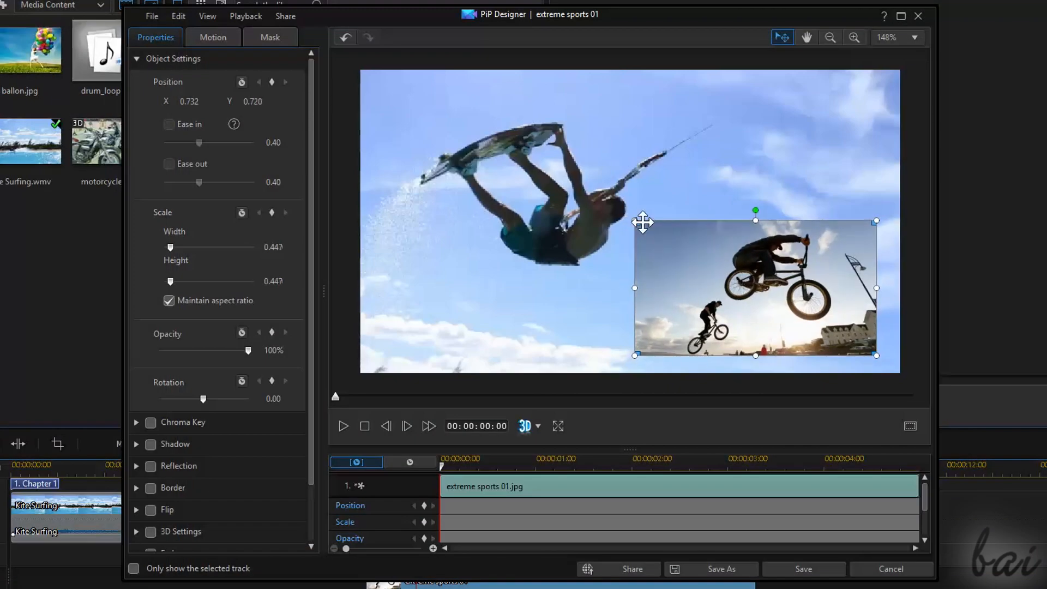
pyautogui.moveTo(212, 351)
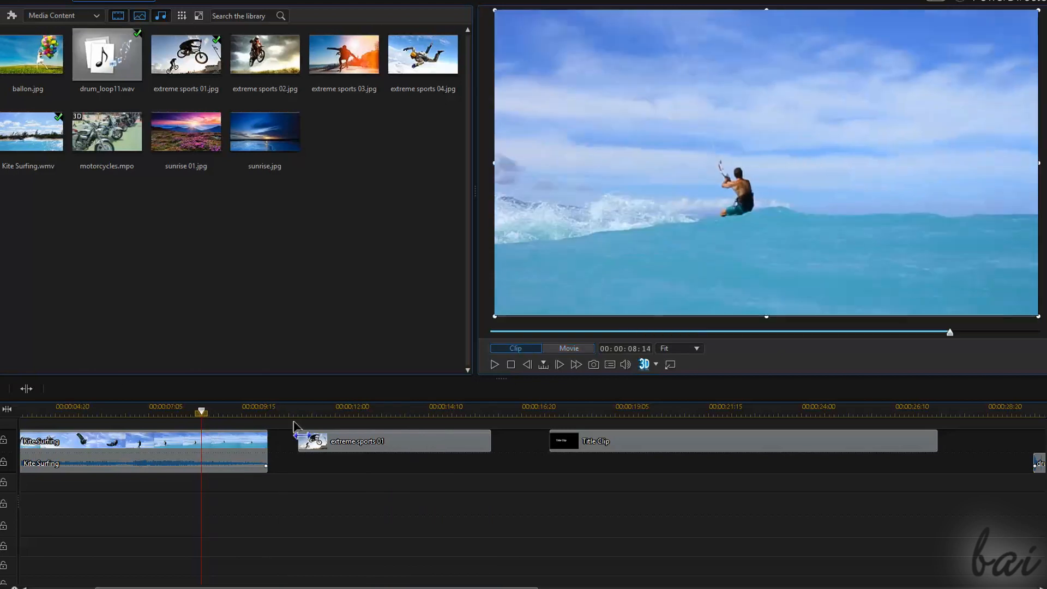
# Step: Place extreme sports 01 on the overlay track under Kite Surfing and open it in PiP Designer
pyautogui.click(393, 440)
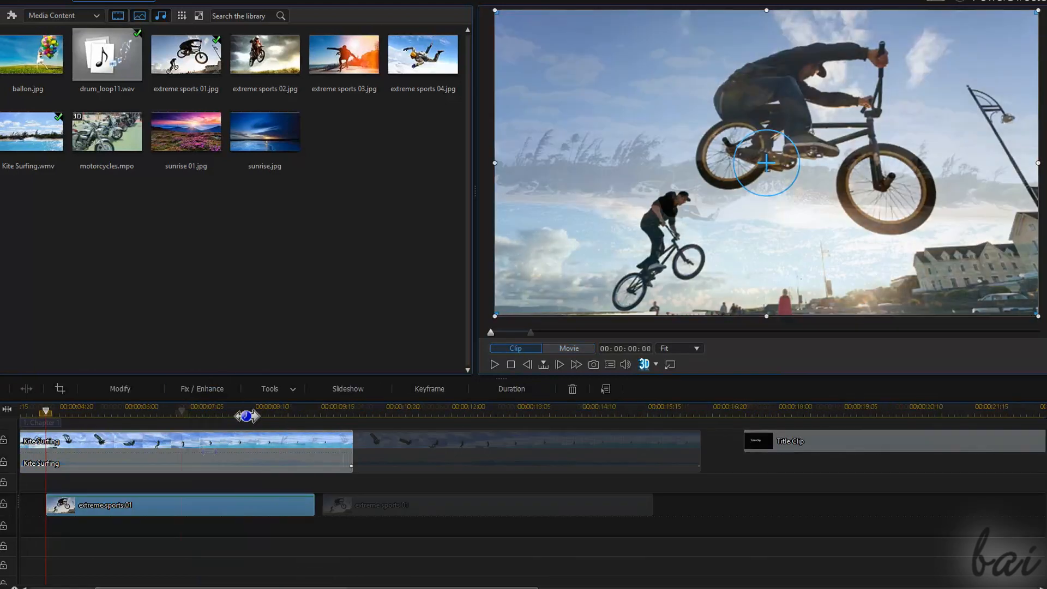
pyautogui.click(569, 348)
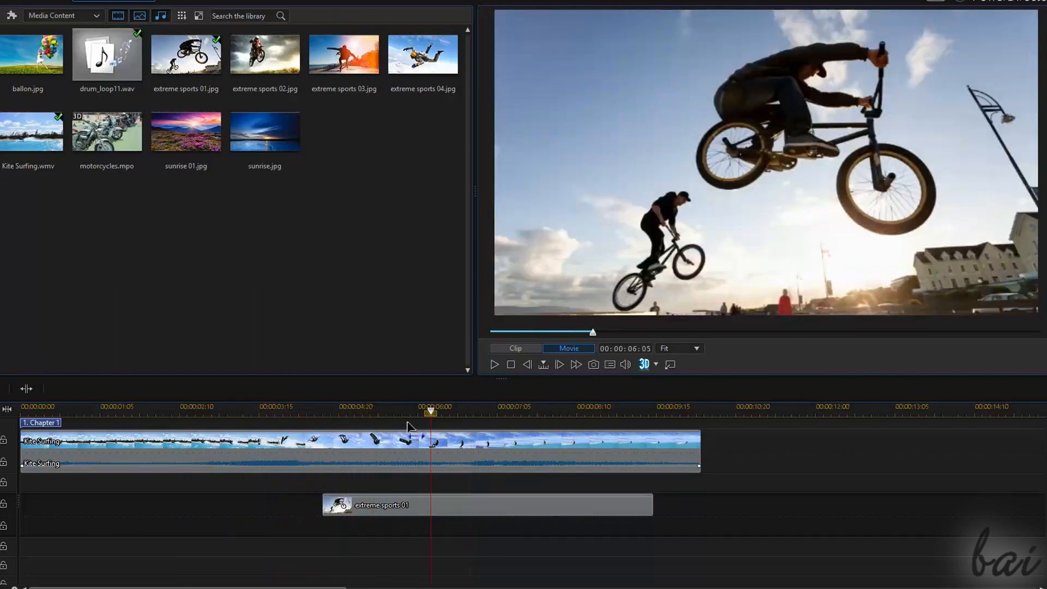
pyautogui.click(454, 503)
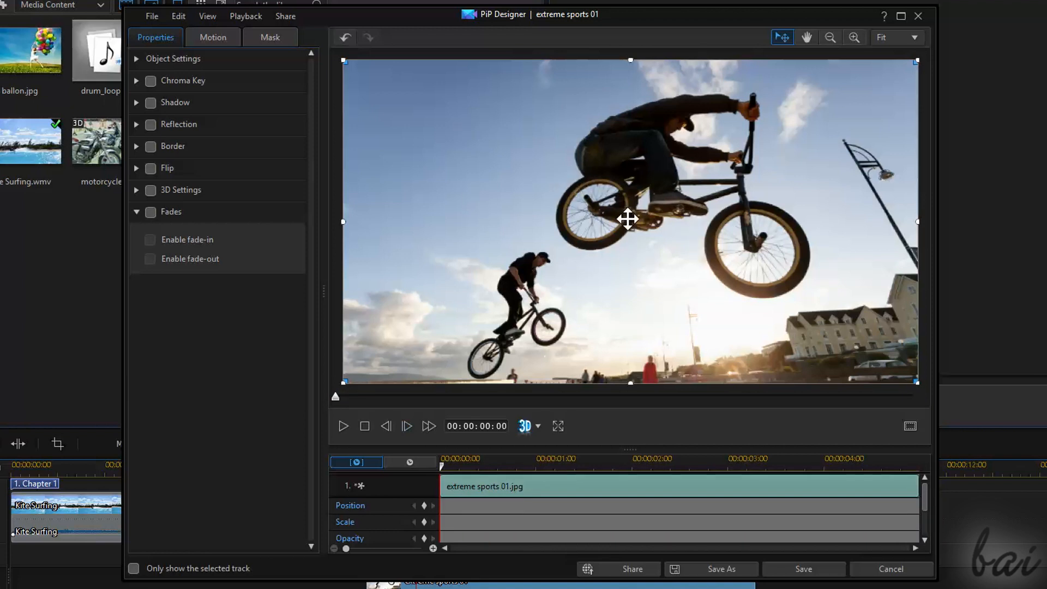
# Step: Nudge the overlay's position right and up, then adjust its width with aspect ratio unlocked
pyautogui.click(830, 37)
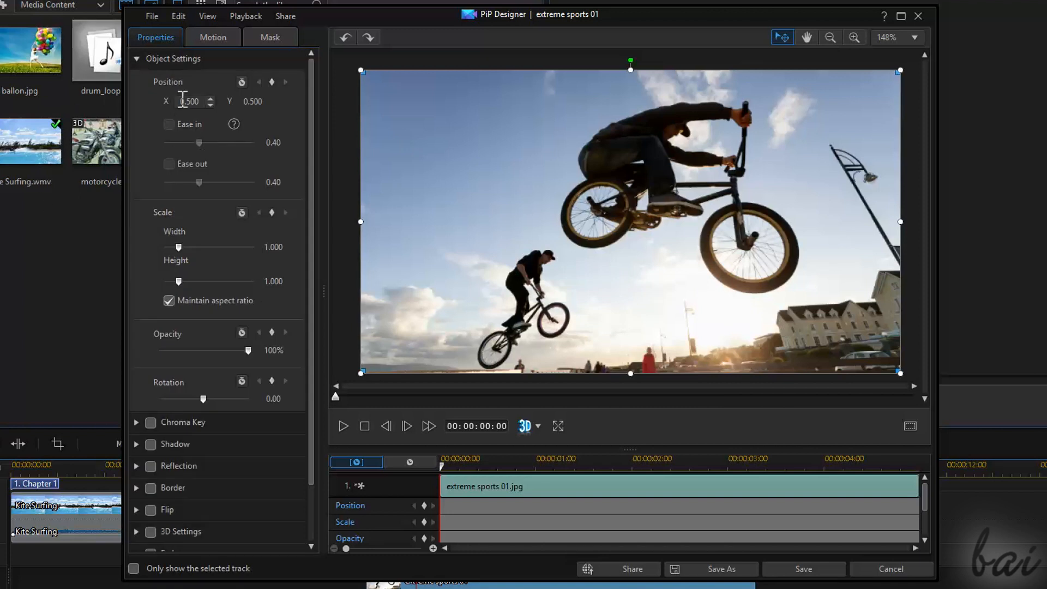
pyautogui.click(209, 98)
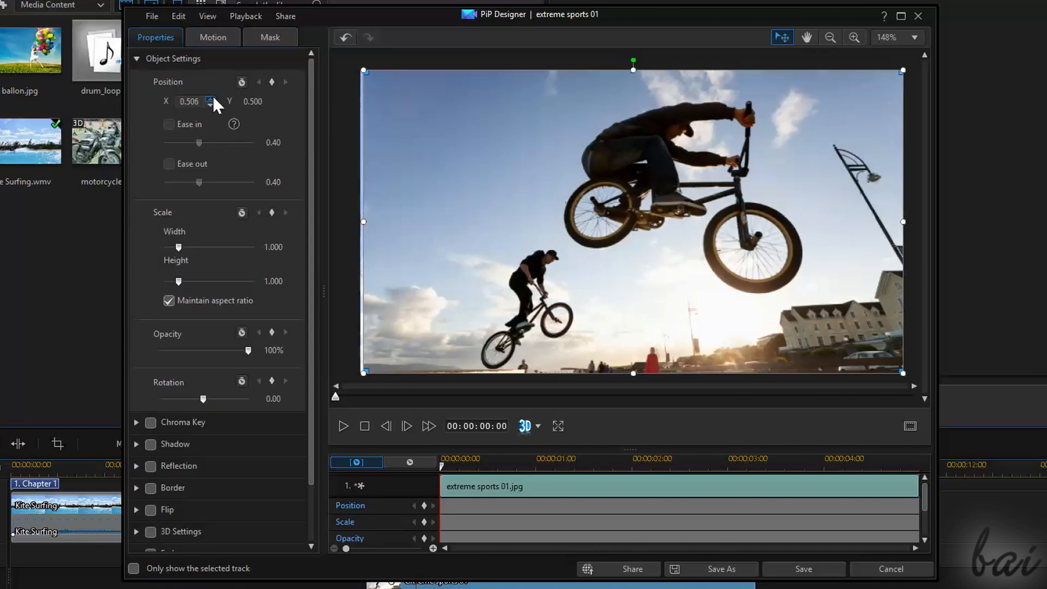
pyautogui.click(209, 101)
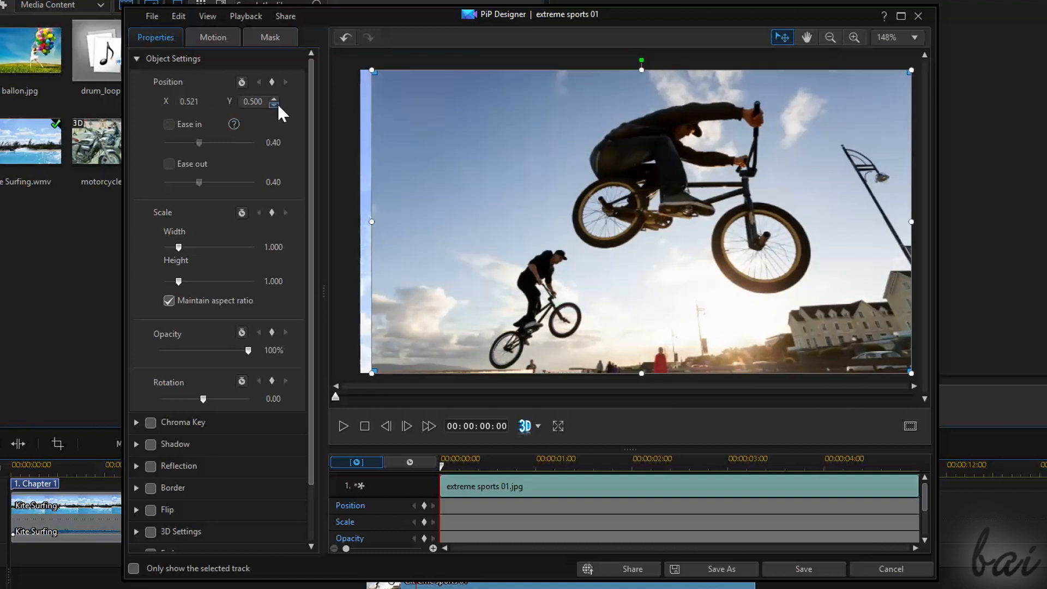
pyautogui.click(273, 105)
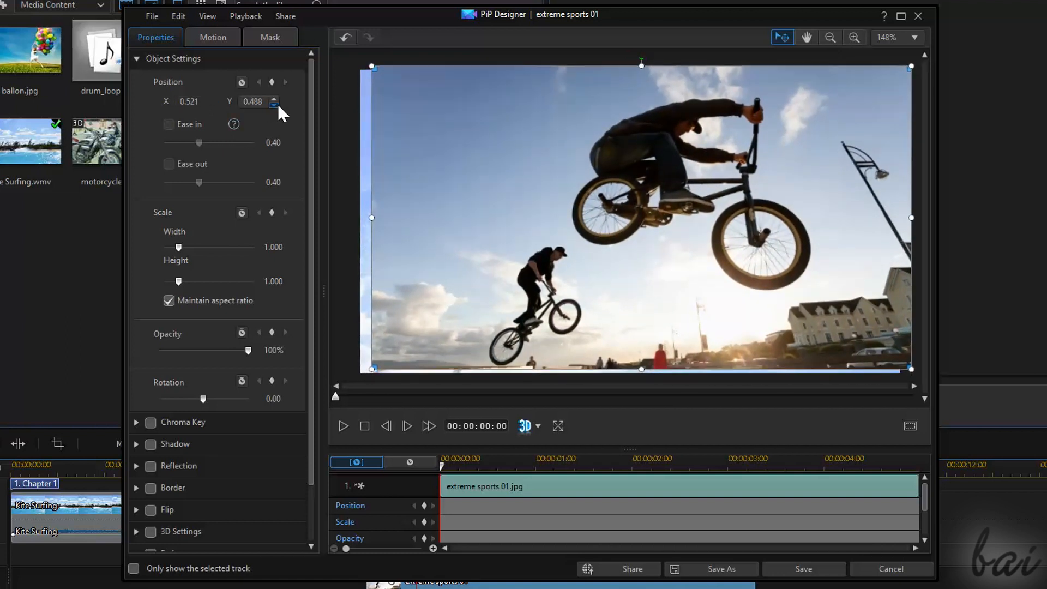
pyautogui.click(273, 104)
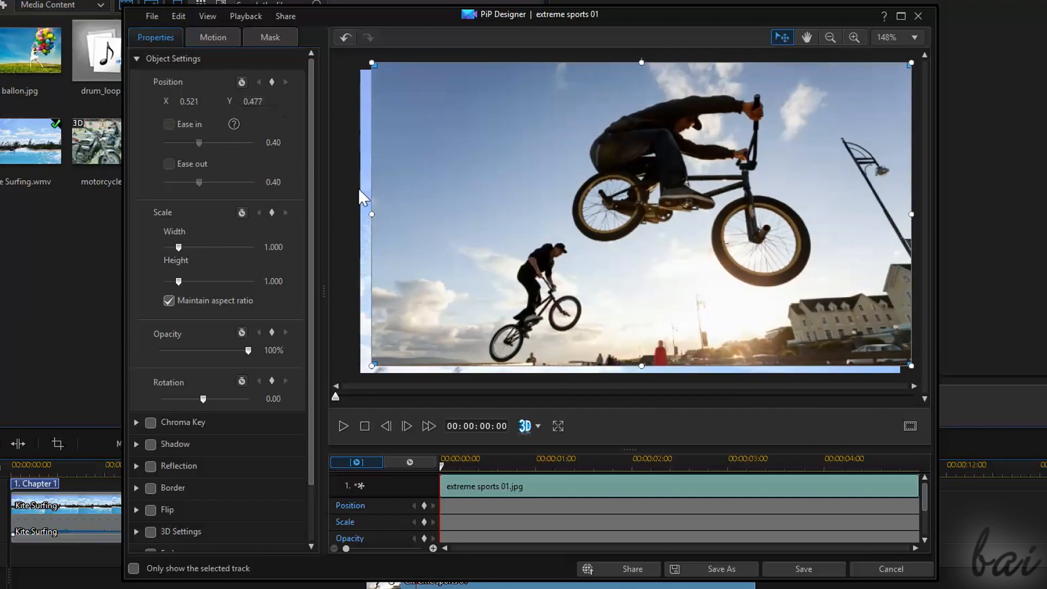
pyautogui.moveTo(509, 191)
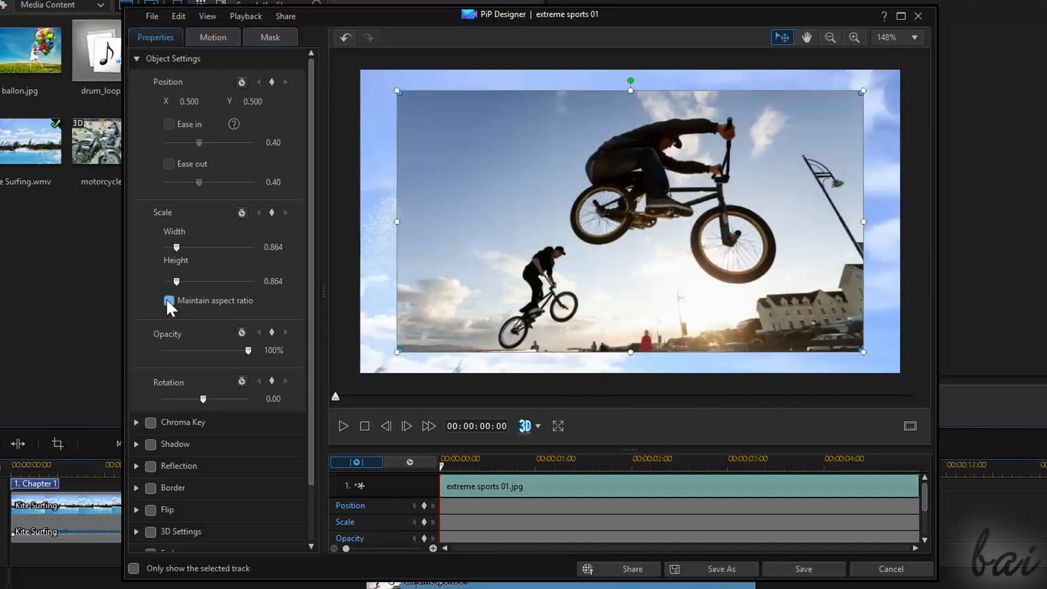
pyautogui.moveTo(177, 247); pyautogui.dragTo(203, 246)
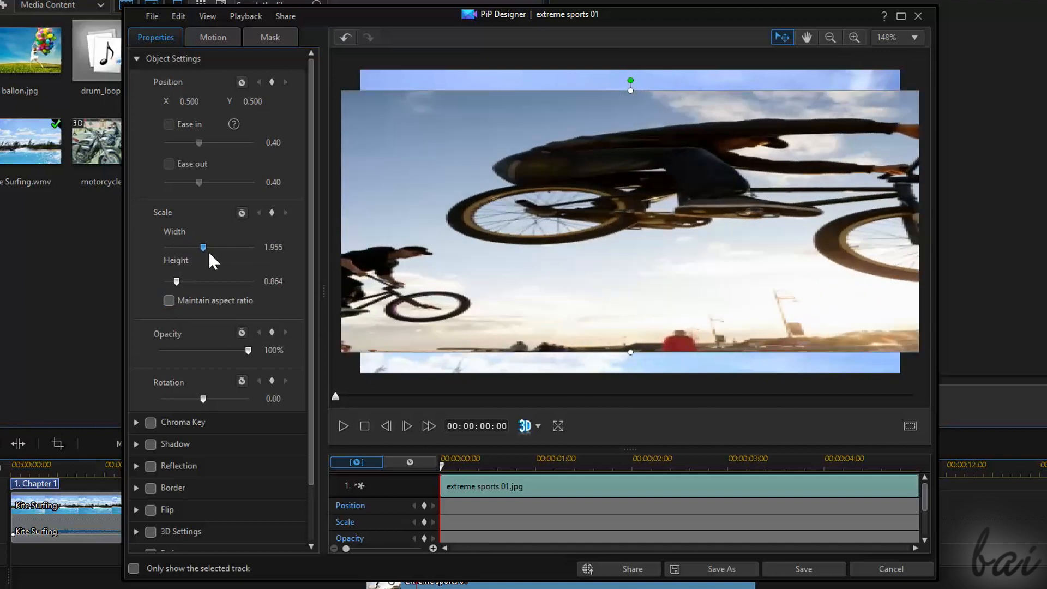
pyautogui.moveTo(203, 247); pyautogui.dragTo(177, 246)
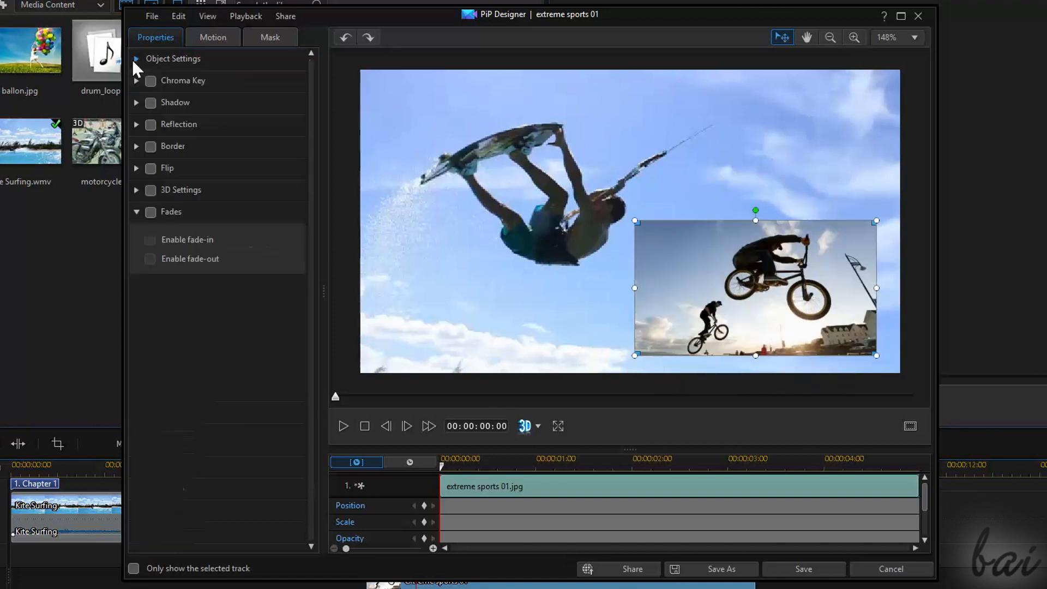
# Step: Expand Chroma Key and enable it on the extreme sports 01 overlay
pyautogui.click(136, 81)
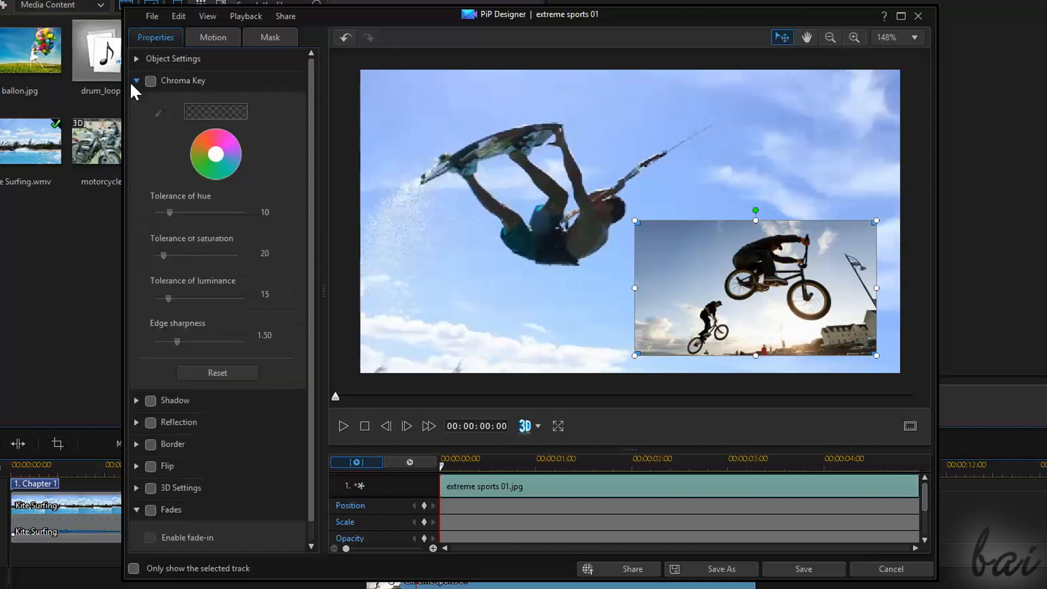
pyautogui.click(151, 80)
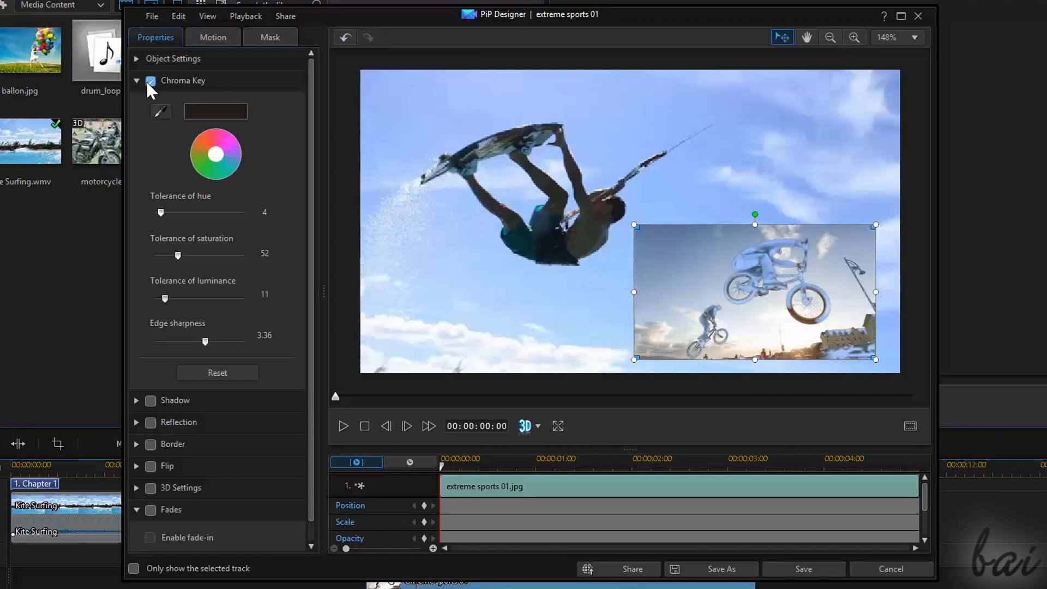
# Step: Turn chroma key off and add a drop shadow with distance 8 and blur 2
pyautogui.click(151, 80)
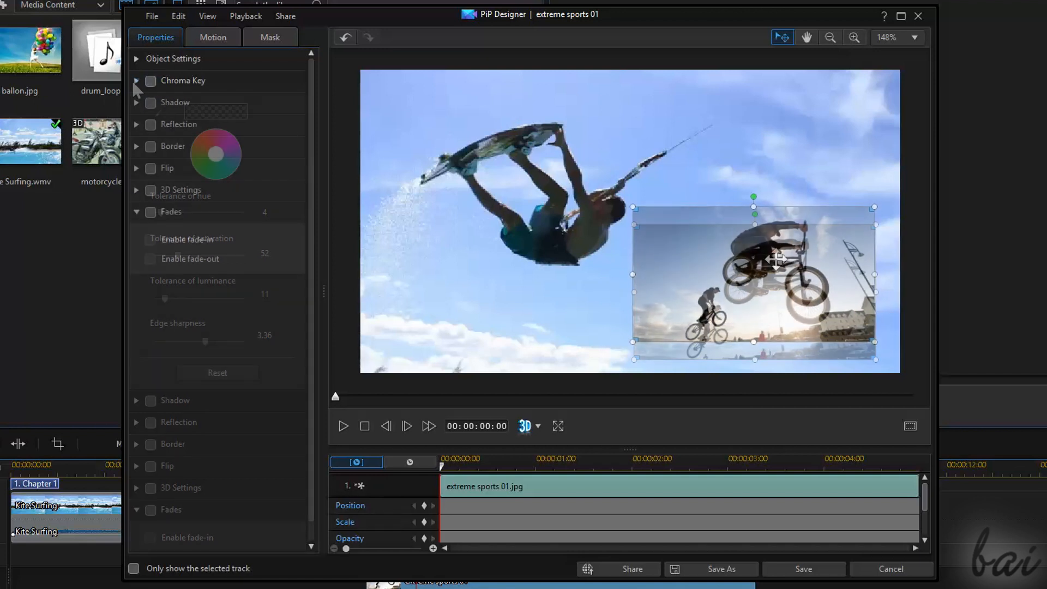
pyautogui.click(149, 102)
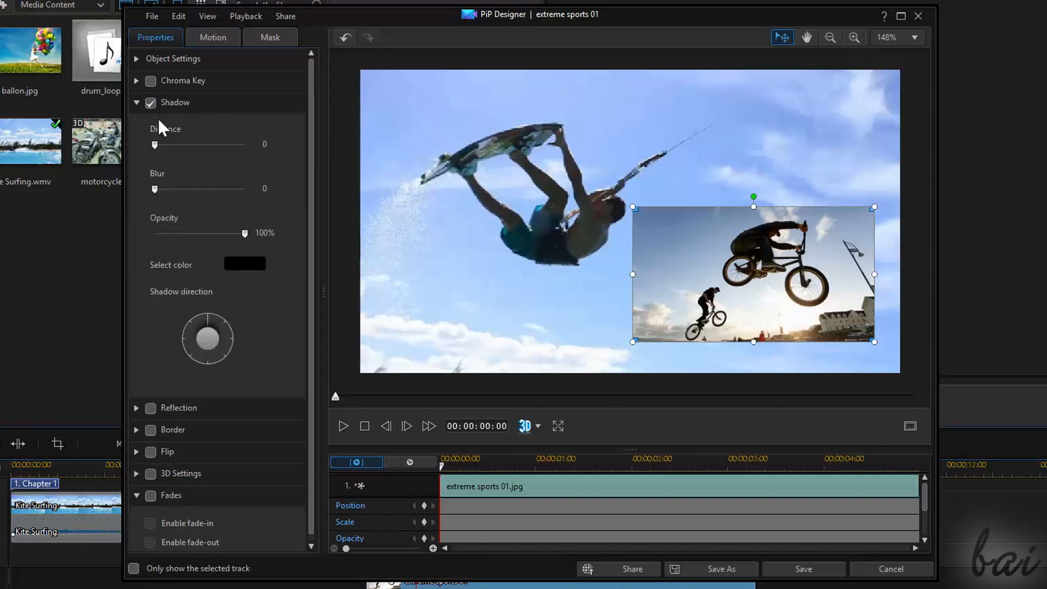
pyautogui.moveTo(157, 145); pyautogui.dragTo(178, 145)
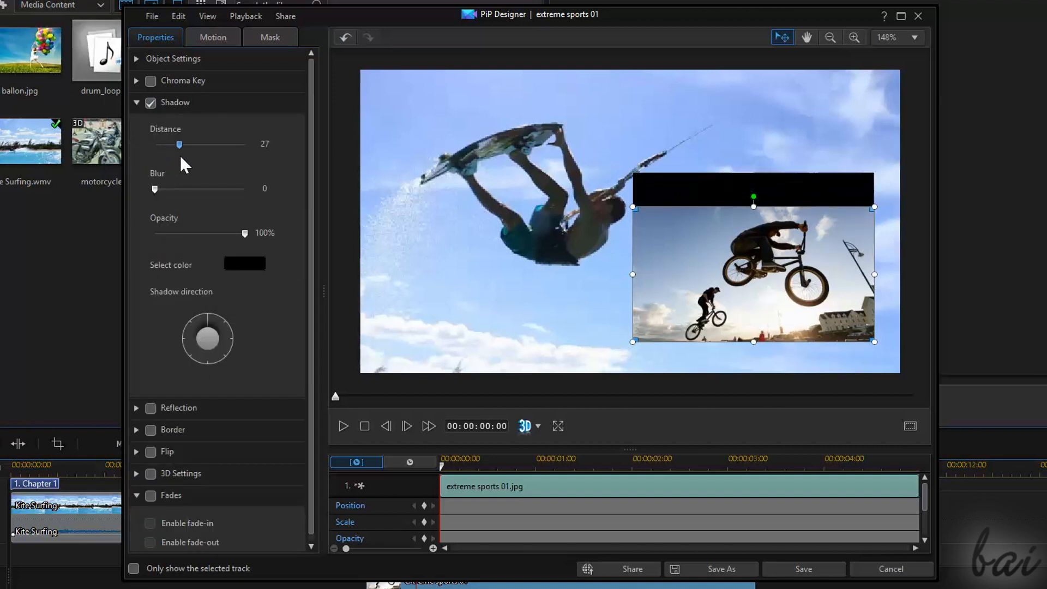
pyautogui.moveTo(178, 144); pyautogui.dragTo(163, 144)
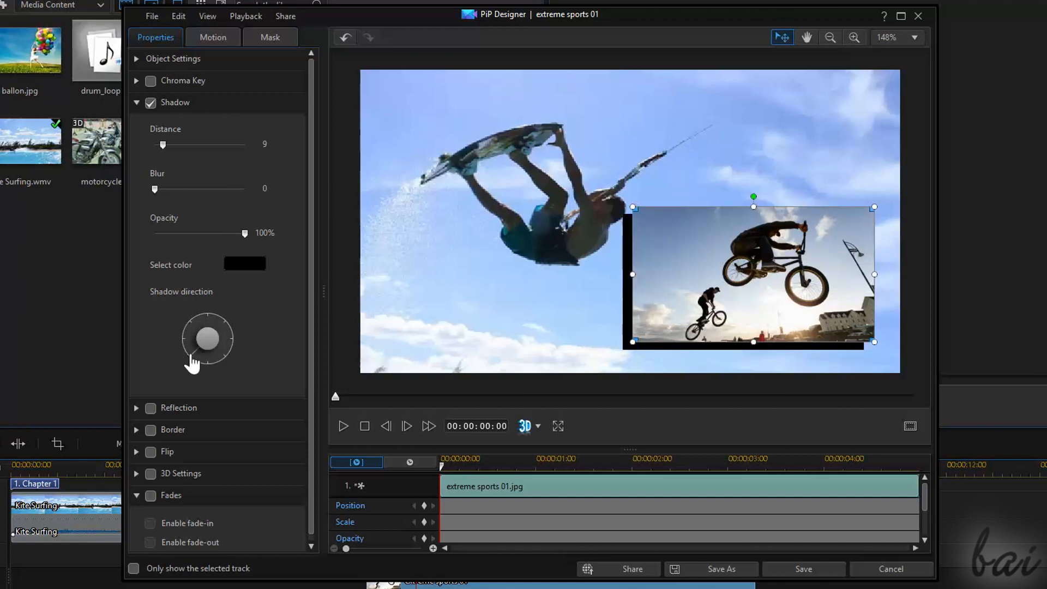
pyautogui.moveTo(162, 189); pyautogui.dragTo(171, 189)
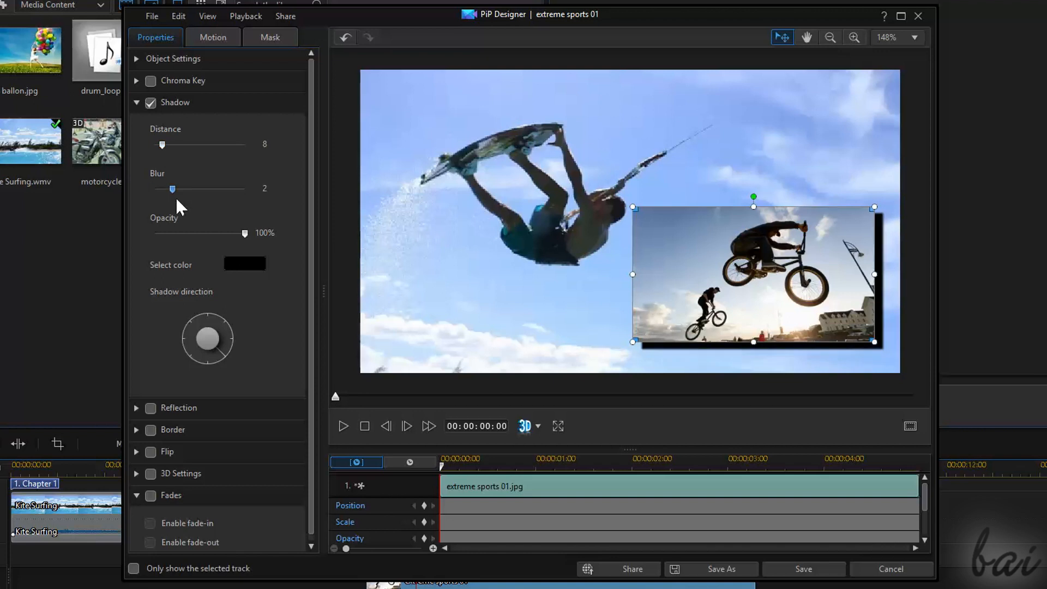
# Step: Remove the shadow, try a reflection, and flip the overlay left to right
pyautogui.click(137, 102)
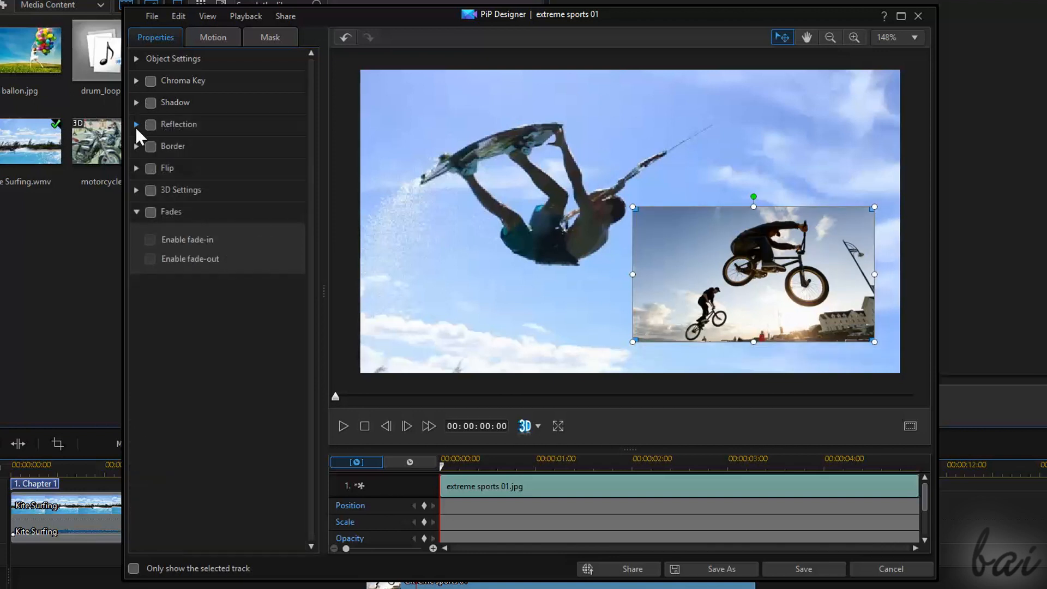
pyautogui.click(151, 125)
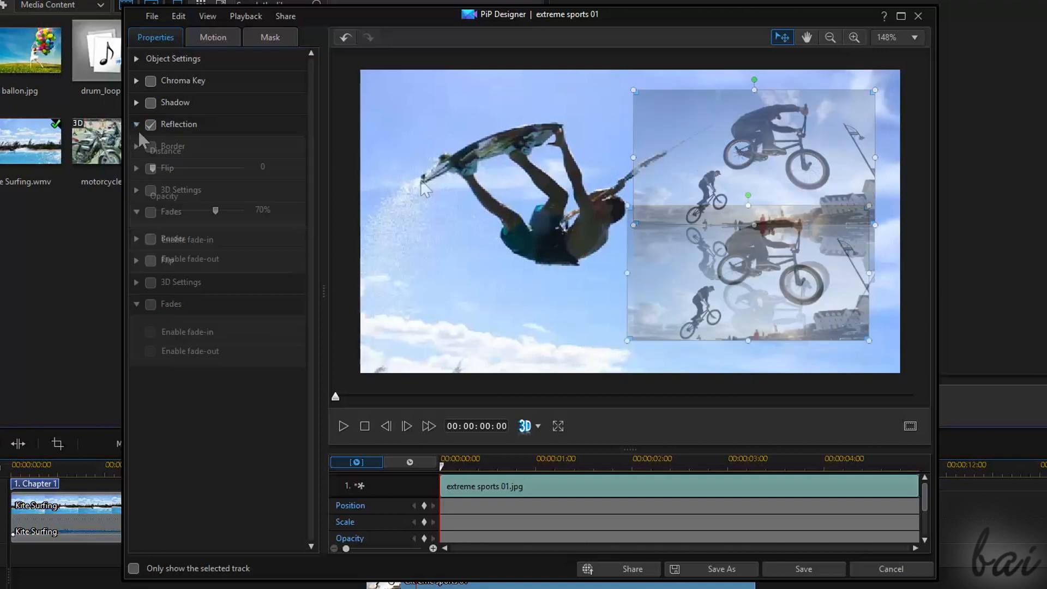
pyautogui.click(151, 145)
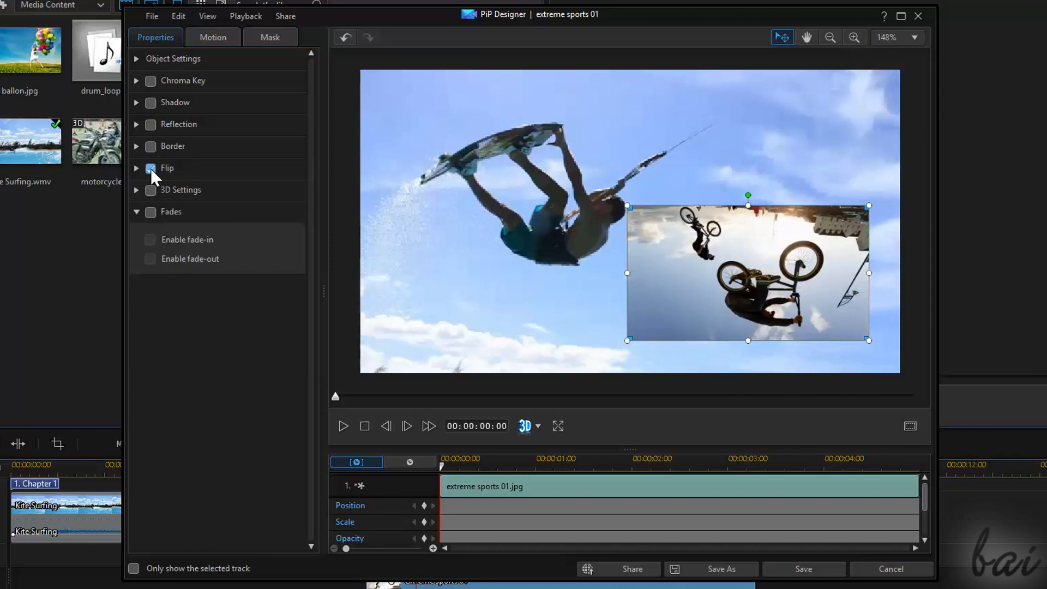
pyautogui.click(151, 168)
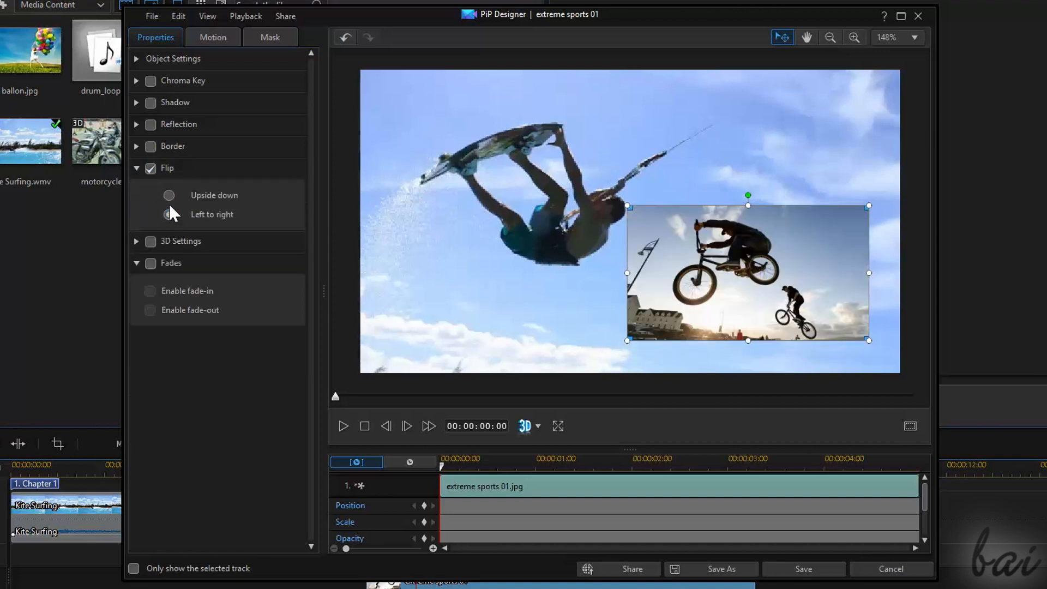
pyautogui.click(137, 167)
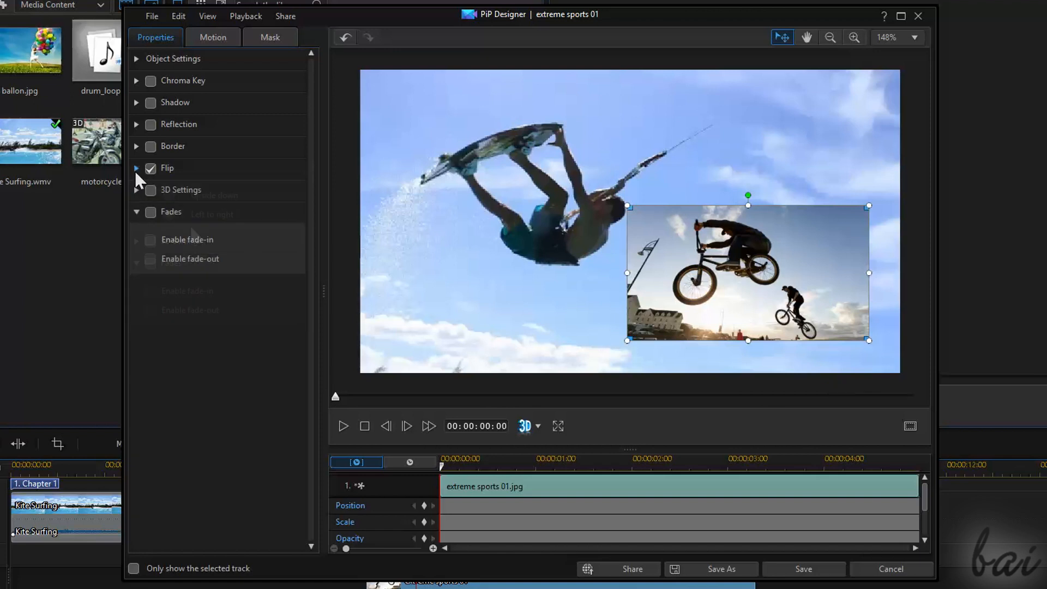
# Step: Try 3D depth on the overlay, turn it off, and enable fade-in
pyautogui.click(136, 189)
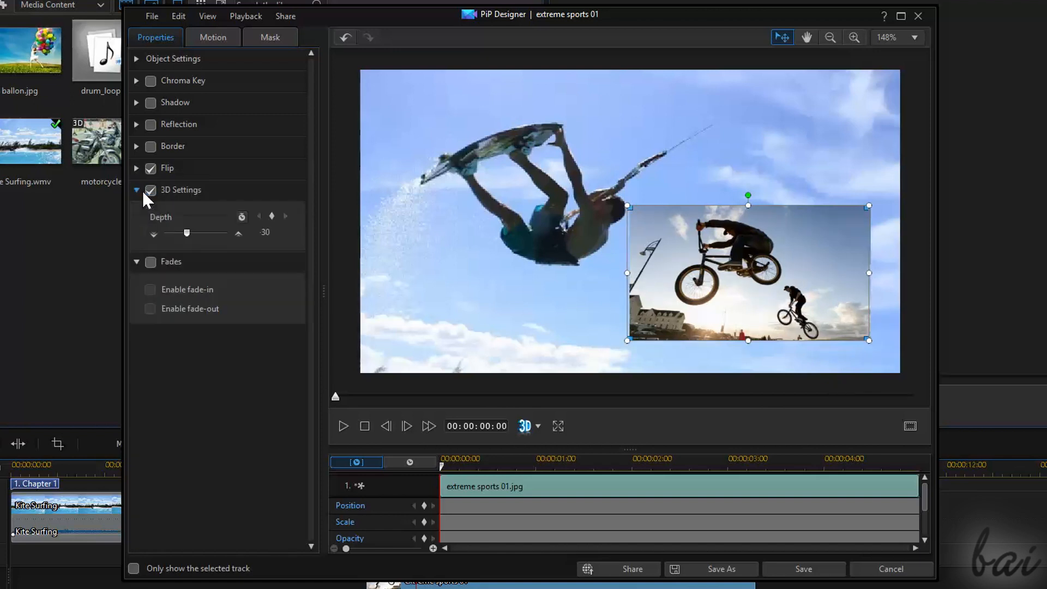
pyautogui.moveTo(187, 232); pyautogui.dragTo(190, 233)
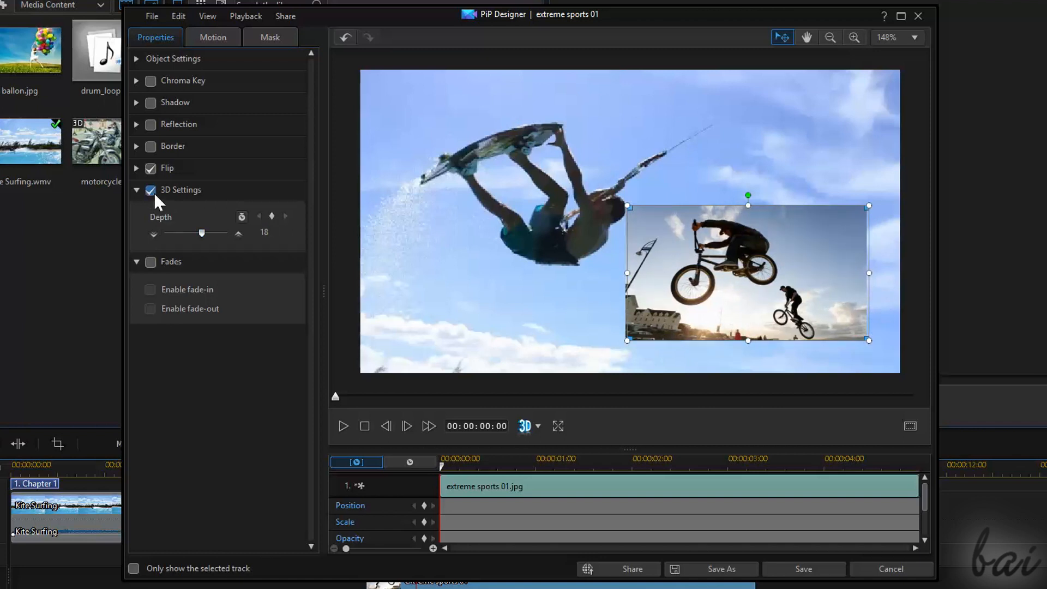
pyautogui.click(137, 189)
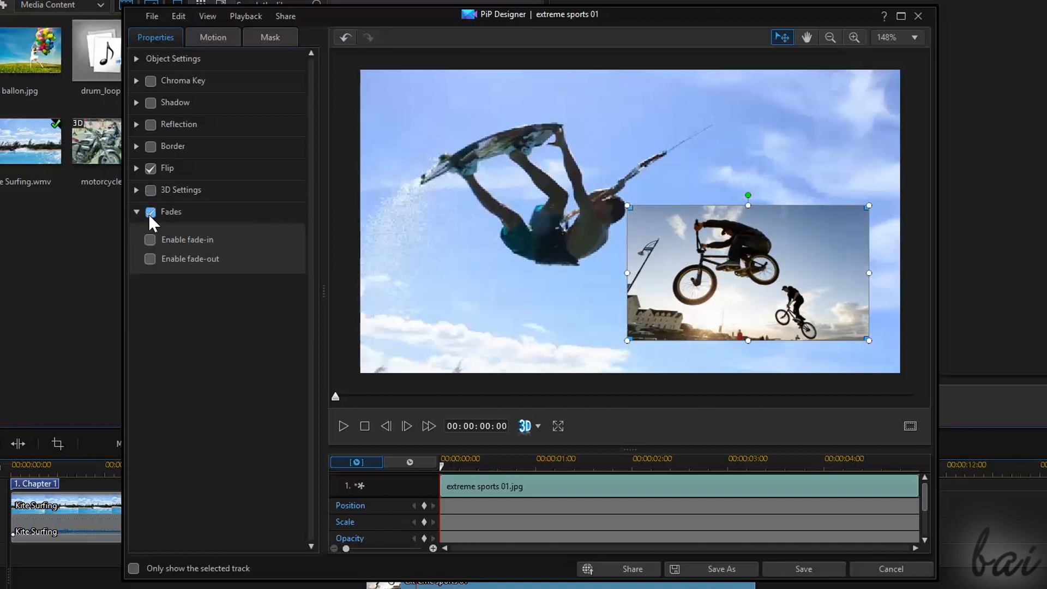
pyautogui.click(150, 238)
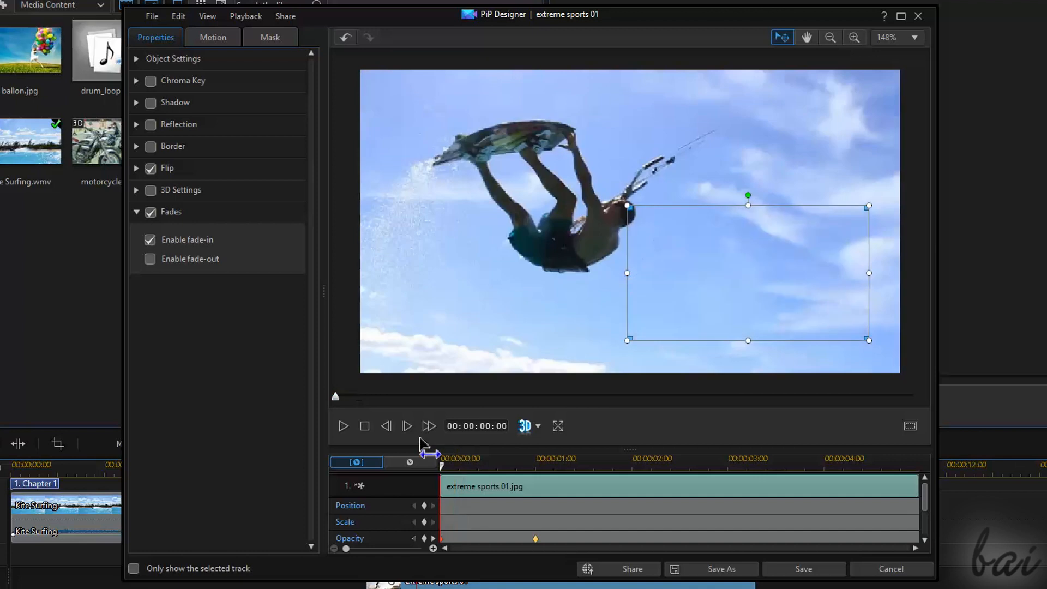
# Step: Remove the fade-in, apply an S-shaped motion path, and preview the movement
pyautogui.click(213, 36)
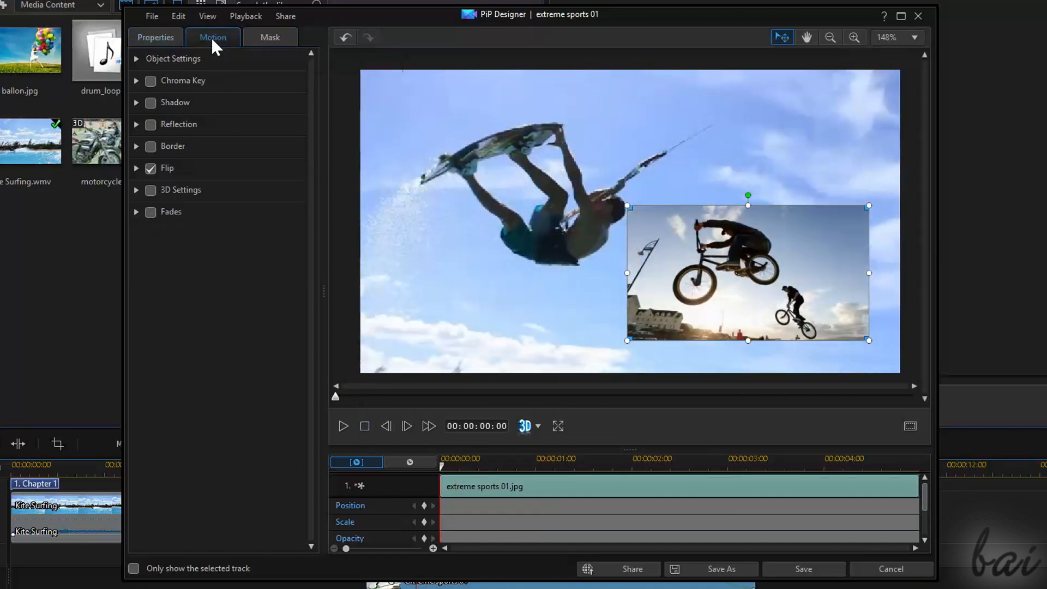
pyautogui.click(214, 36)
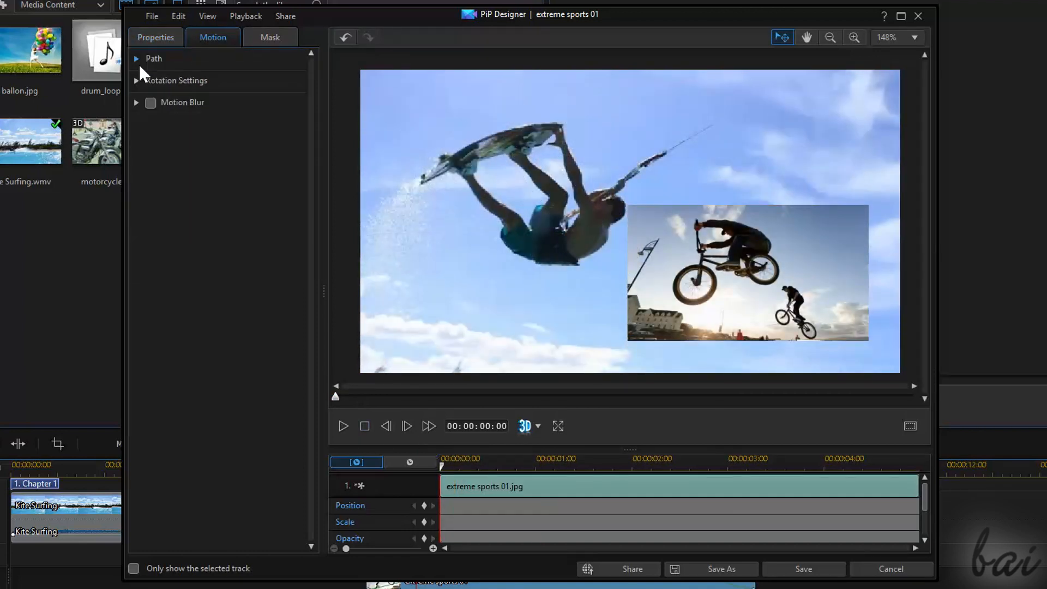
pyautogui.click(136, 58)
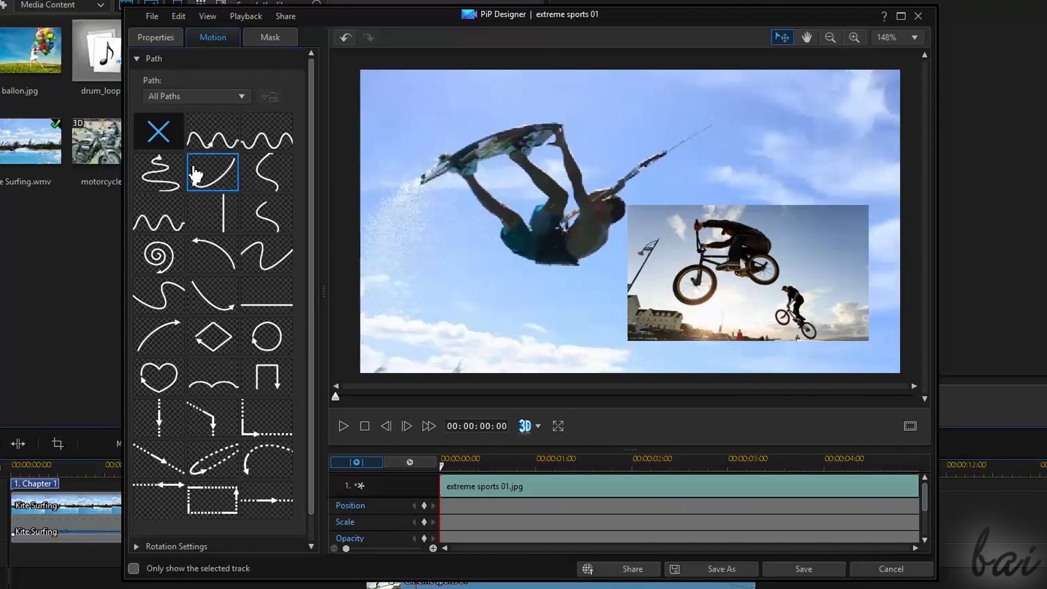
pyautogui.click(265, 226)
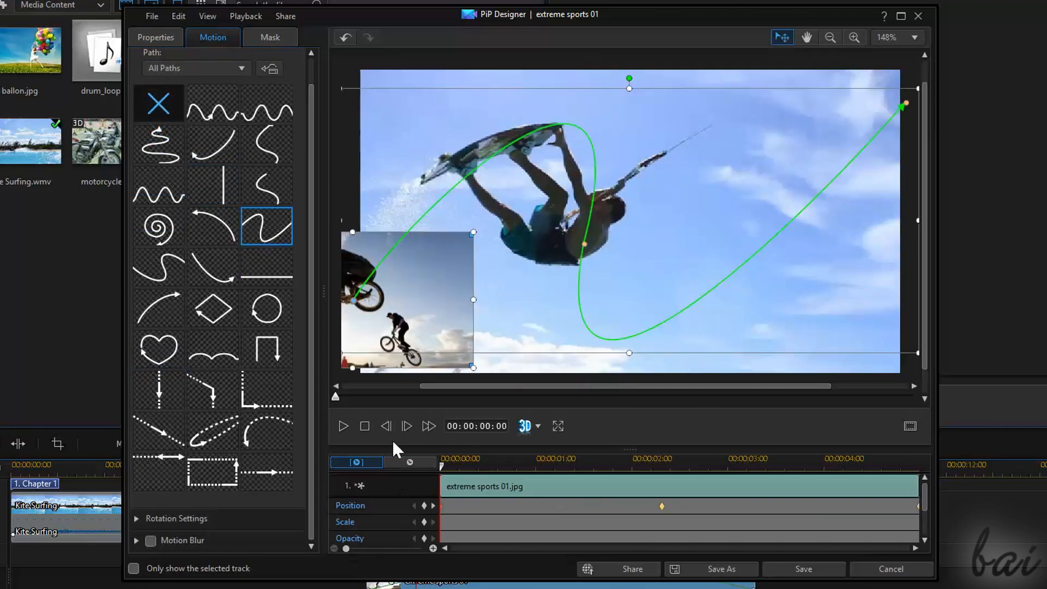
pyautogui.click(342, 426)
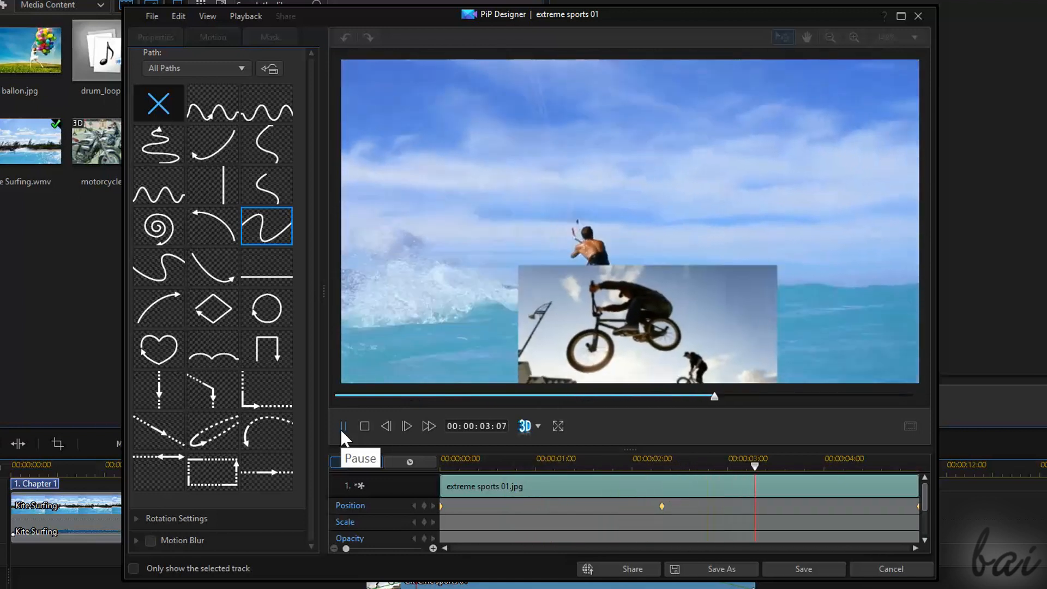
pyautogui.click(365, 426)
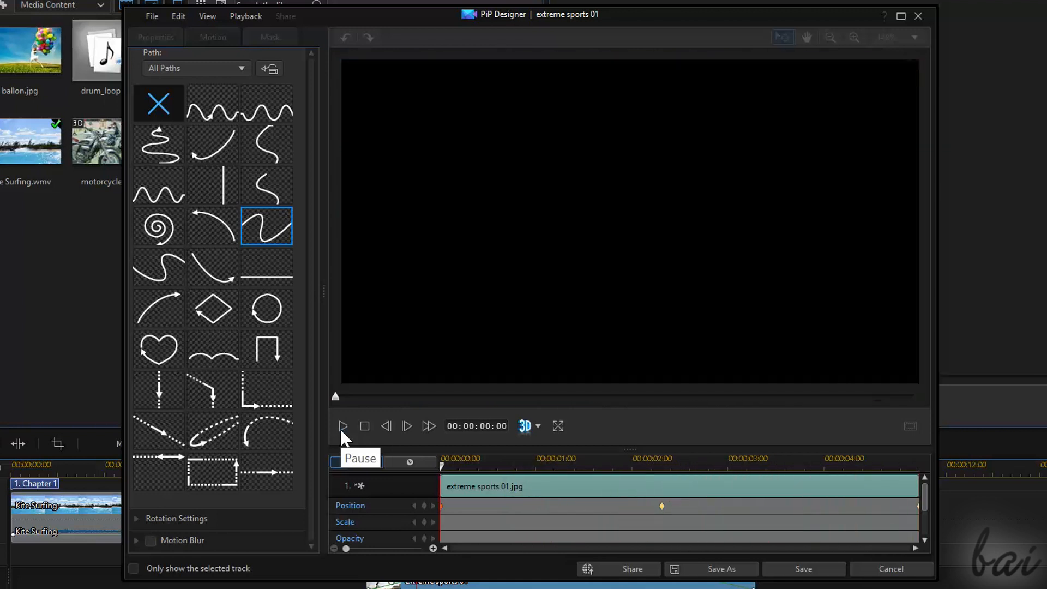
# Step: Apply the arcing motion path preset and show the rotation options
pyautogui.click(212, 145)
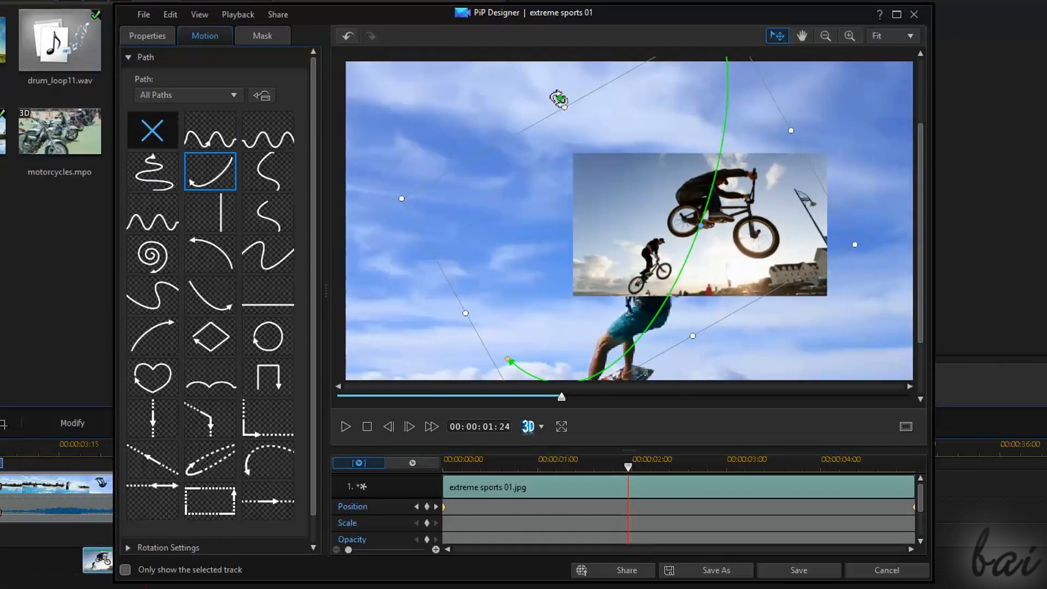
pyautogui.click(853, 37)
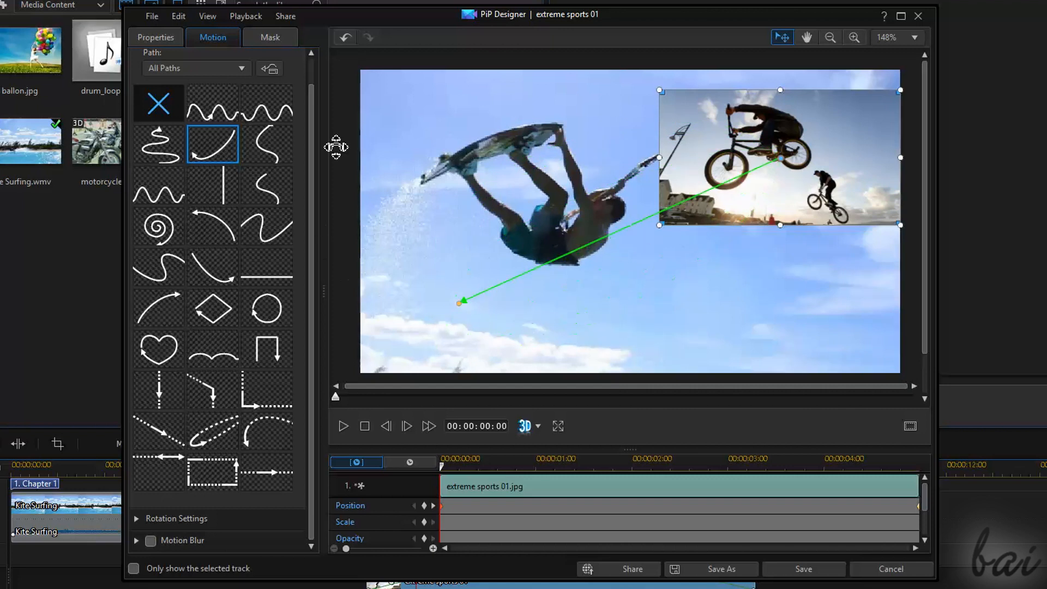
pyautogui.click(212, 185)
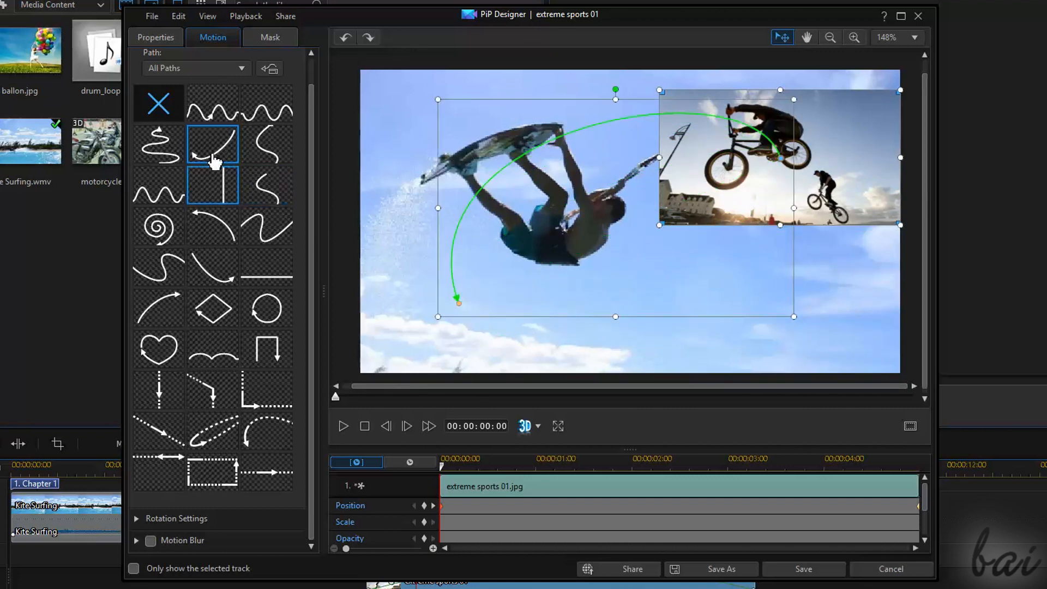
pyautogui.click(158, 104)
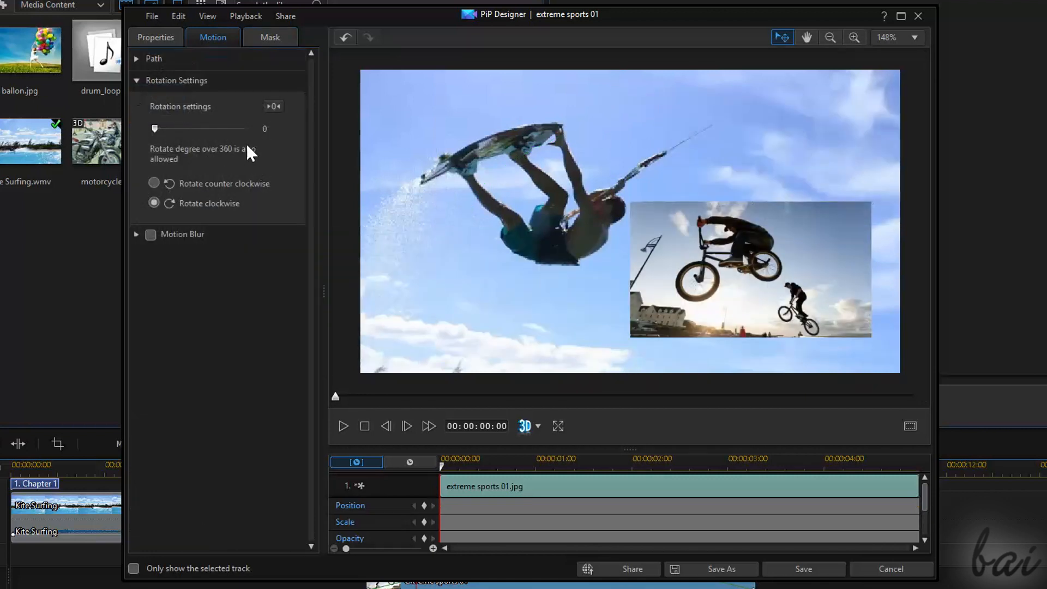
# Step: Set the overlay to rotate 470 degrees clockwise
pyautogui.moveTo(154, 128); pyautogui.dragTo(184, 129)
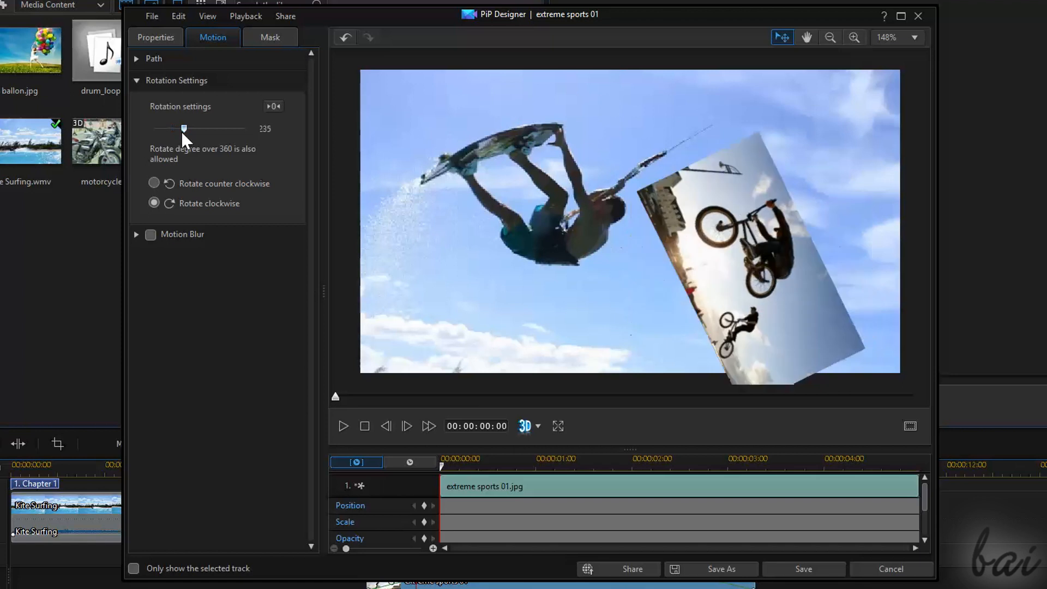
pyautogui.moveTo(184, 128); pyautogui.dragTo(170, 128)
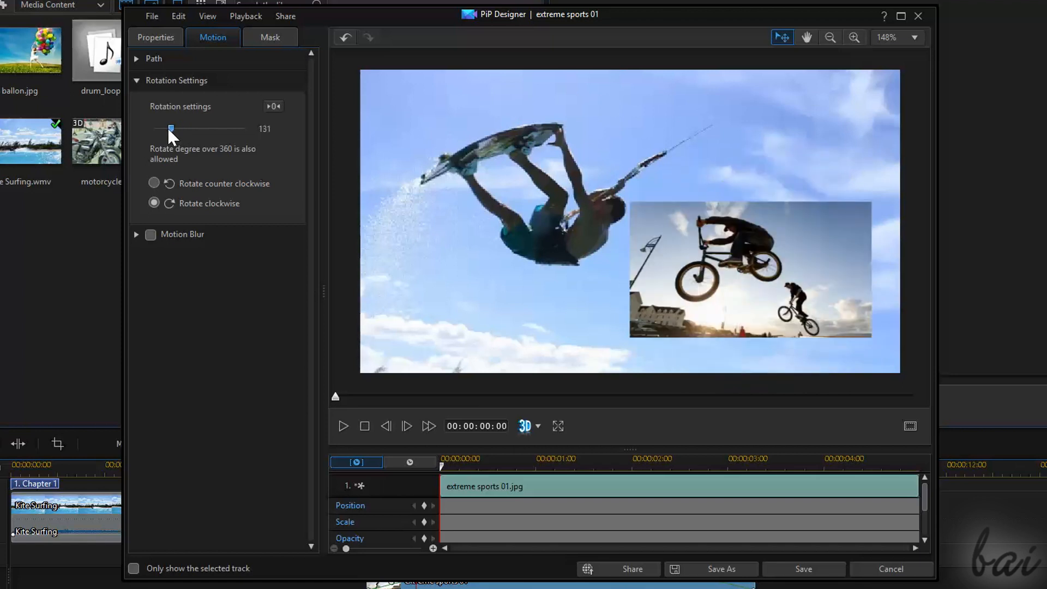
pyautogui.click(154, 184)
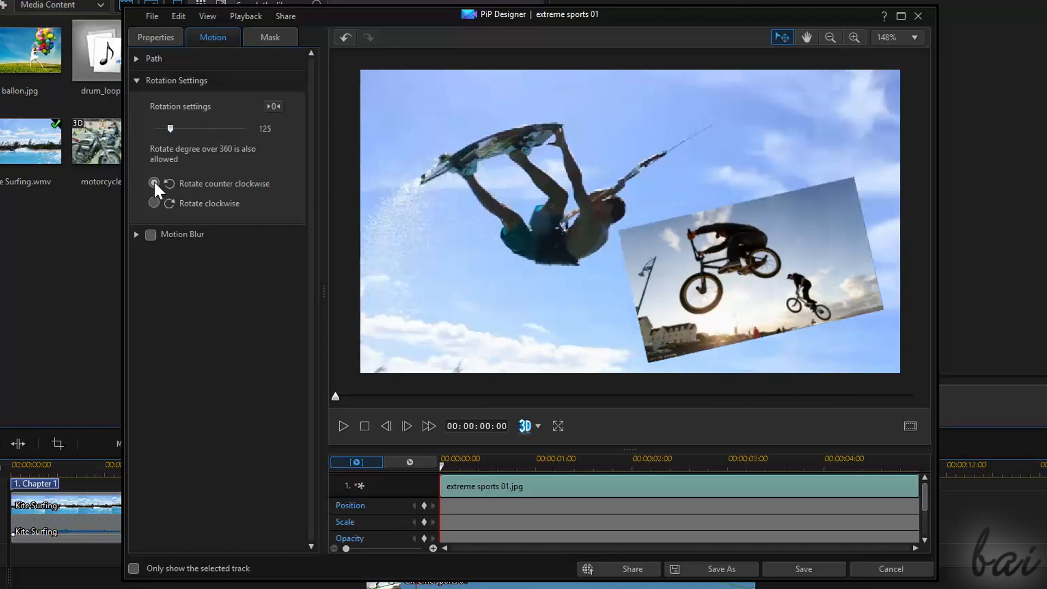
pyautogui.moveTo(170, 128); pyautogui.dragTo(189, 128)
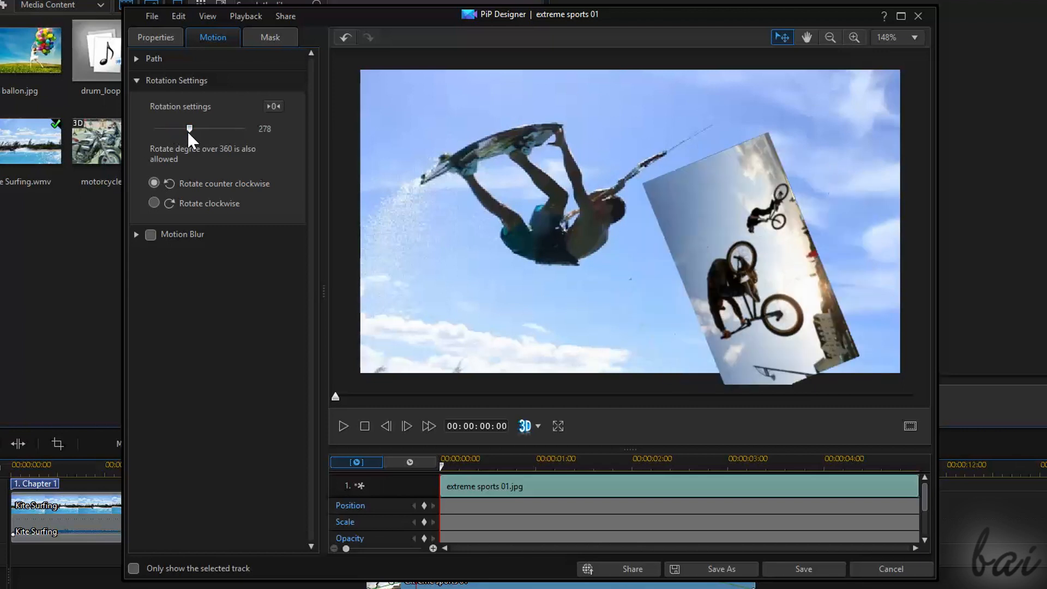
pyautogui.click(154, 203)
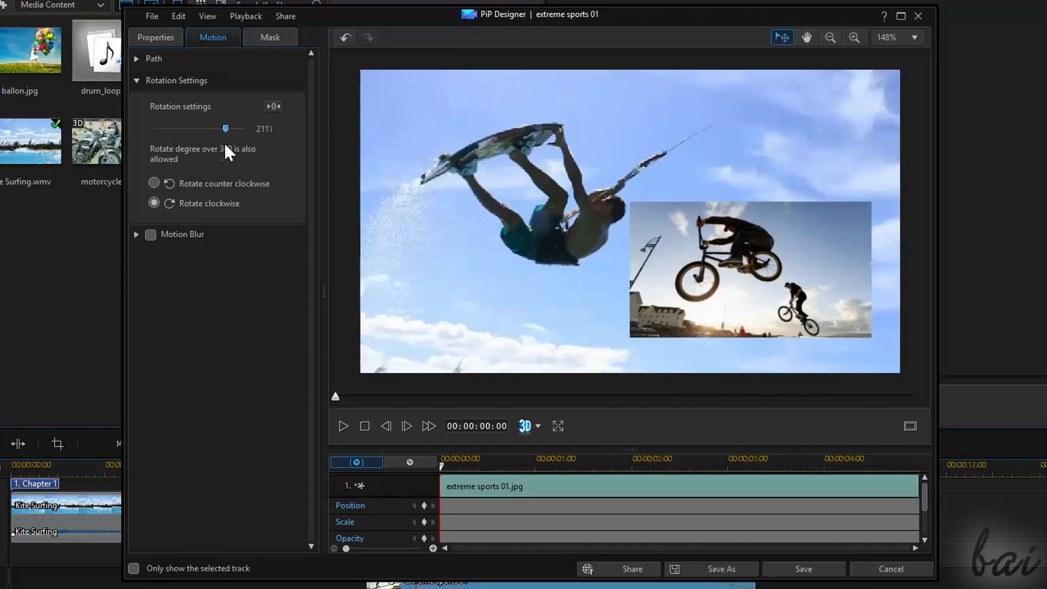
pyautogui.moveTo(203, 235)
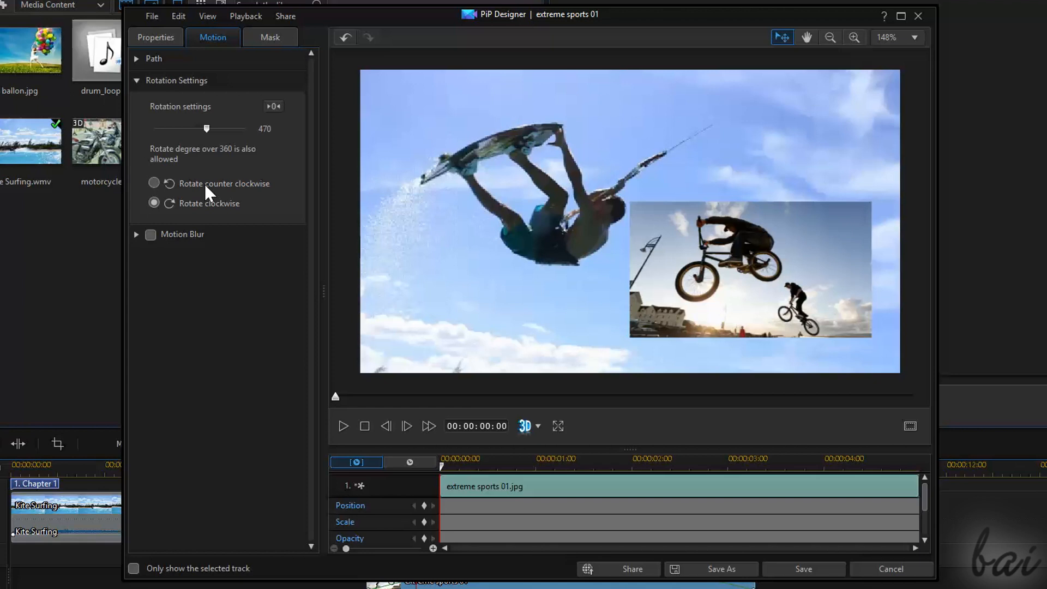
pyautogui.moveTo(207, 129)
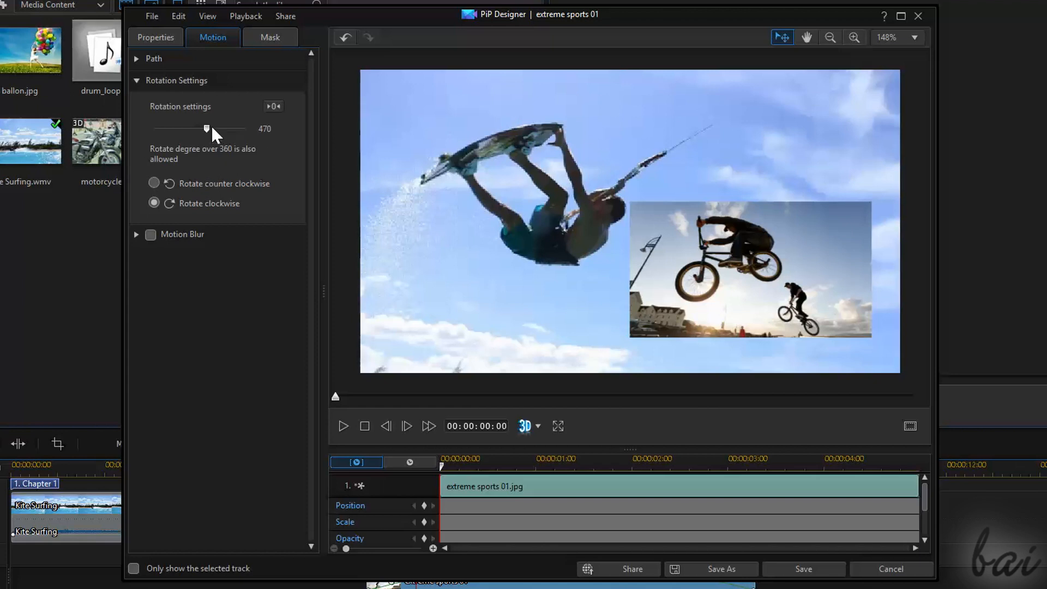
pyautogui.click(155, 36)
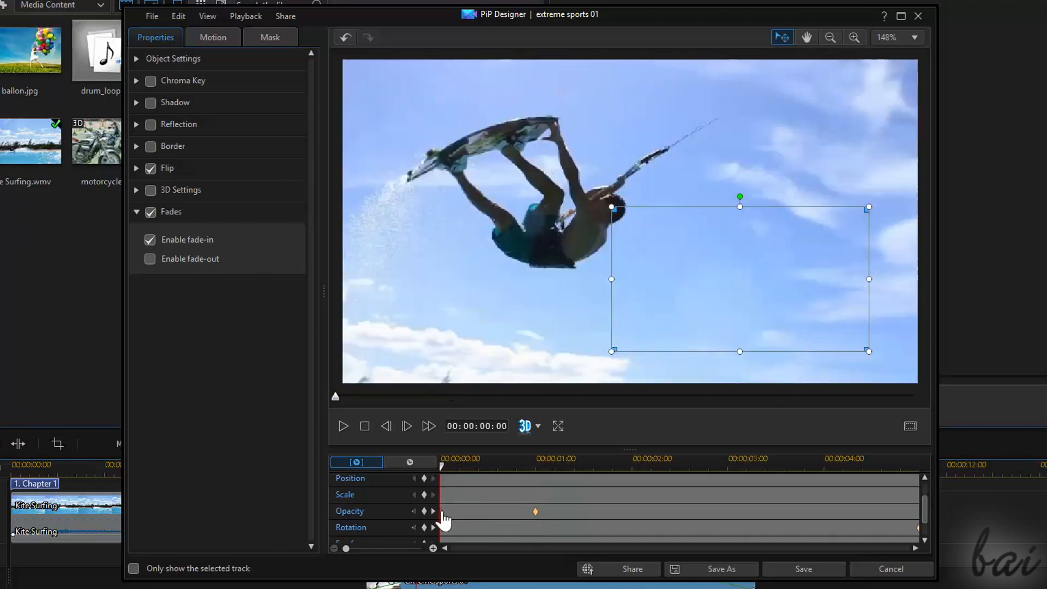
# Step: Uncheck Fades and return to the Motion tab's path settings
pyautogui.click(136, 212)
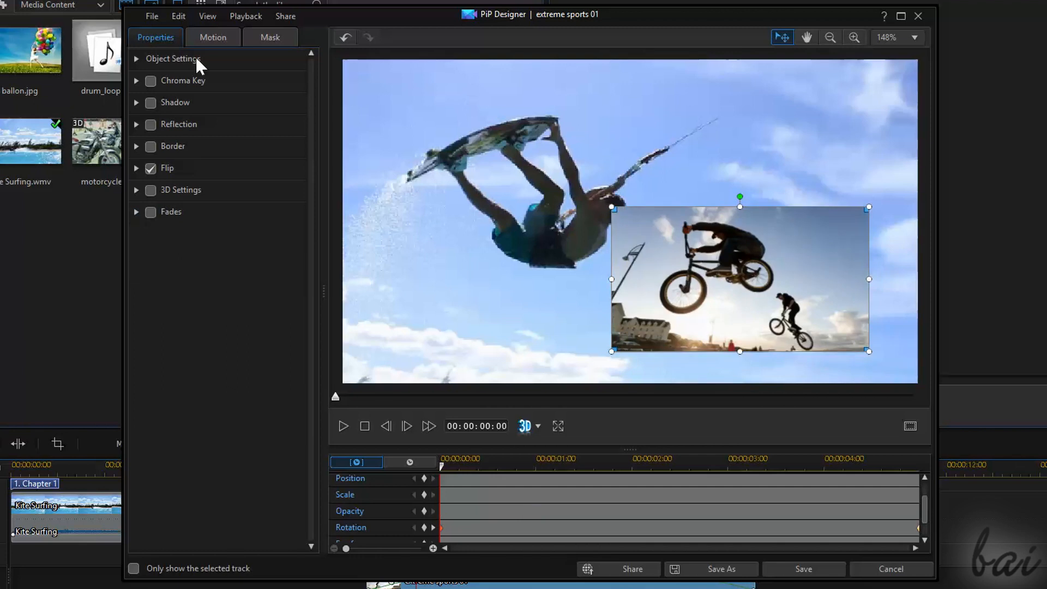
pyautogui.click(212, 36)
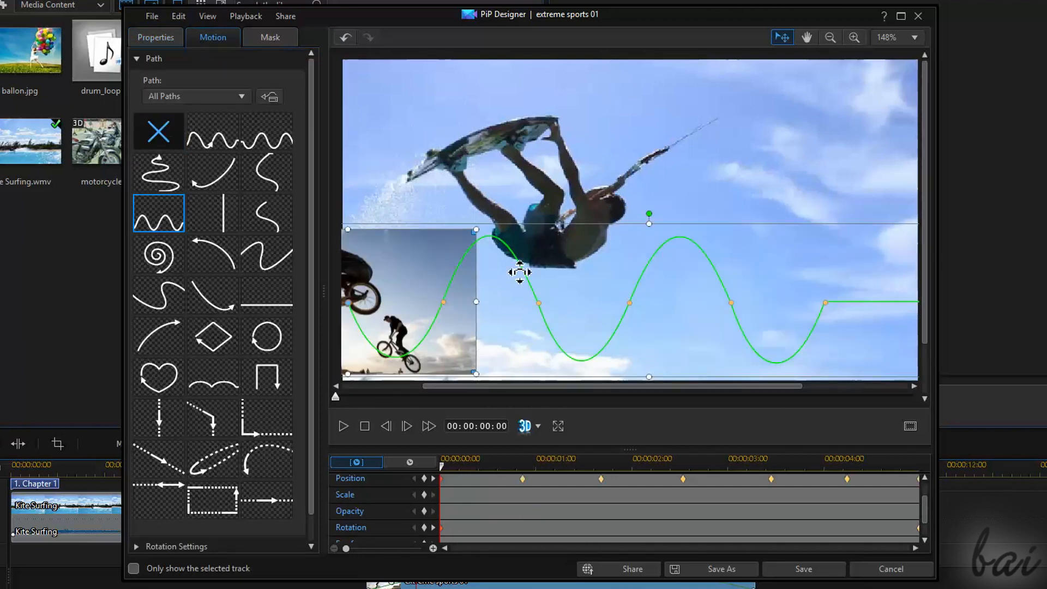
pyautogui.moveTo(930, 487)
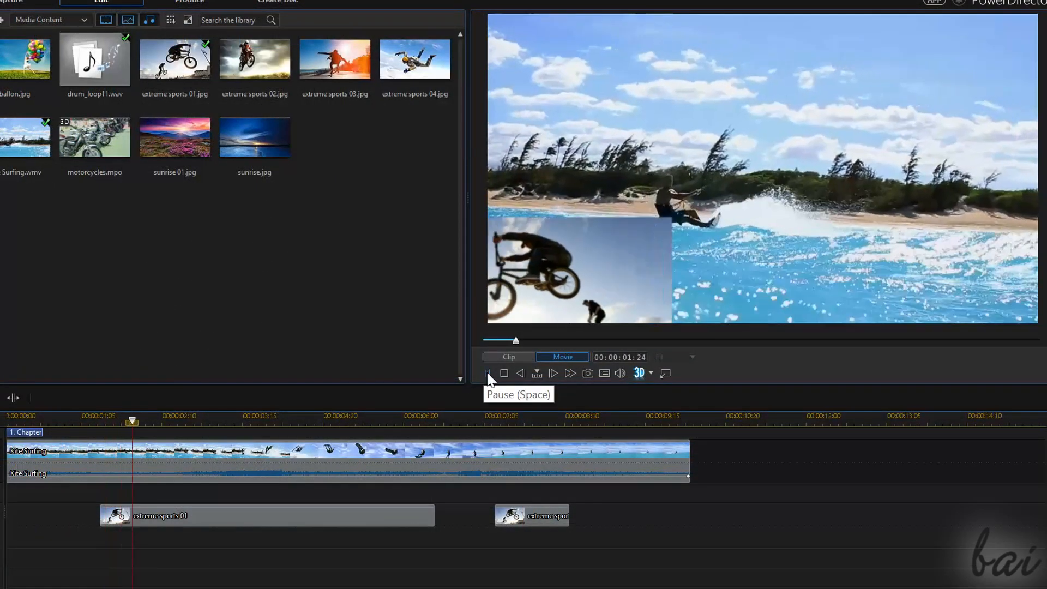
# Step: Play the movie to watch the overlay glide over Kite Surfing, then stop
pyautogui.click(487, 373)
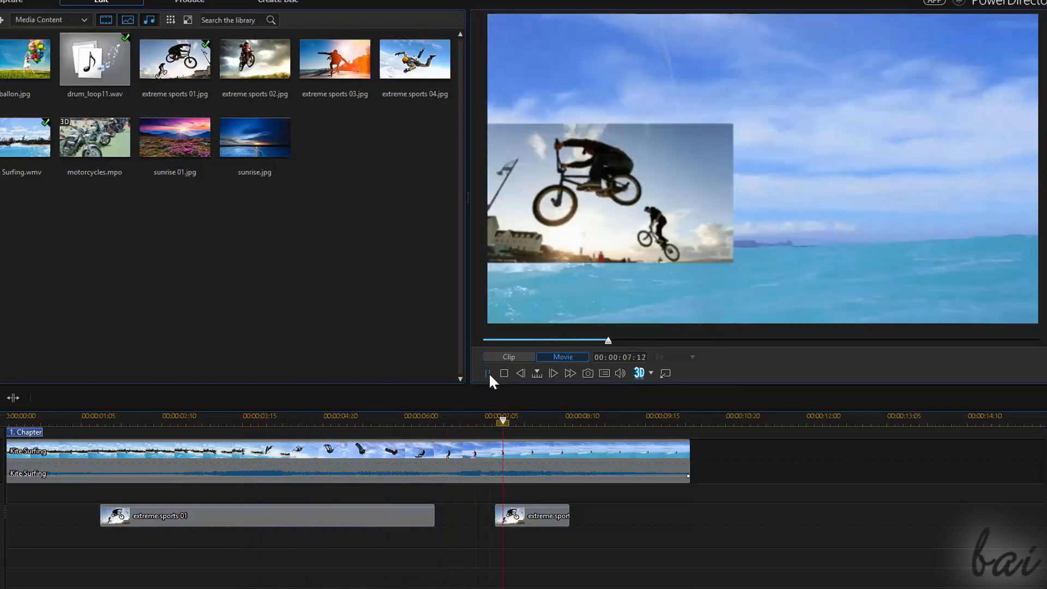
pyautogui.click(487, 372)
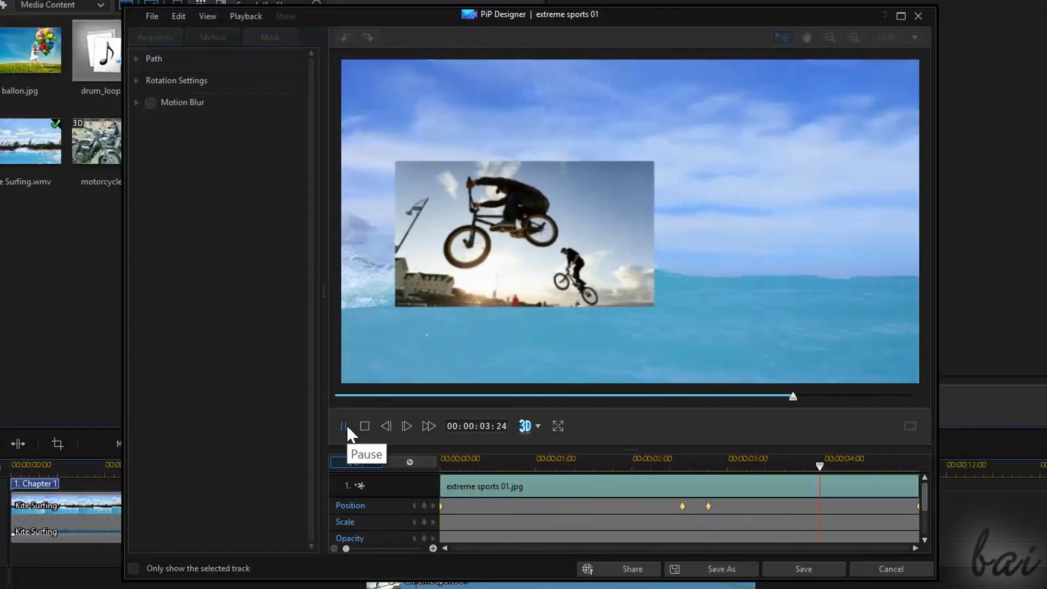
# Step: Enable motion blur on the overlay and replay its animation
pyautogui.click(137, 102)
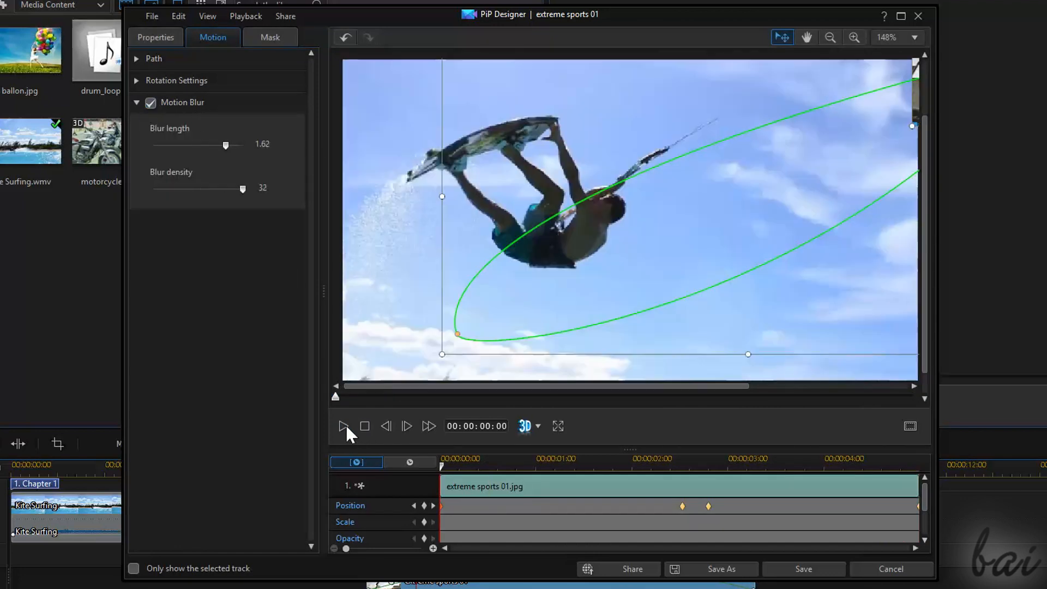
pyautogui.click(343, 426)
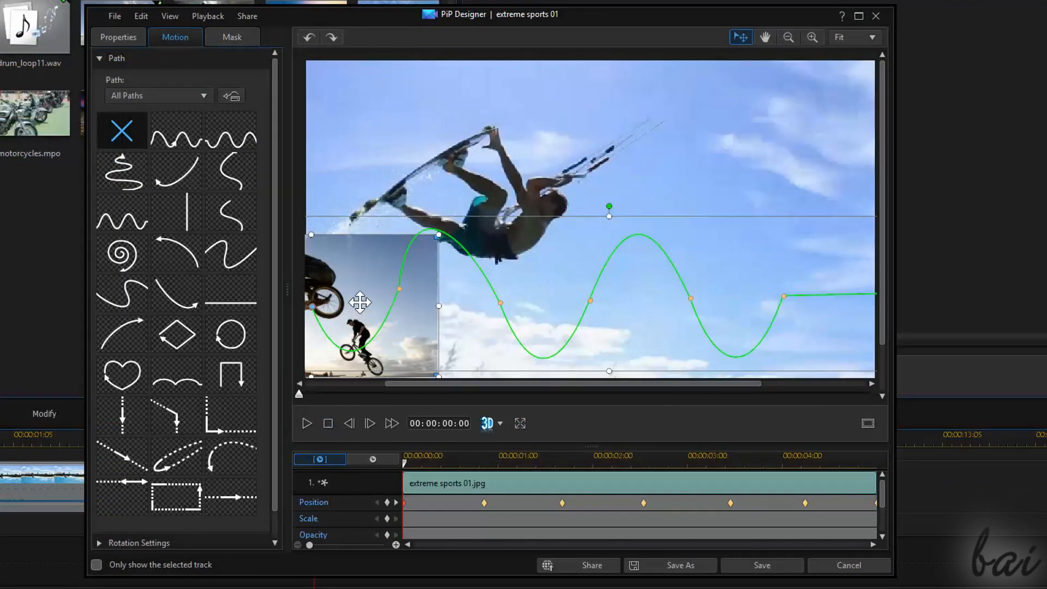
# Step: Play the overlay's wave-shaped motion path twice in PiP Designer, then stop the preview
pyautogui.click(306, 423)
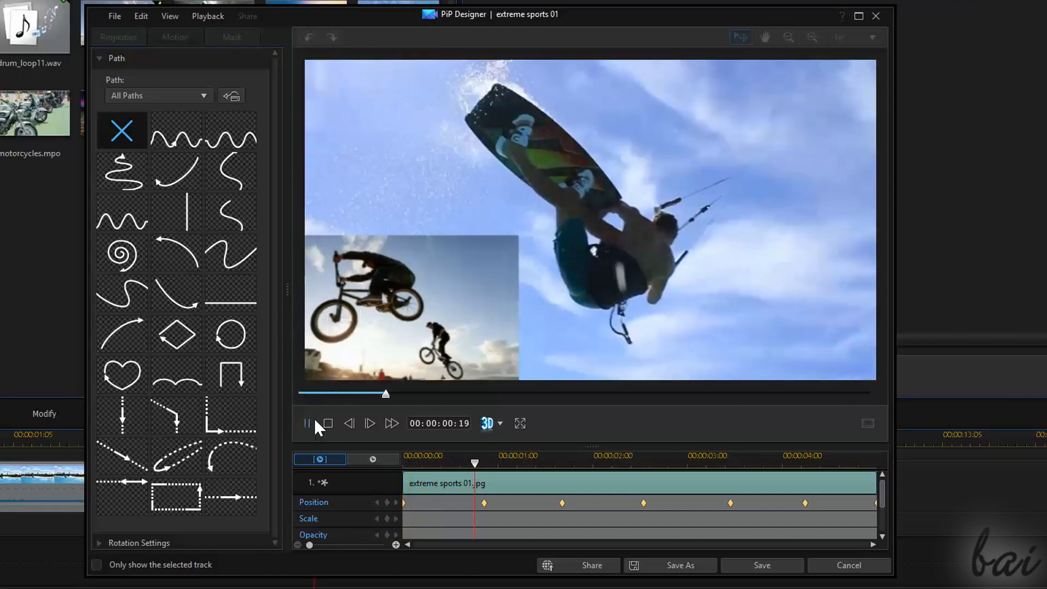
pyautogui.click(327, 423)
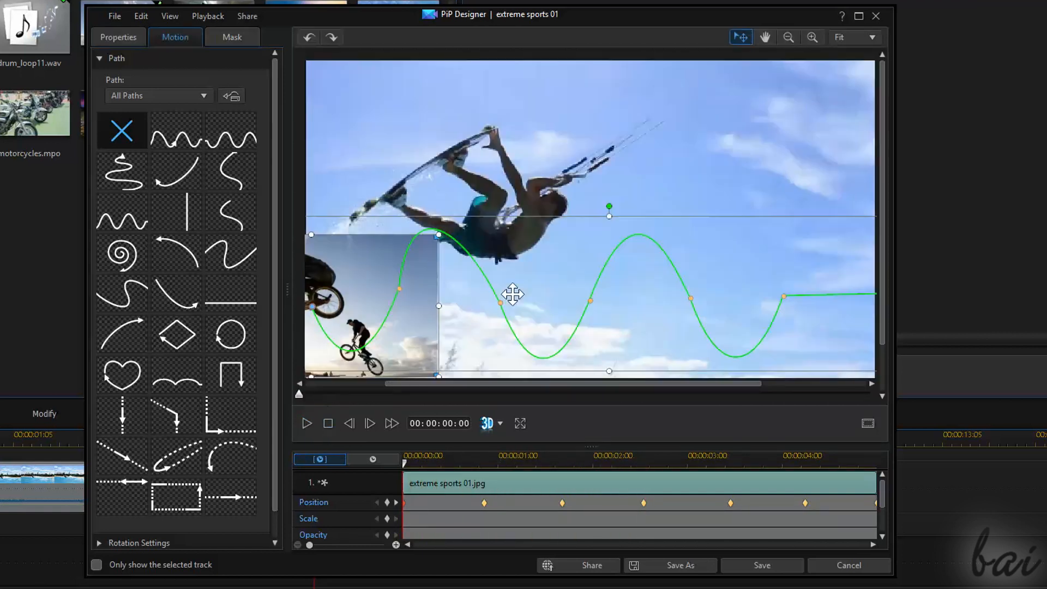
pyautogui.moveTo(542, 325)
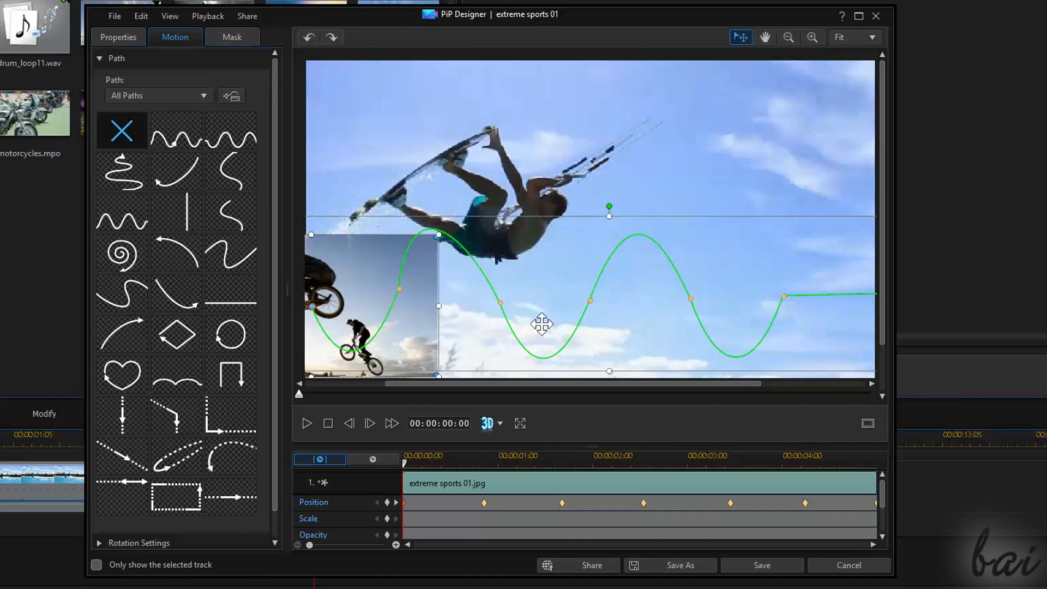
pyautogui.click(306, 423)
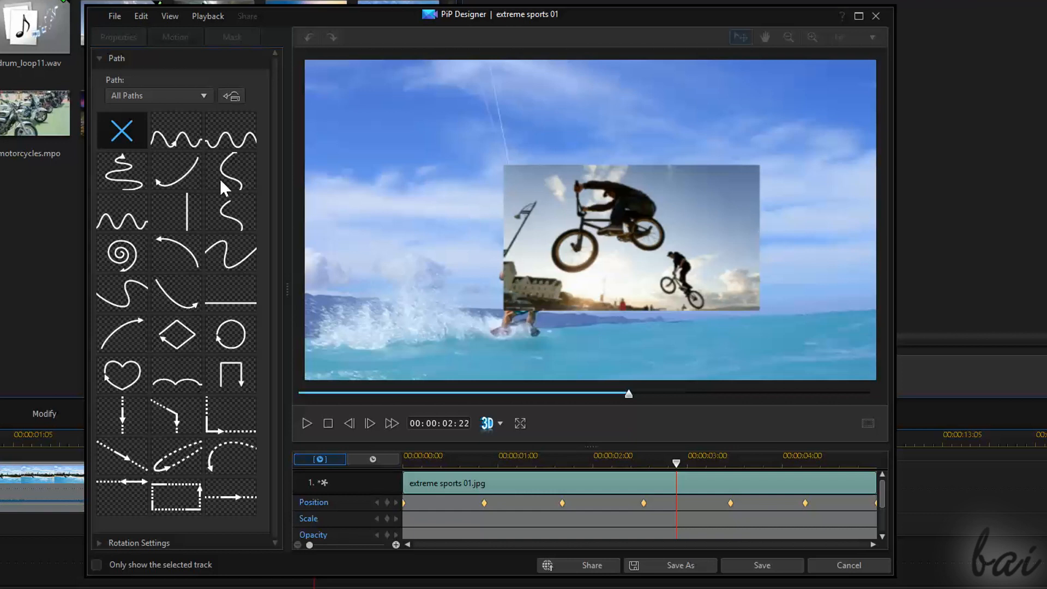
pyautogui.moveTo(326, 433)
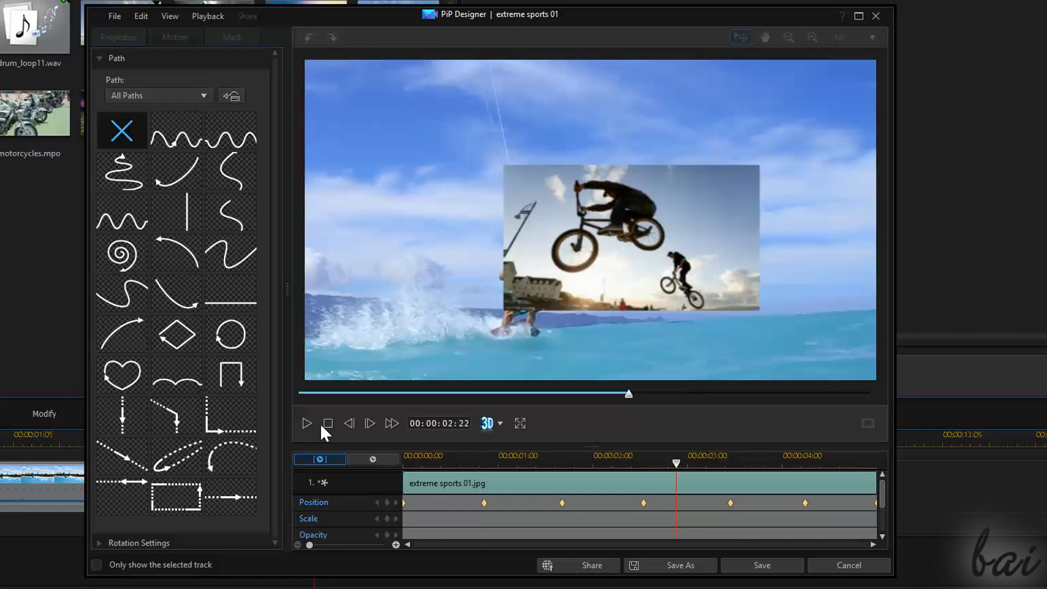
pyautogui.click(119, 37)
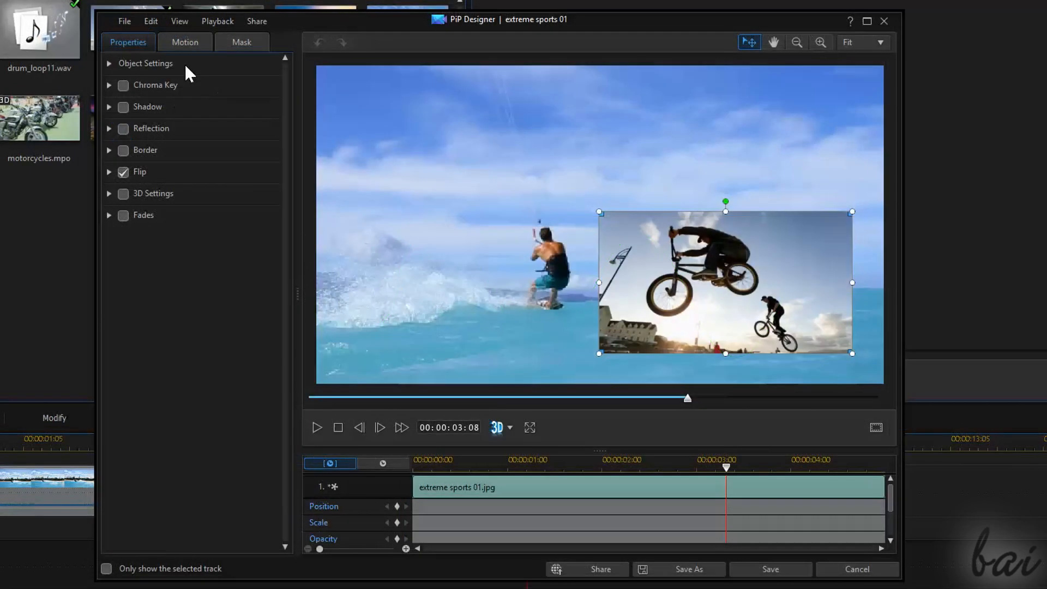
# Step: Try the stamp, cloud, drop, burst and heart mask presets, then apply the star mask
pyautogui.click(241, 42)
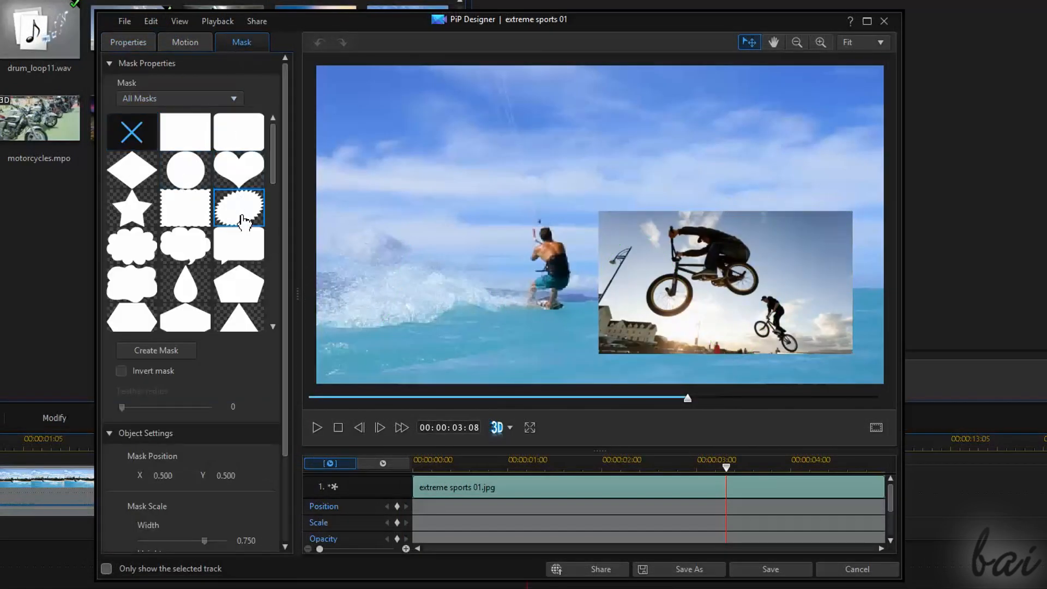
pyautogui.click(239, 170)
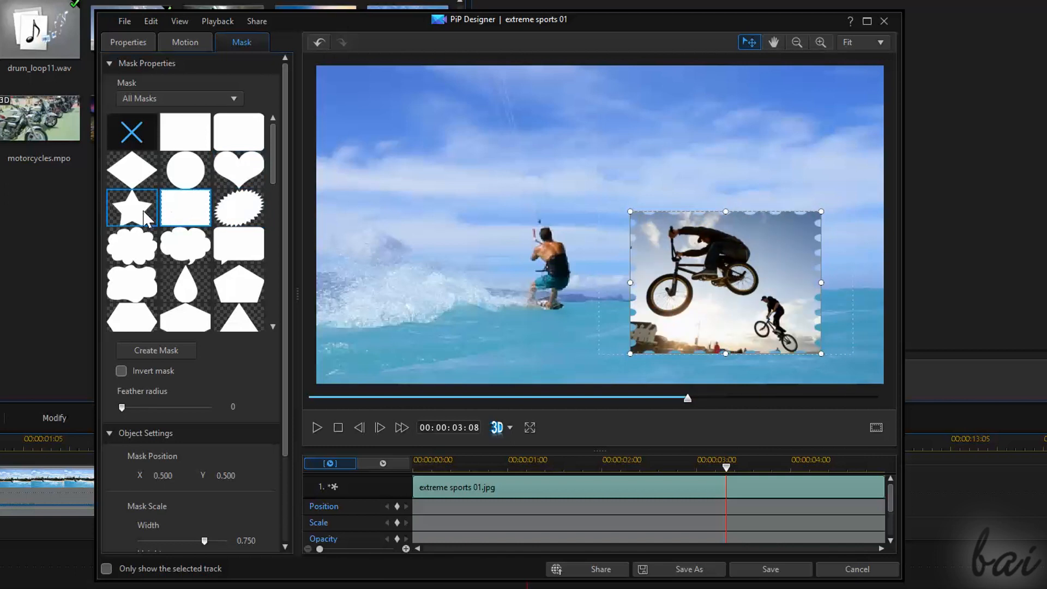
pyautogui.click(131, 246)
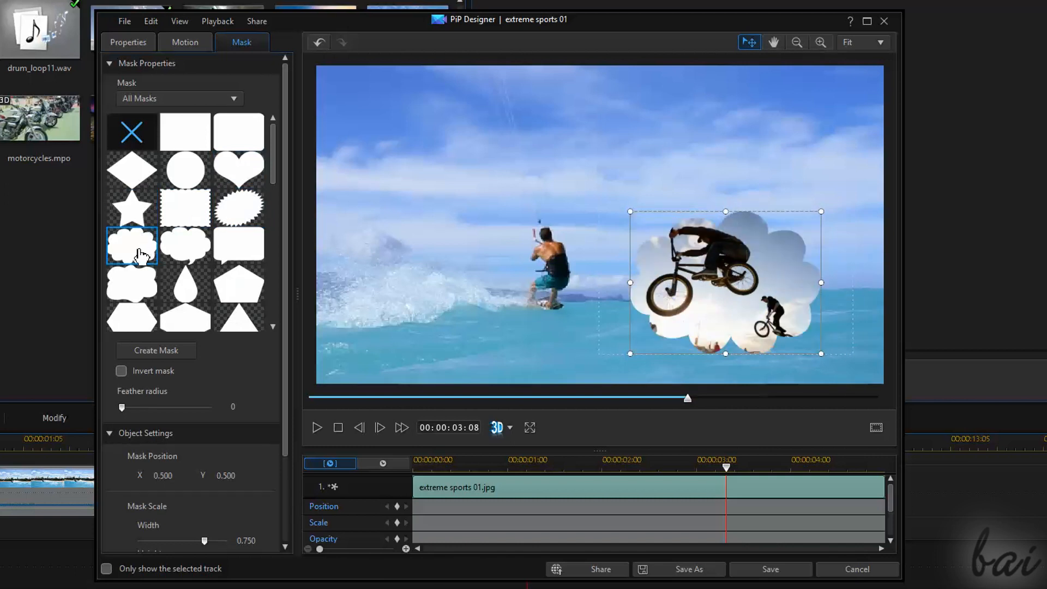
pyautogui.click(185, 283)
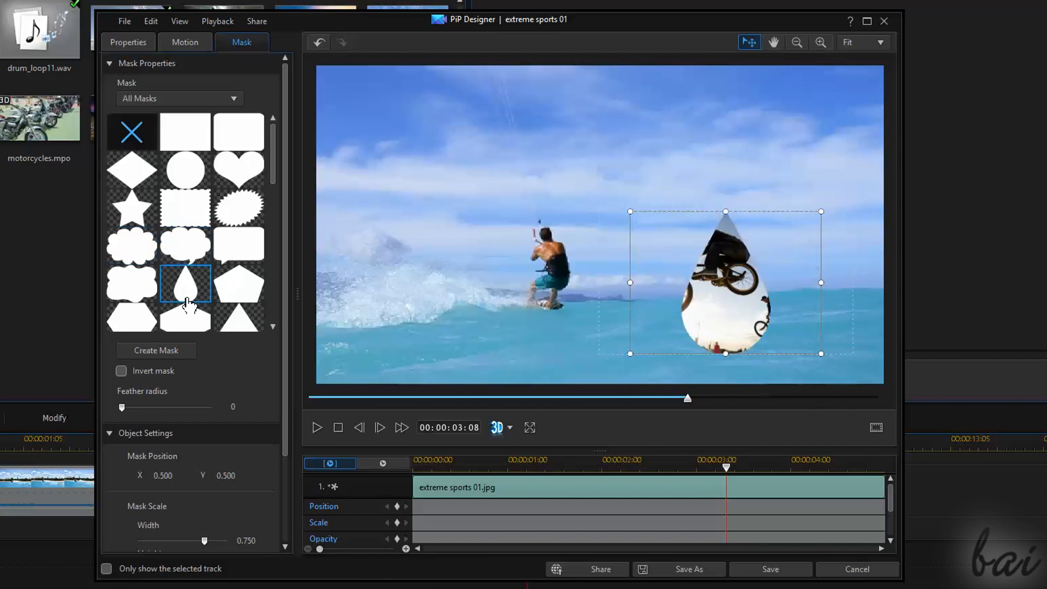
pyautogui.click(238, 207)
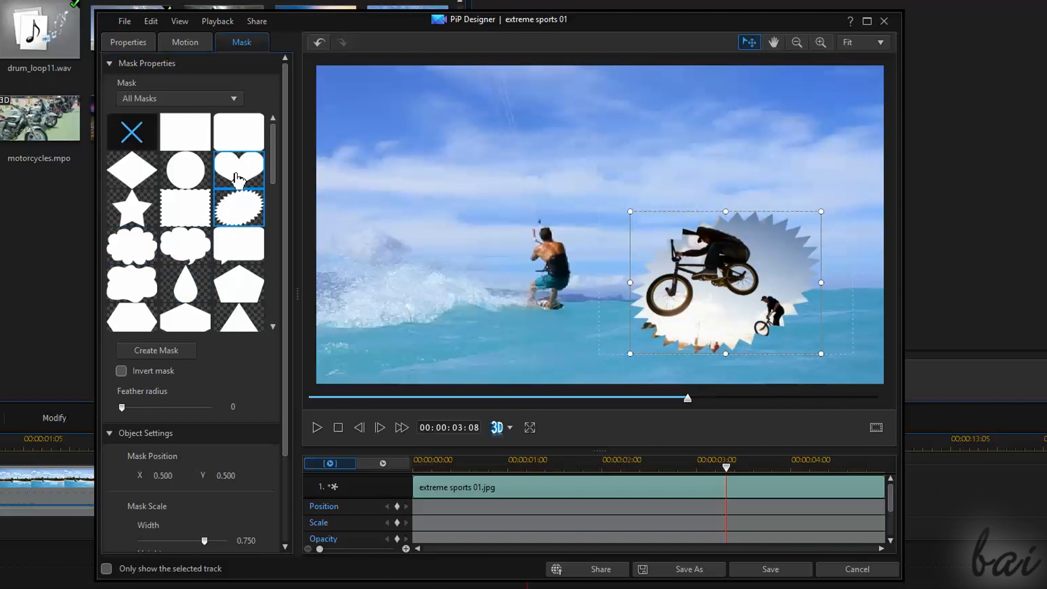
pyautogui.click(238, 169)
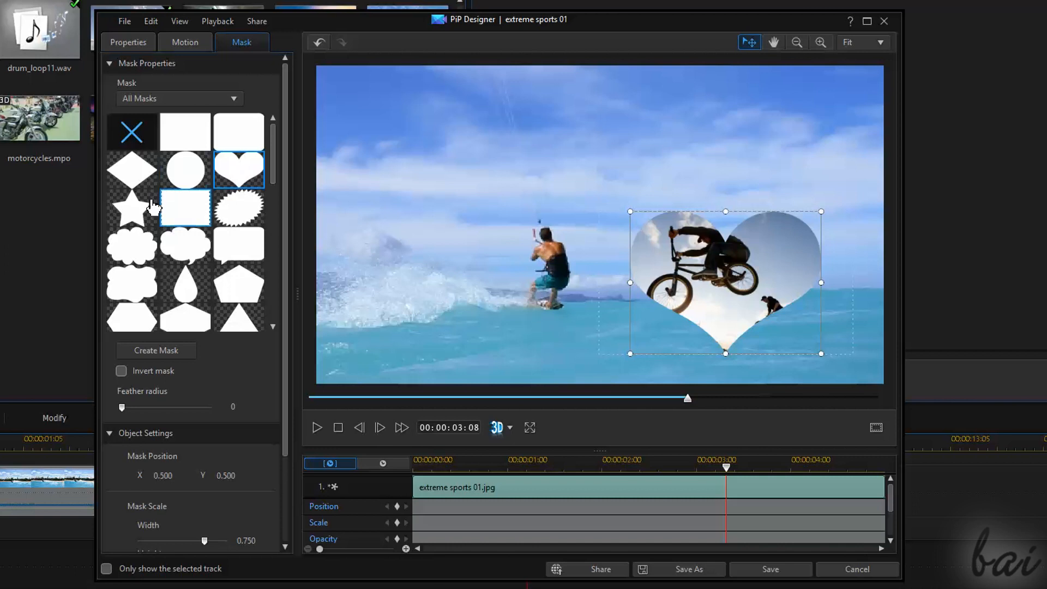
pyautogui.click(131, 208)
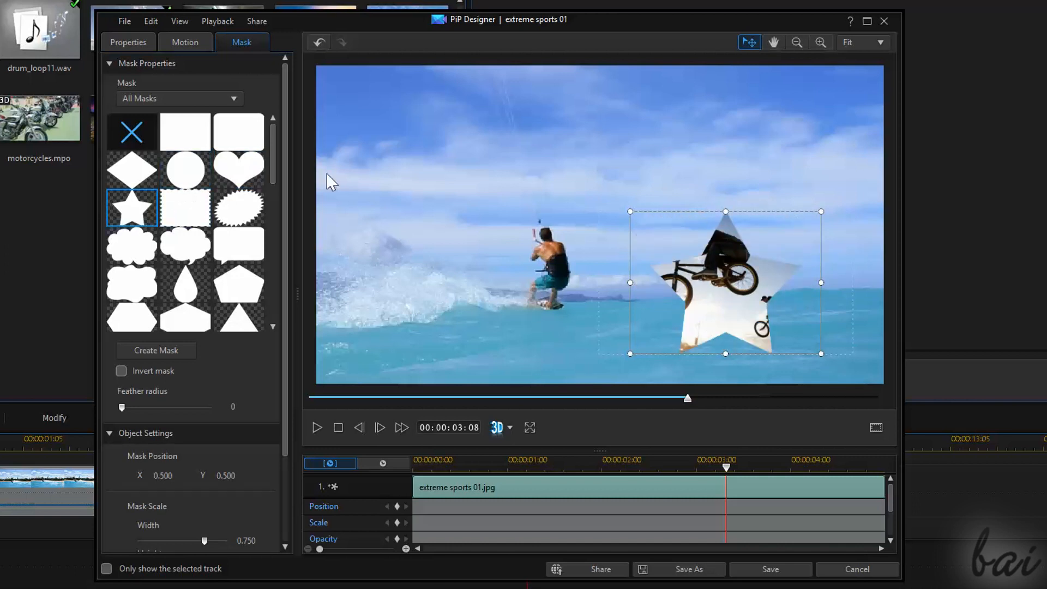
pyautogui.moveTo(734, 268)
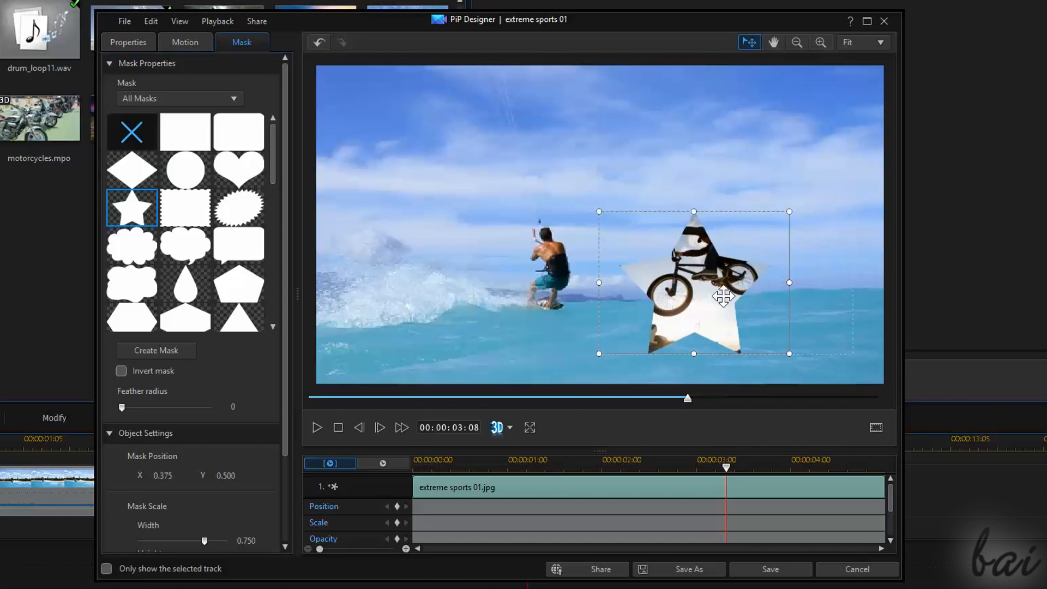
pyautogui.moveTo(788, 356)
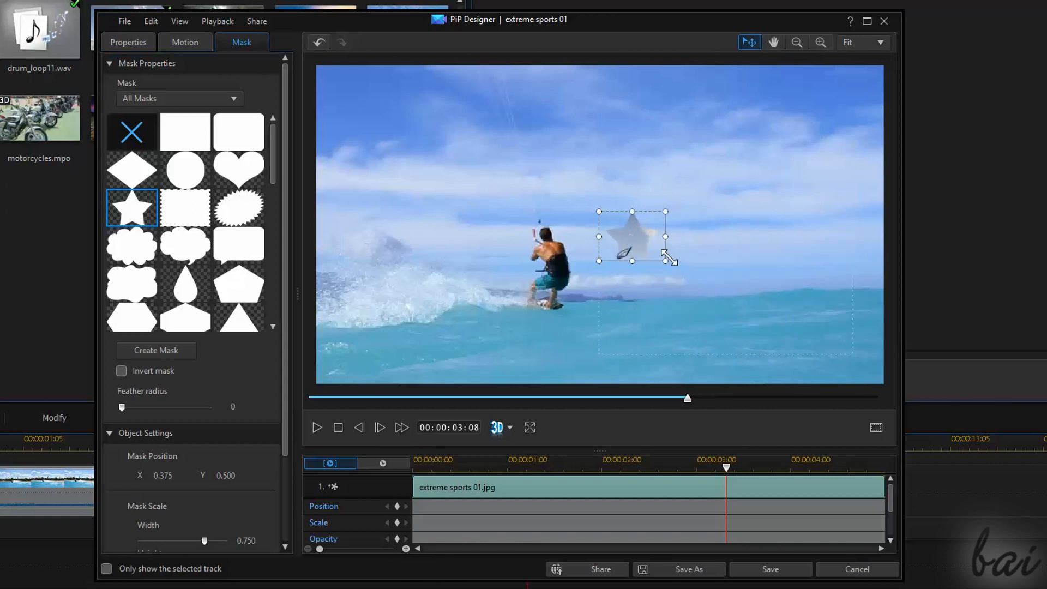
# Step: Undo the star mask resize, keeping the mask shifted left to X 0.375
pyautogui.click(122, 371)
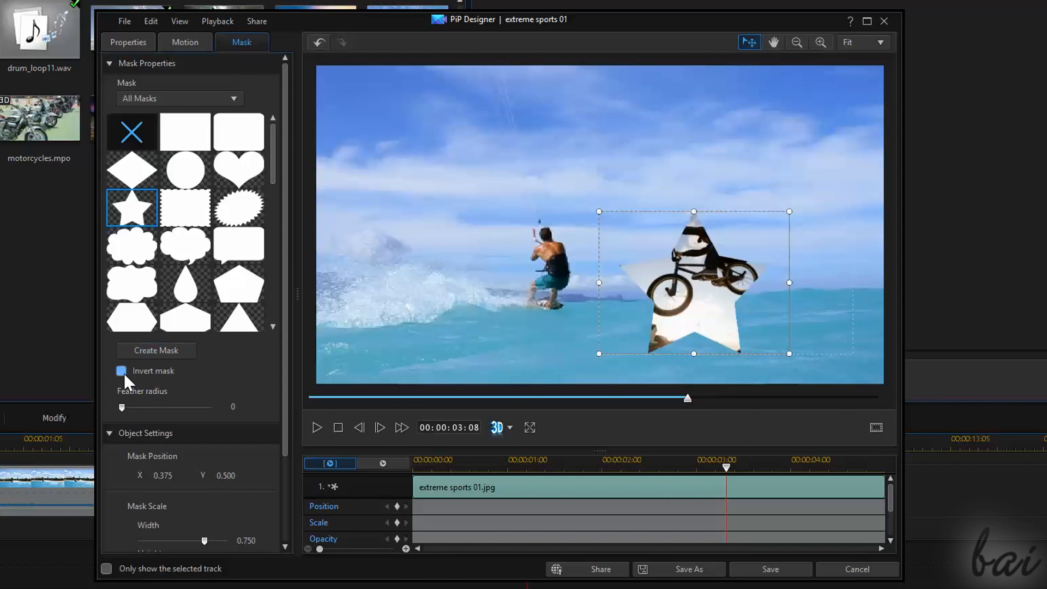
pyautogui.click(122, 371)
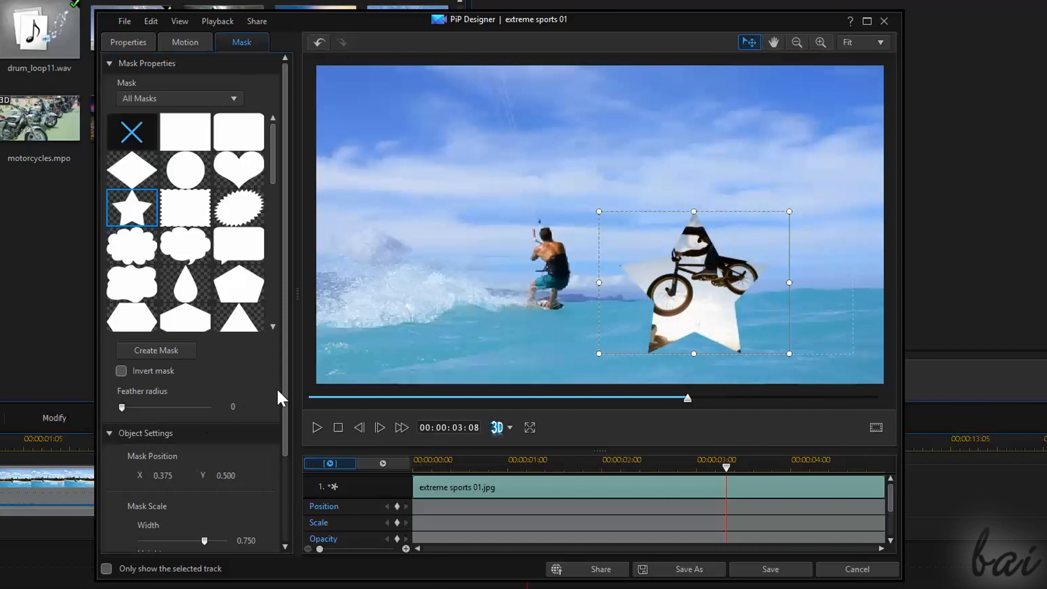
pyautogui.scroll(-3)
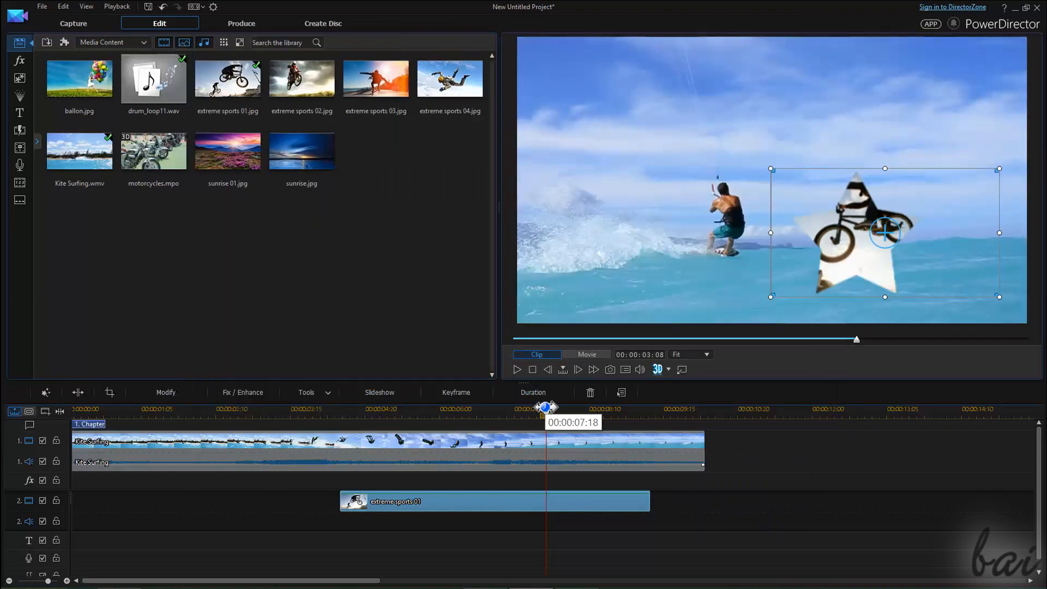
pyautogui.moveTo(570, 449)
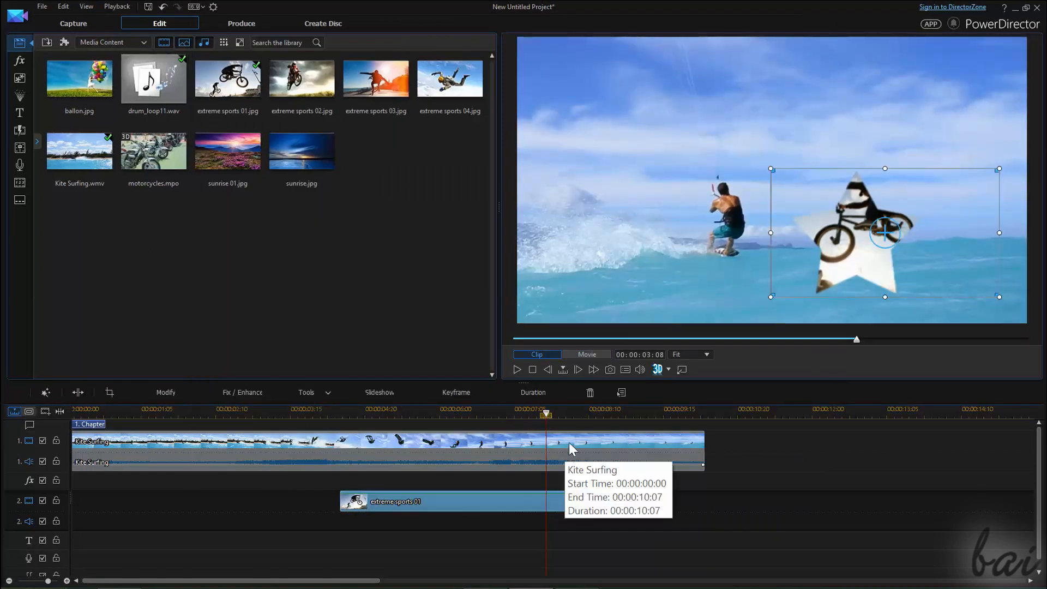